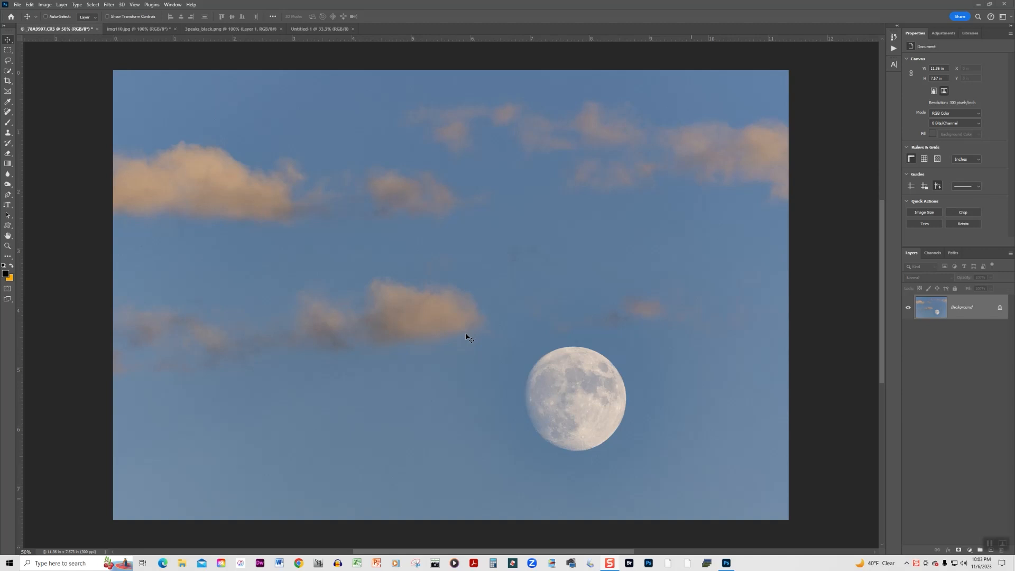
mouse_move(226, 159)
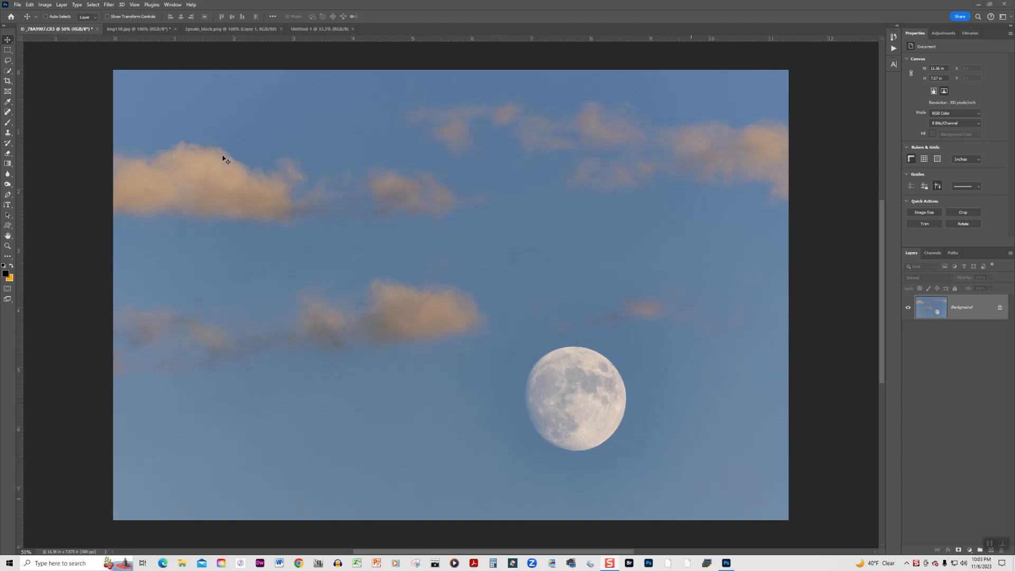
- Bring up the img110.jpg handwritten Mike image
left_click(129, 28)
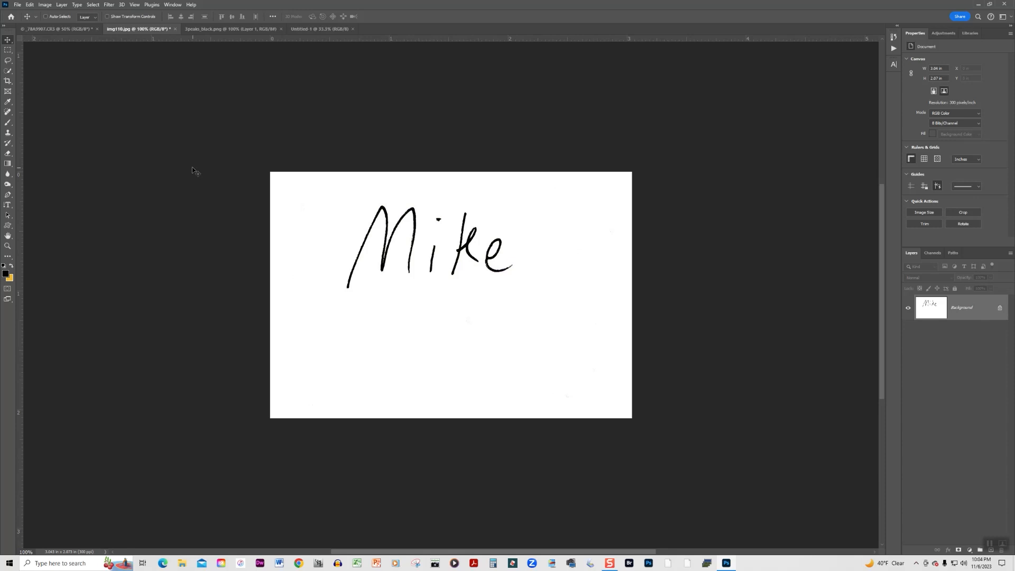
mouse_move(140, 162)
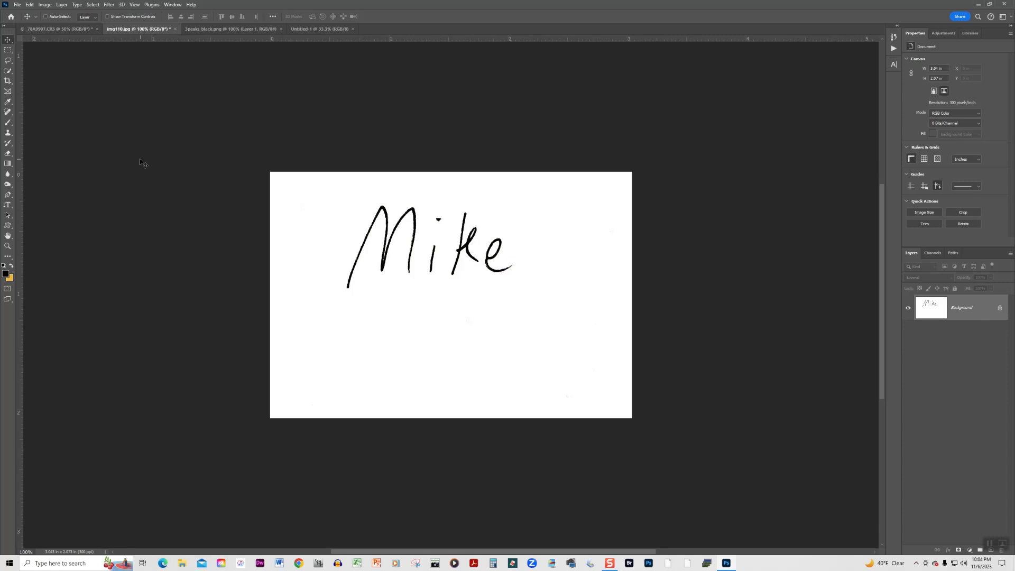
mouse_move(22, 65)
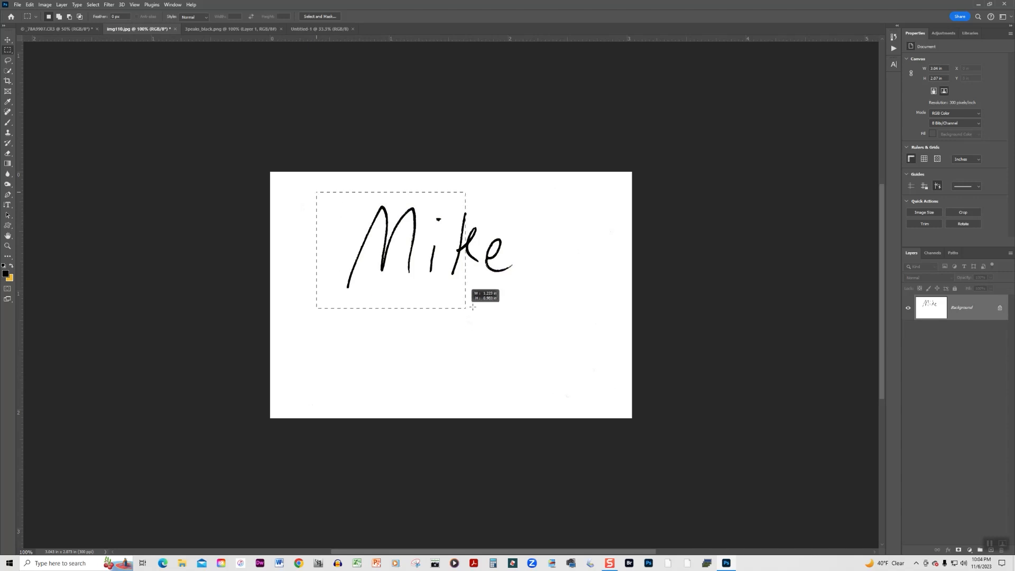
- Select a rectangle around the whole handwritten Mike and reach for the Edit commands
left_click_drag(465, 308, 540, 310)
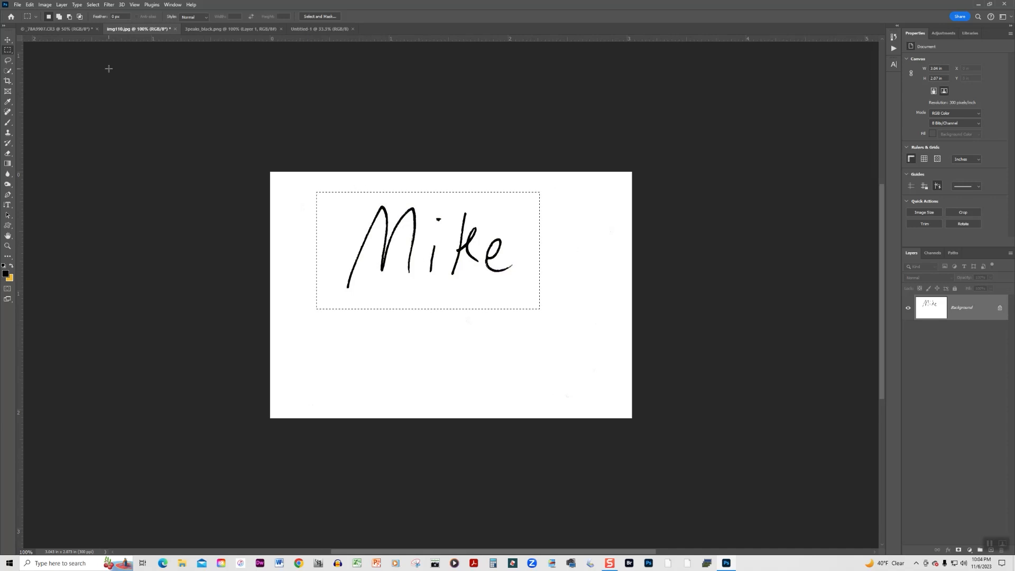
left_click(29, 4)
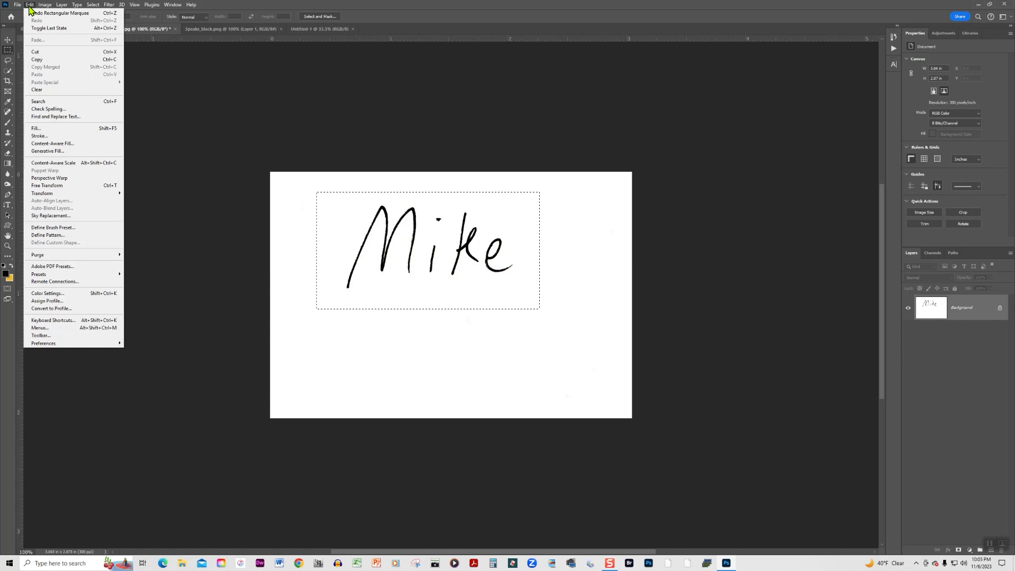
mouse_move(53, 228)
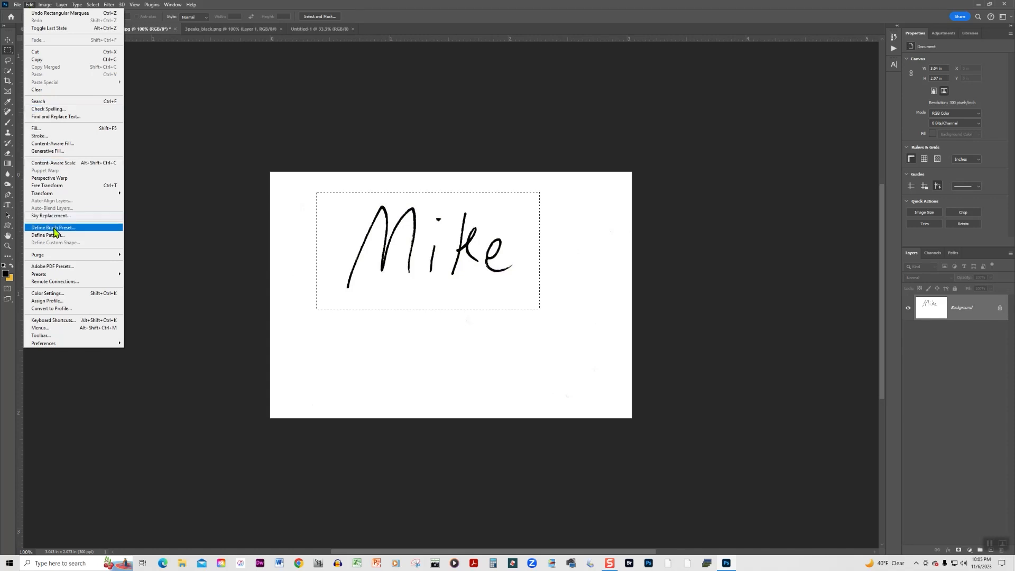
mouse_move(81, 233)
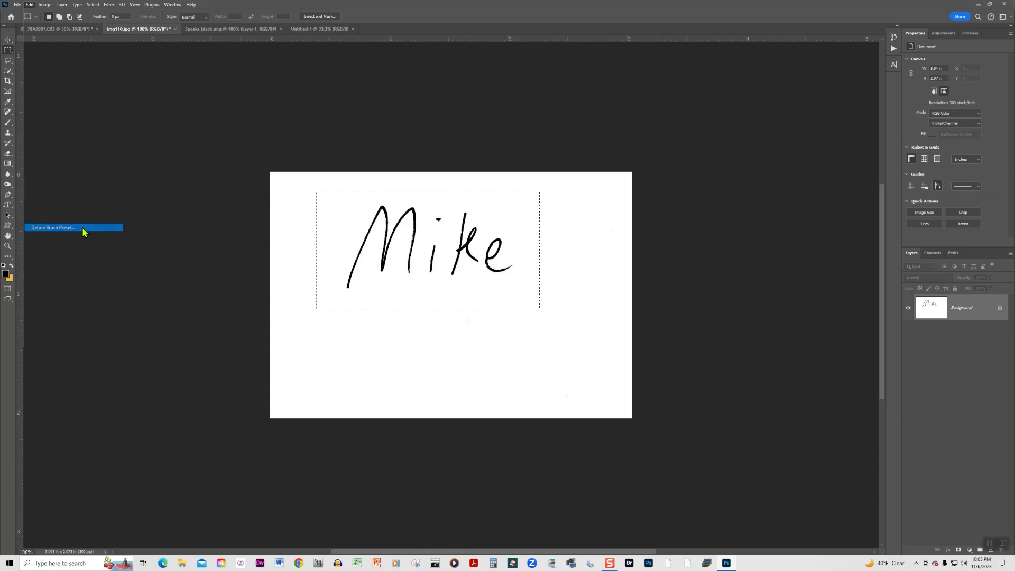
- Define a brush preset from the selection and name it Mike
left_click(52, 227)
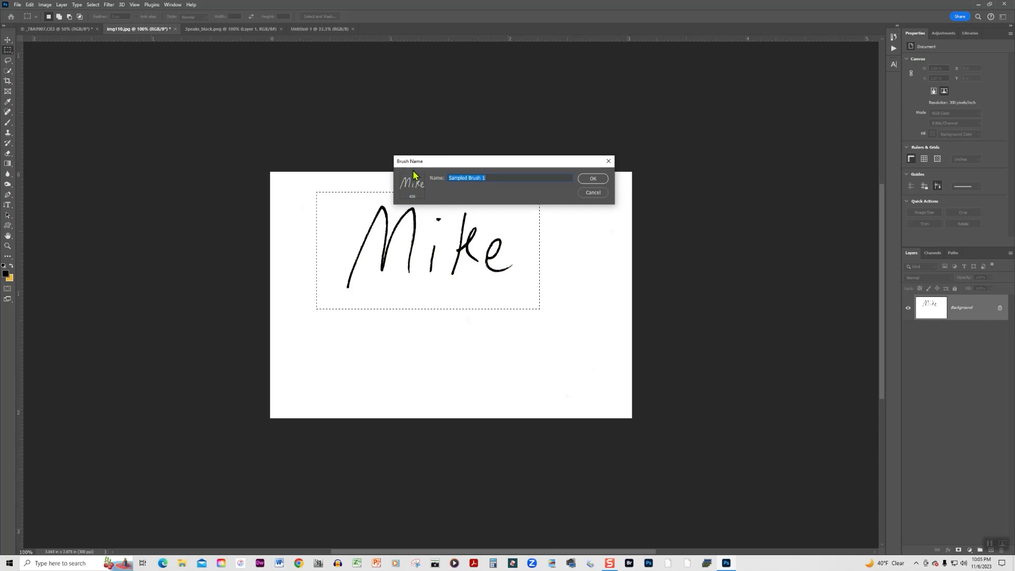
mouse_move(413, 184)
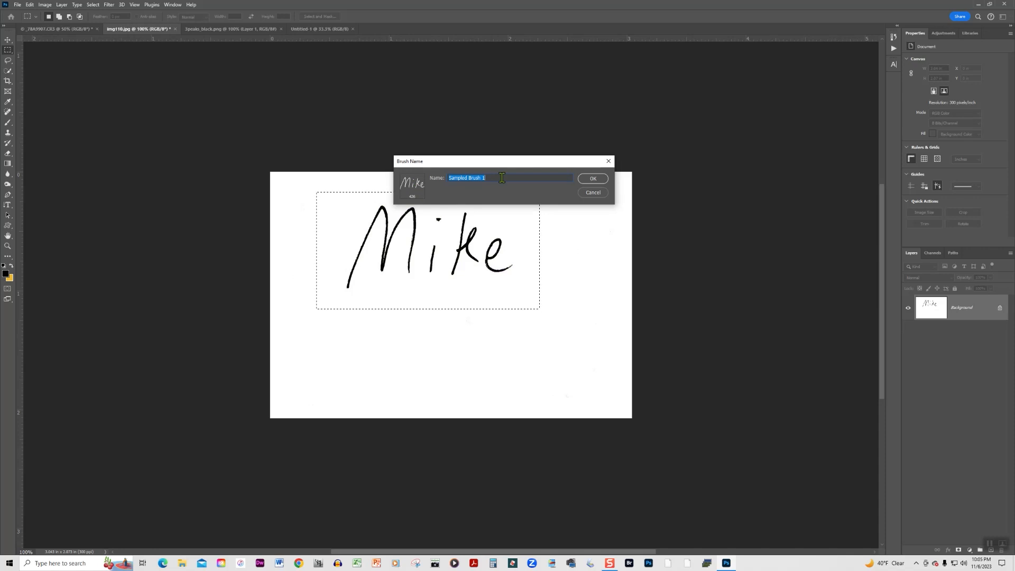
type("M")
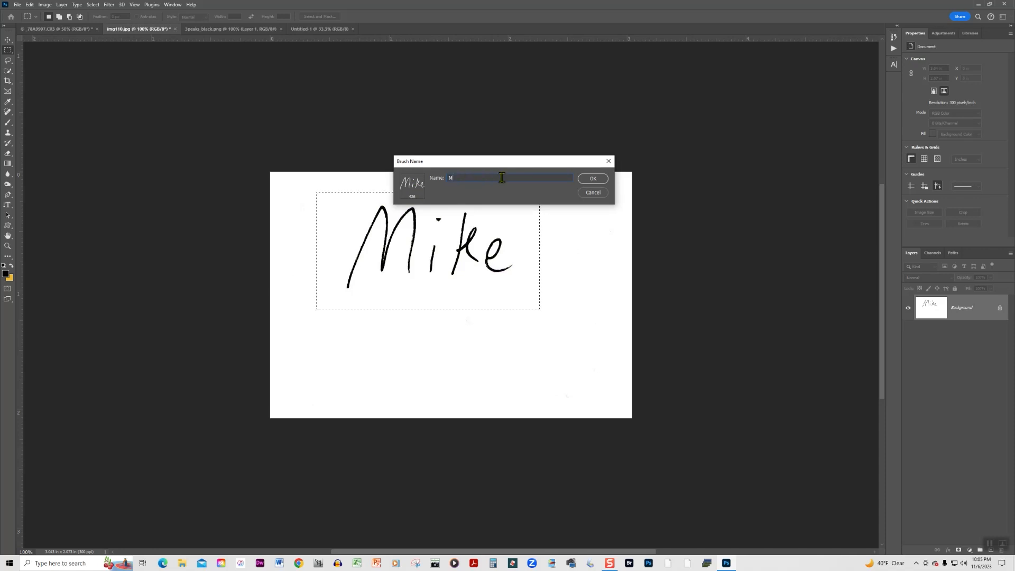
type("ike")
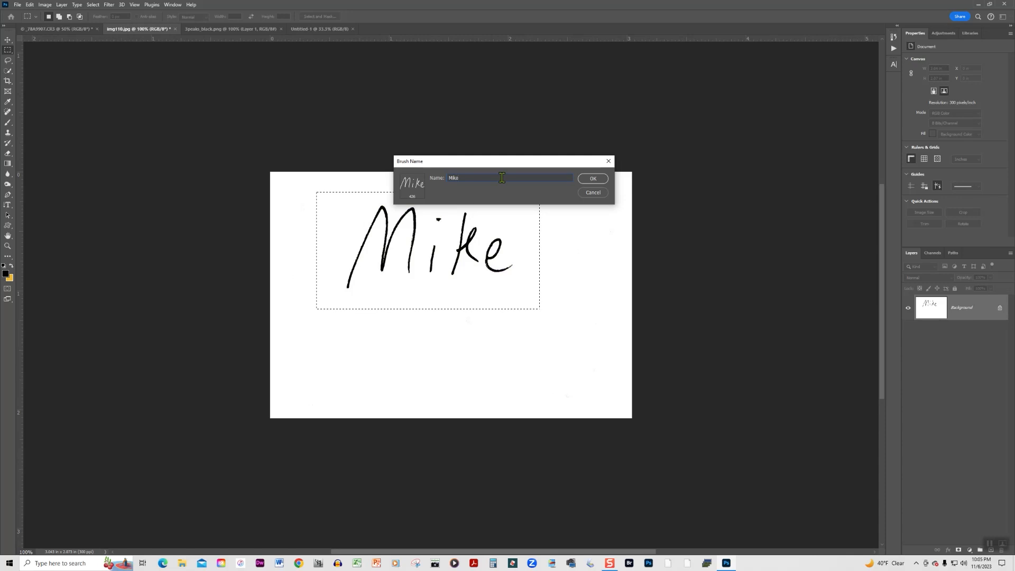
left_click(593, 178)
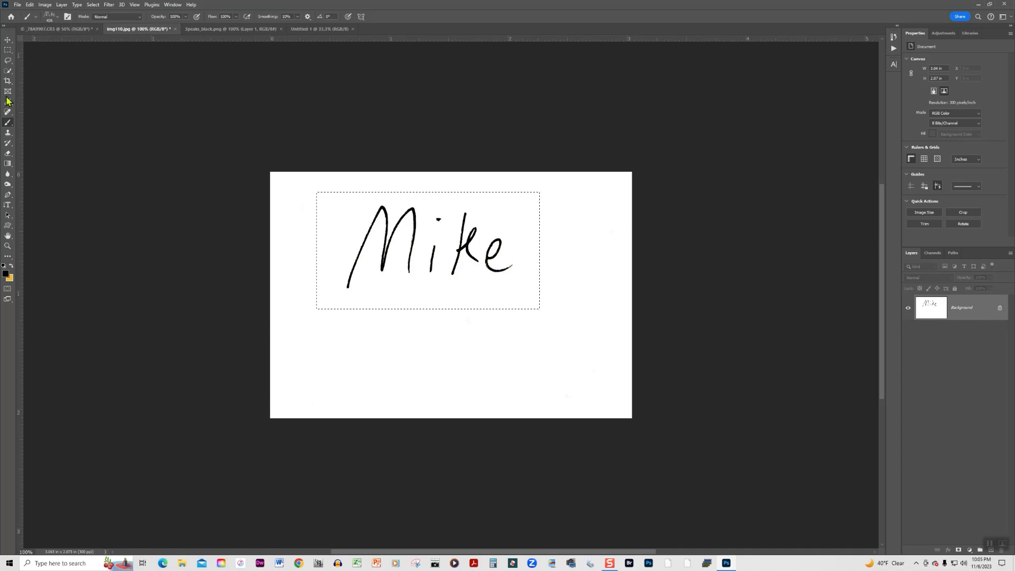
mouse_move(55, 18)
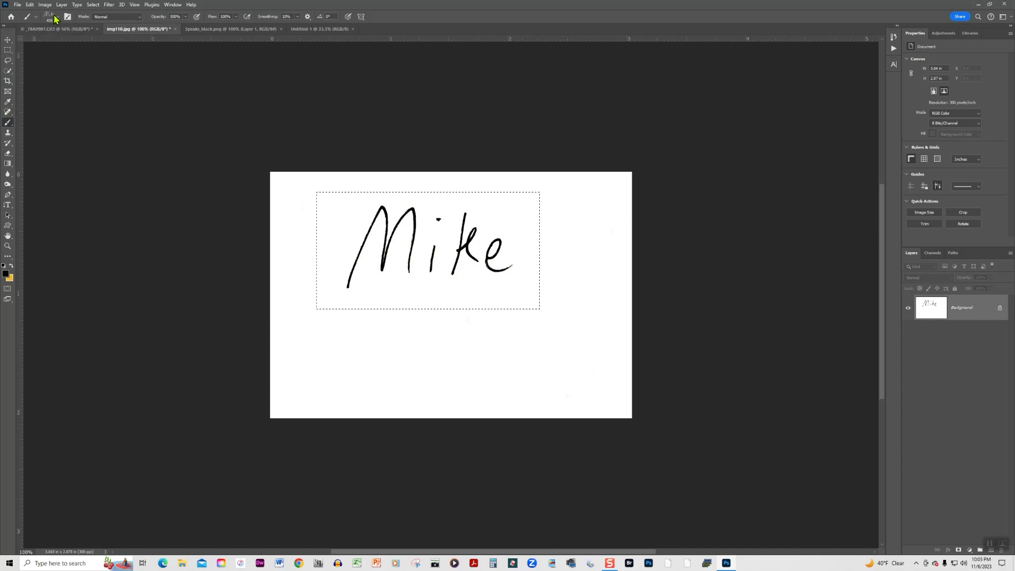
- Bring up the brush preset list to reach the new Mike brush
left_click(48, 16)
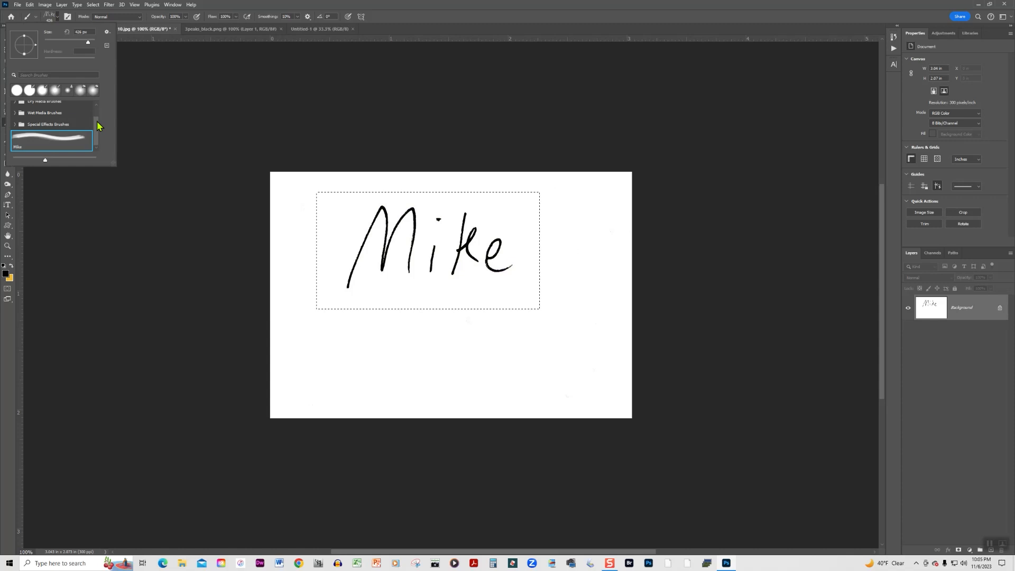
mouse_move(99, 138)
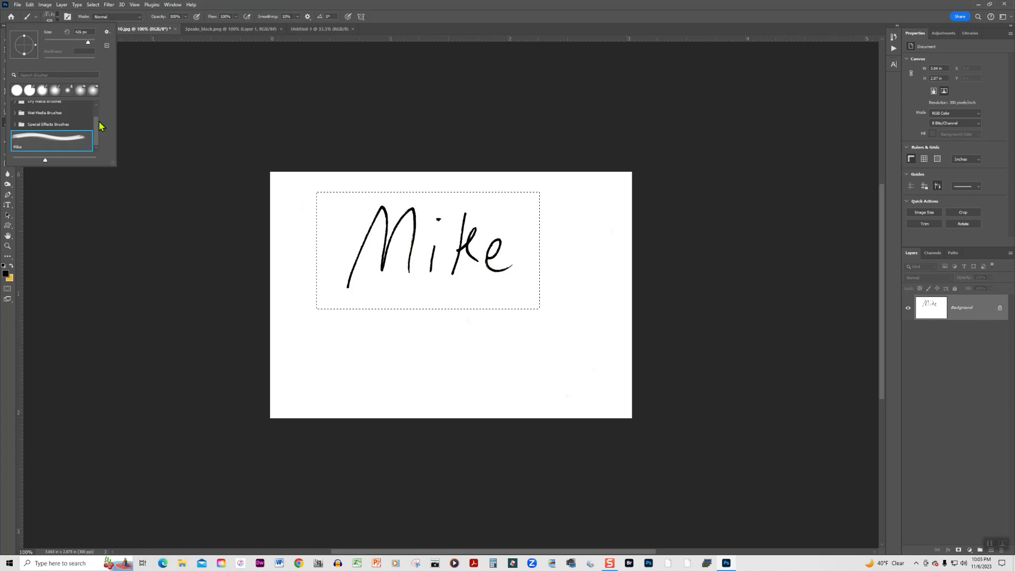
mouse_move(97, 130)
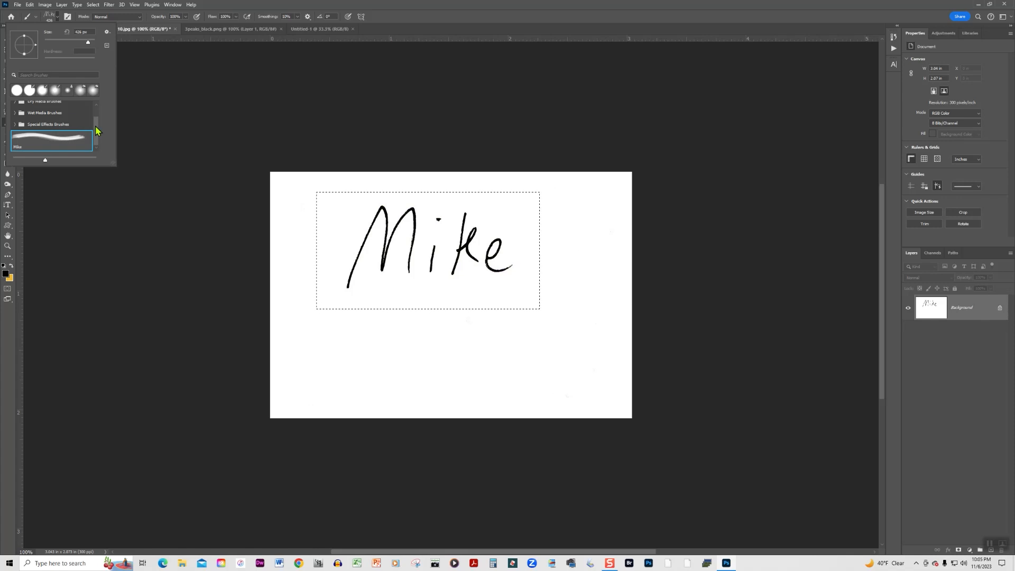
mouse_move(100, 146)
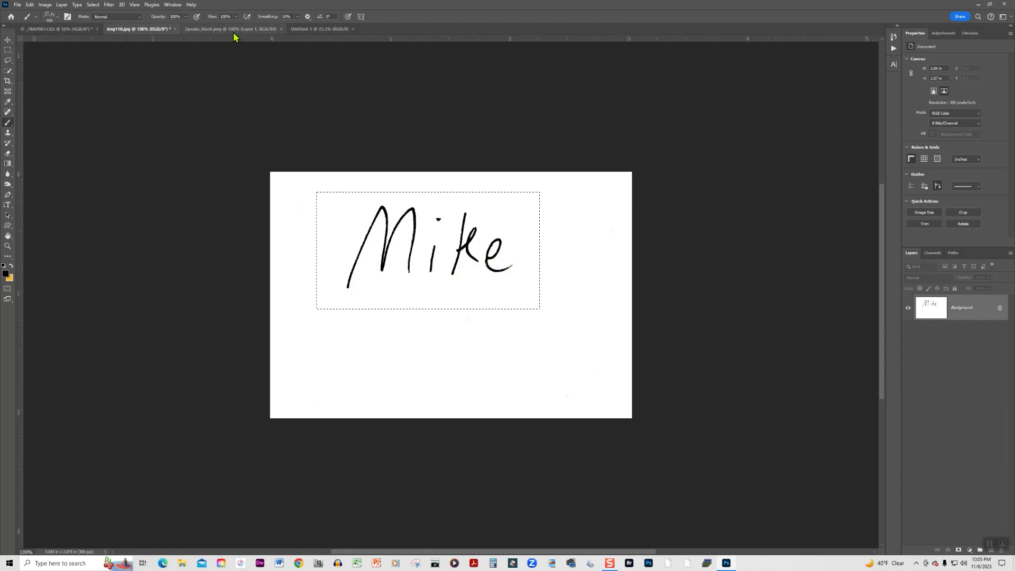
- Stamp the Mike signature in black across the blank Untitled-1 page
left_click(319, 29)
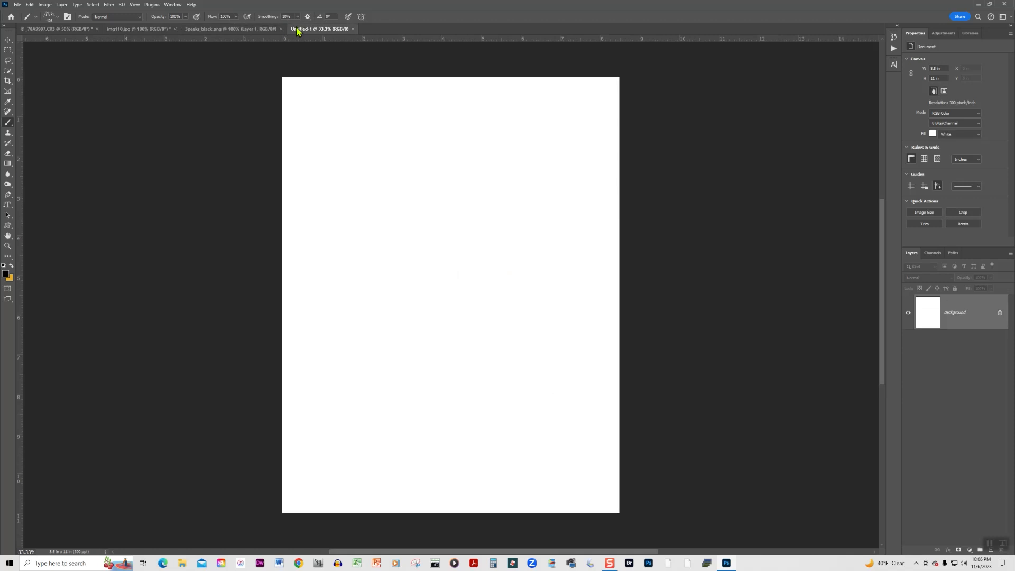
type("Mike")
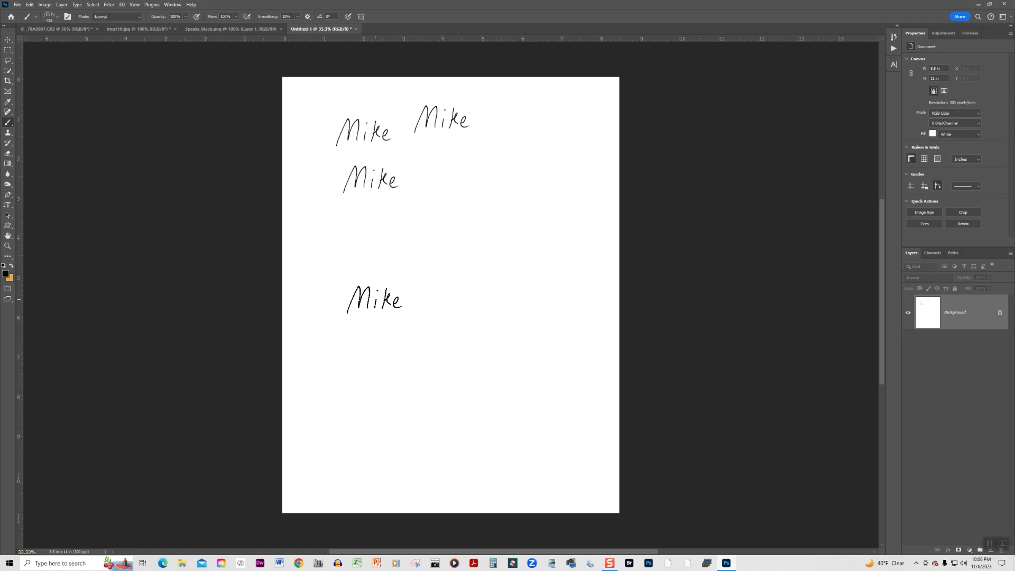
left_click_drag(374, 299, 136, 293)
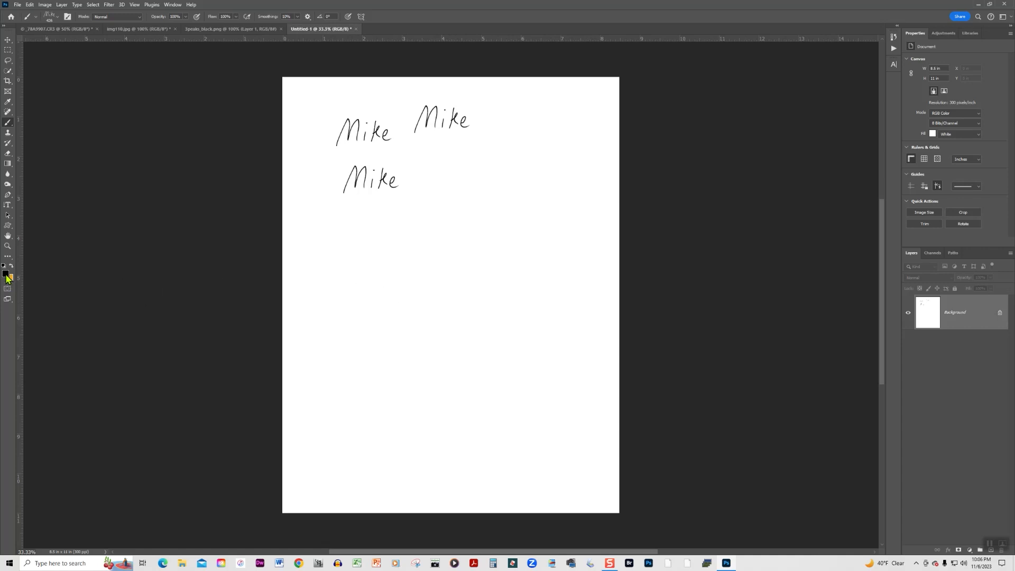
- Switch the foreground colour to purple for further stamps, then move to the 3Peaks logo document
left_click(6, 275)
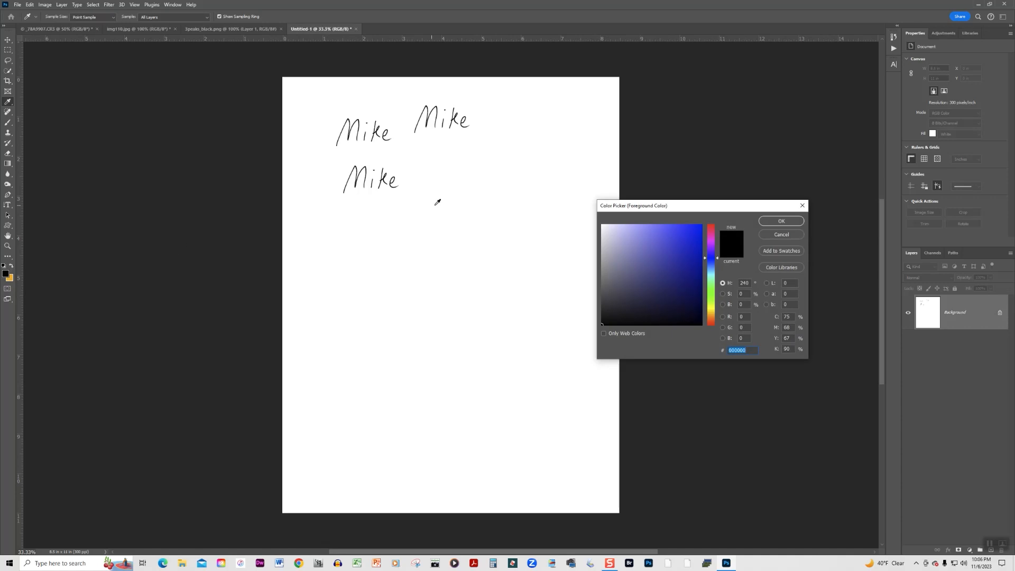
left_click(638, 229)
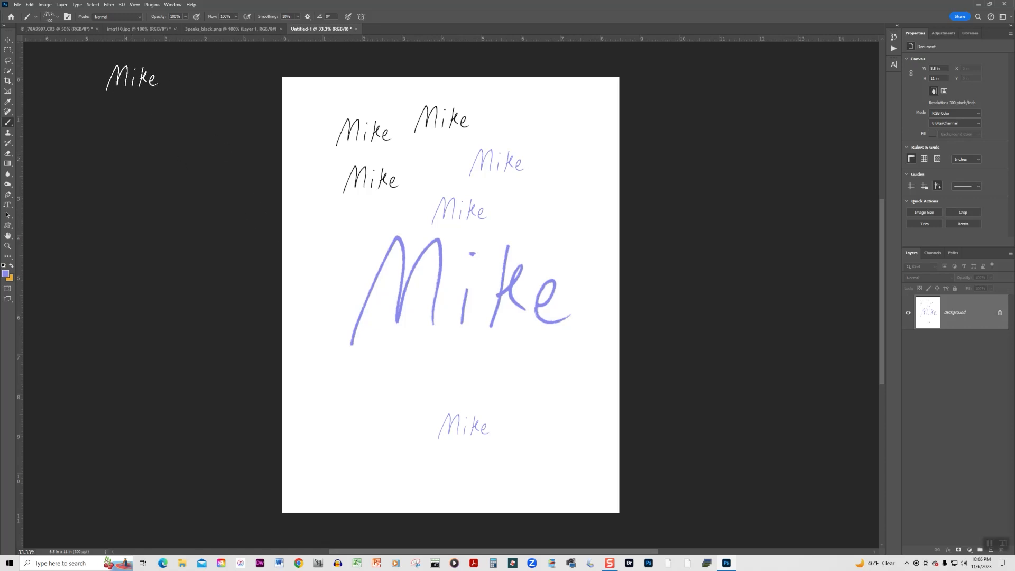
left_click(230, 29)
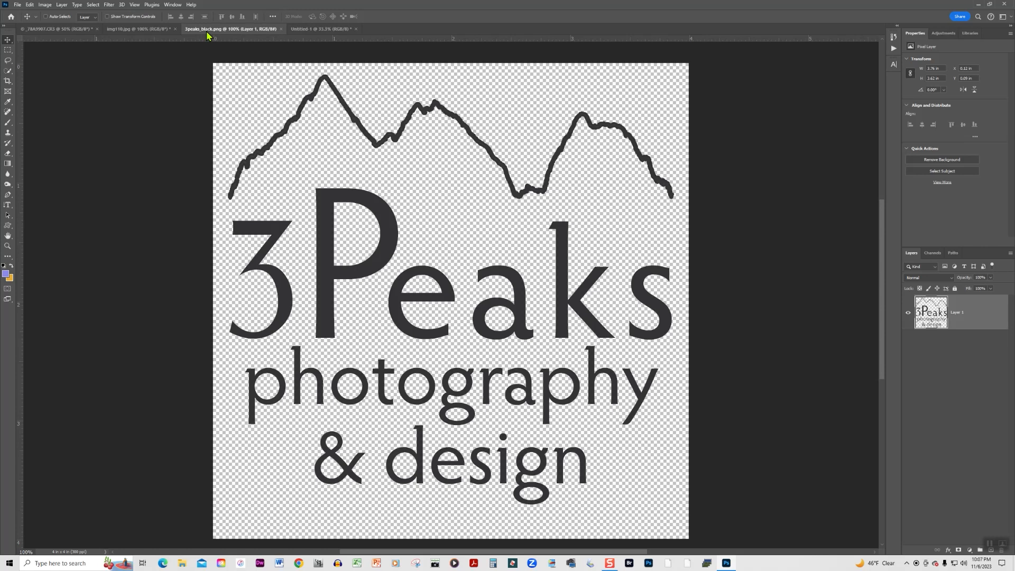
mouse_move(336, 184)
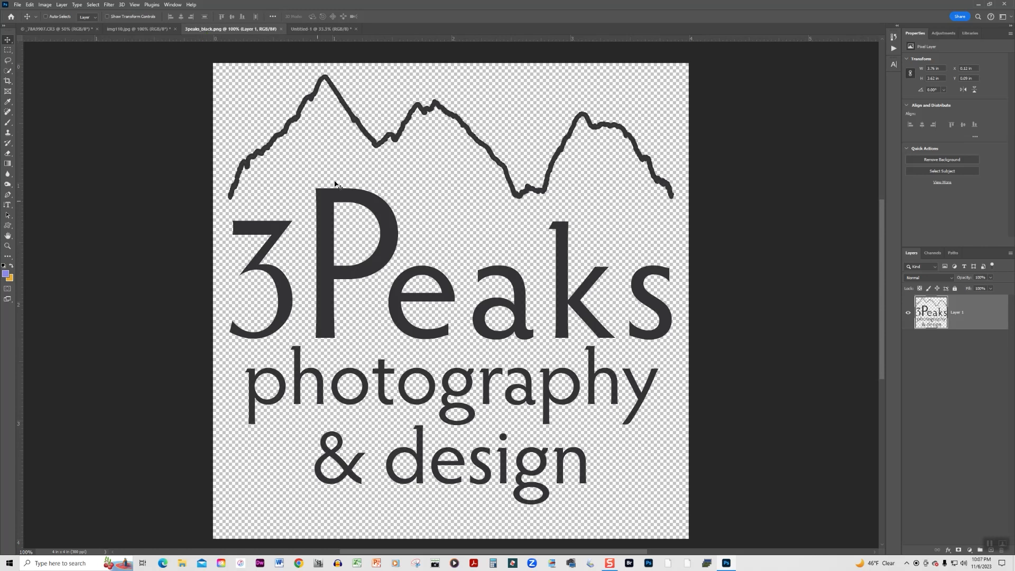
mouse_move(447, 200)
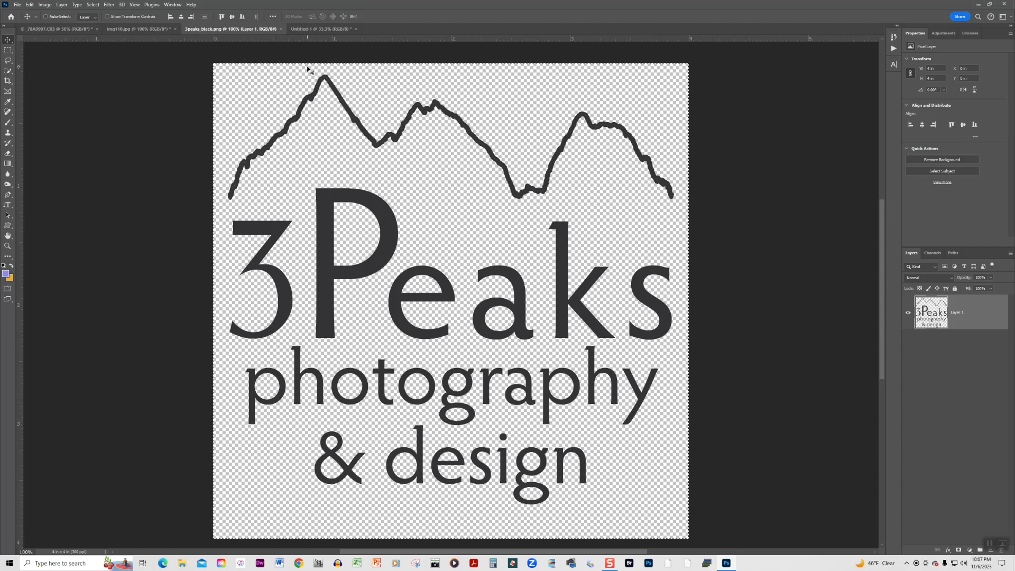
mouse_move(671, 116)
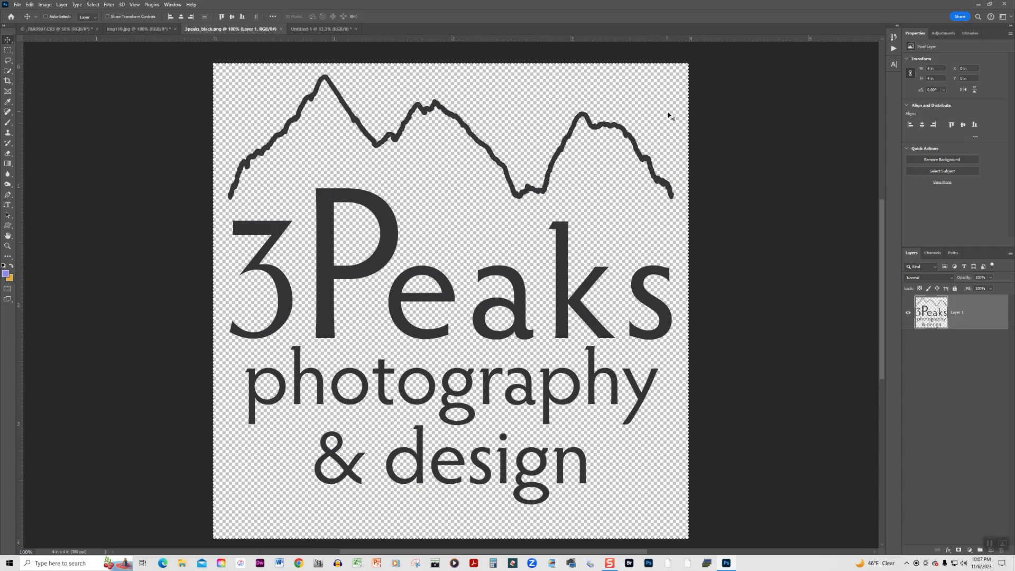
mouse_move(543, 517)
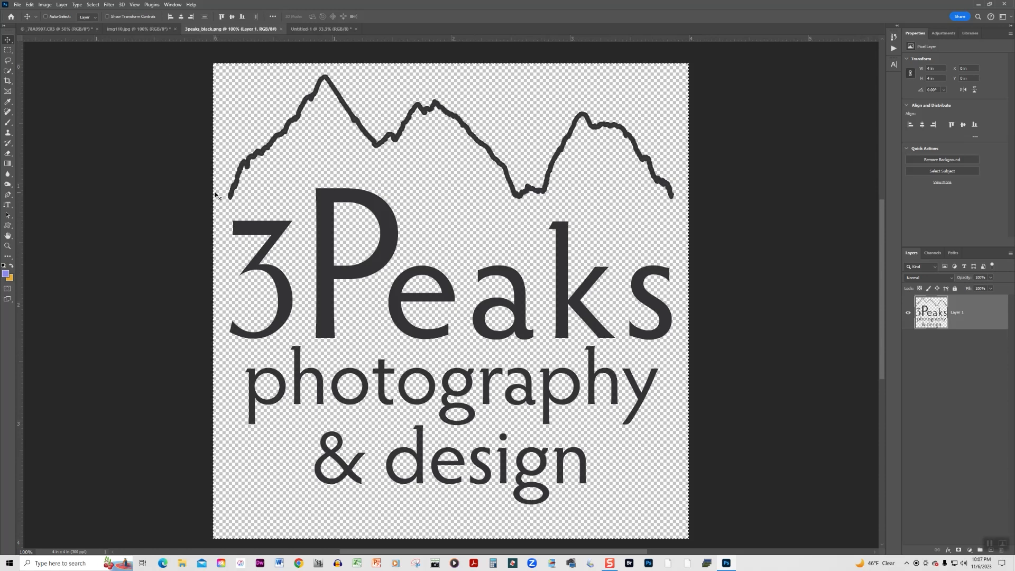
mouse_move(42, 4)
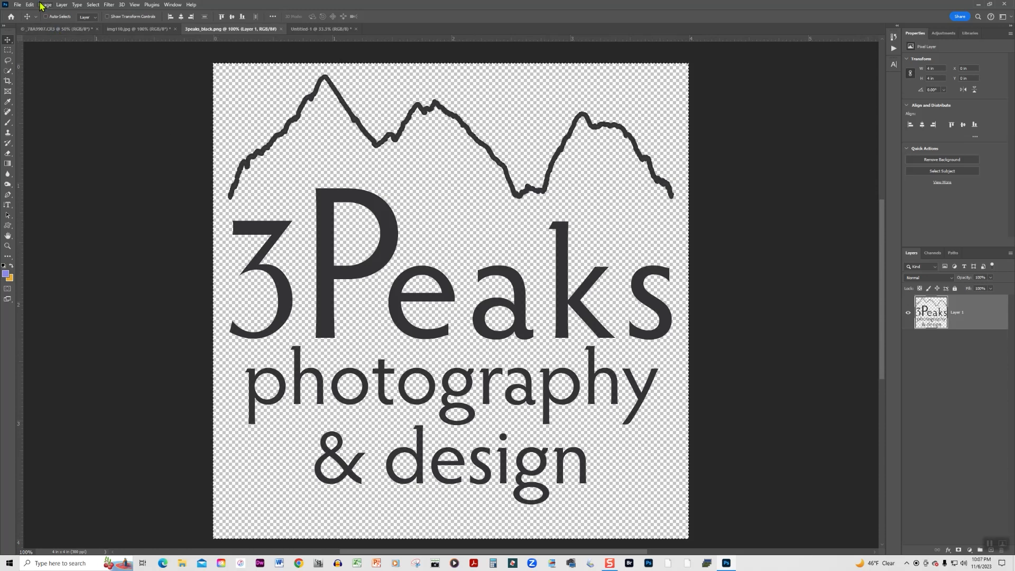
- Define a brush preset from the logo and rename it 3peaks_logo
left_click(29, 5)
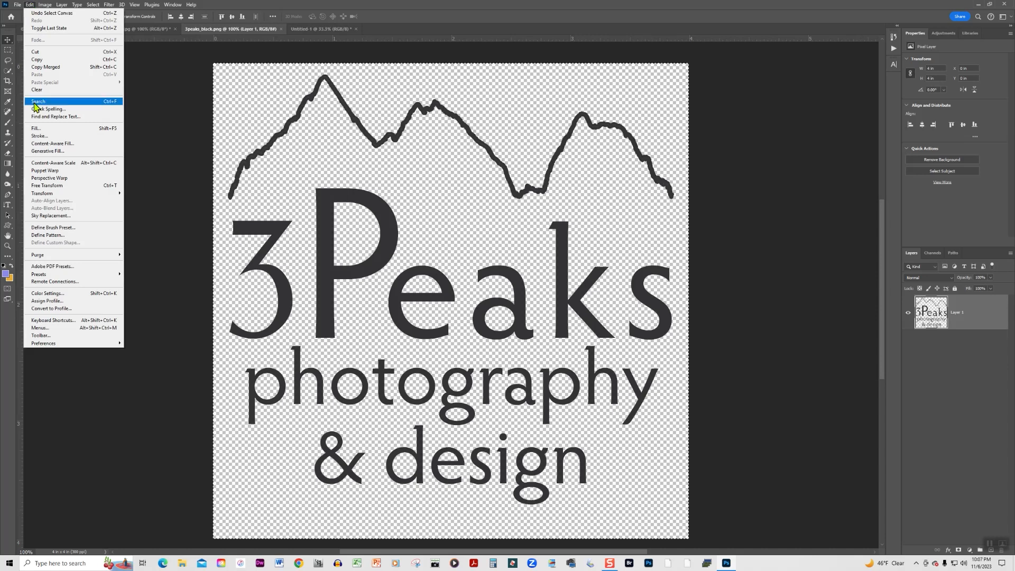
left_click(53, 228)
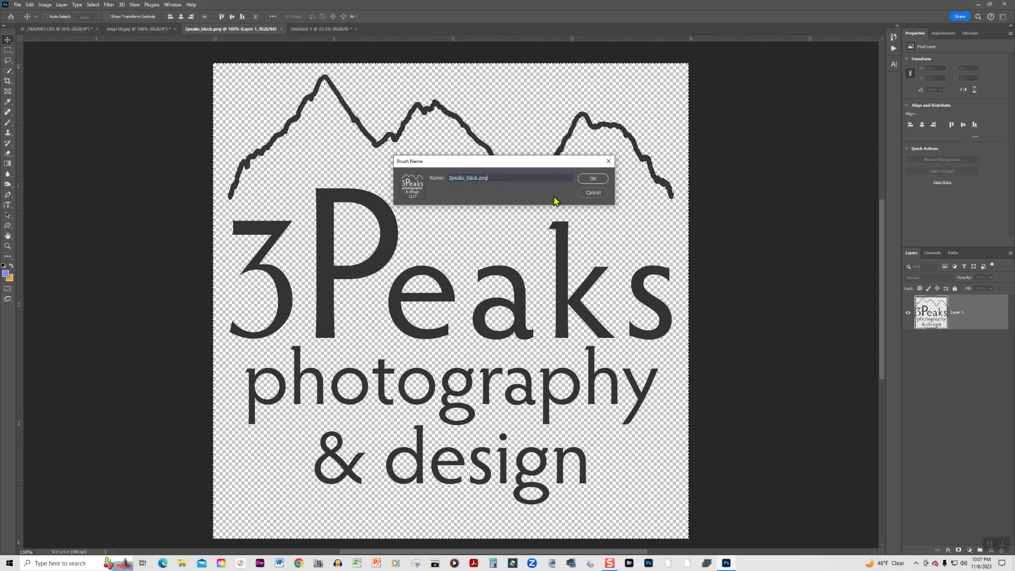
key("Backspace")
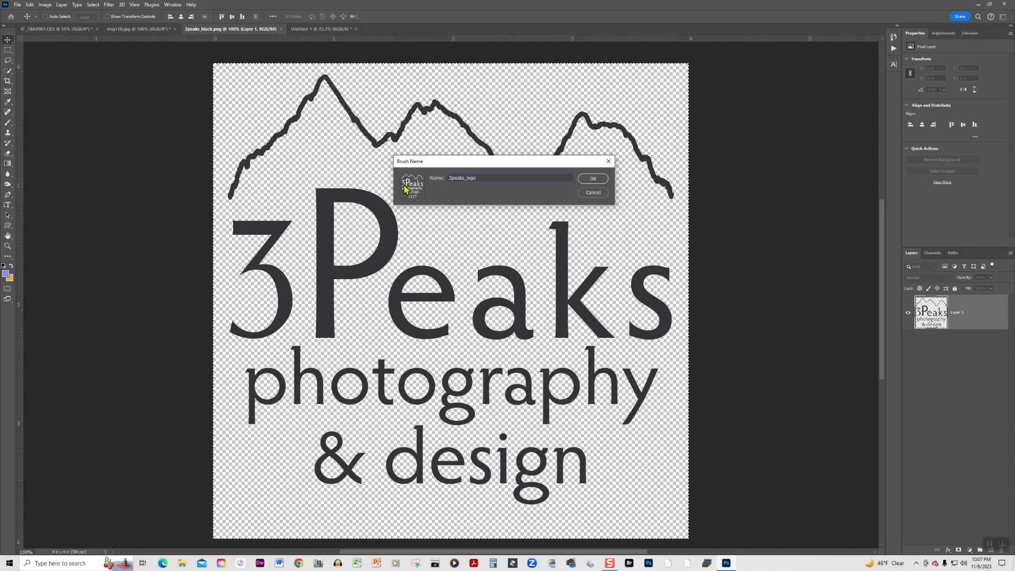
left_click(592, 178)
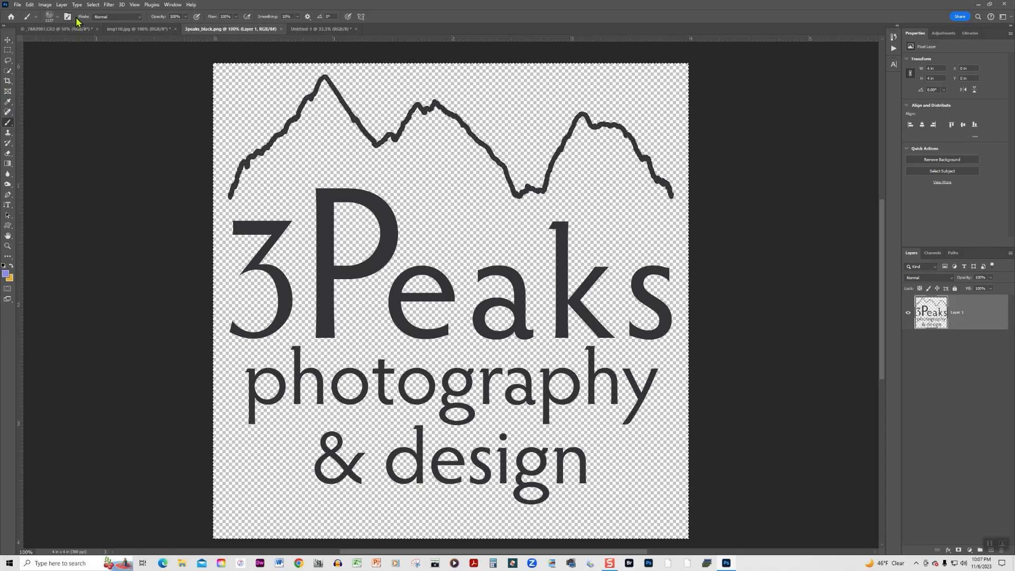
- Bring up the brush preset list to choose the 3peaks_logo brush
left_click(59, 16)
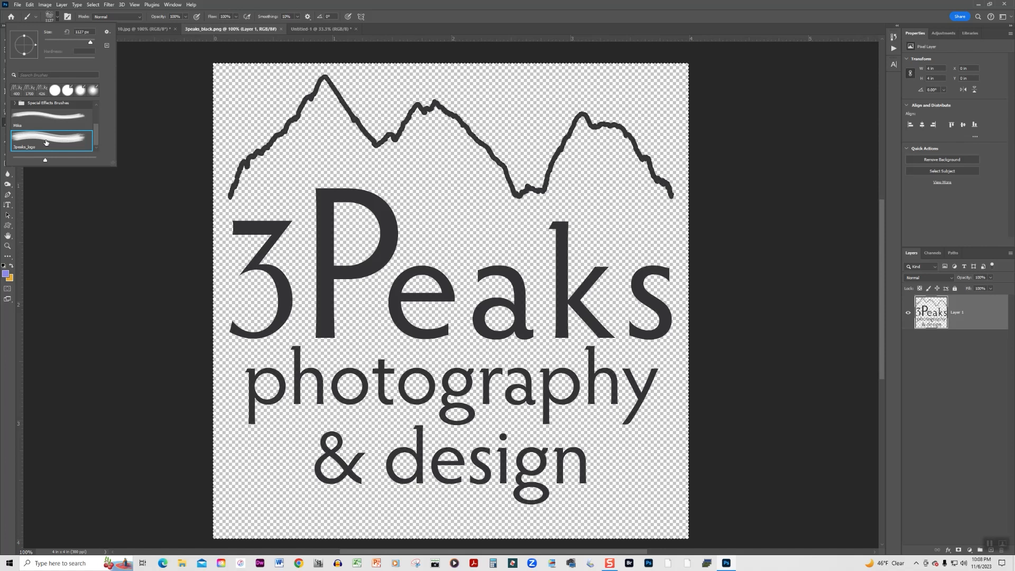
mouse_move(38, 124)
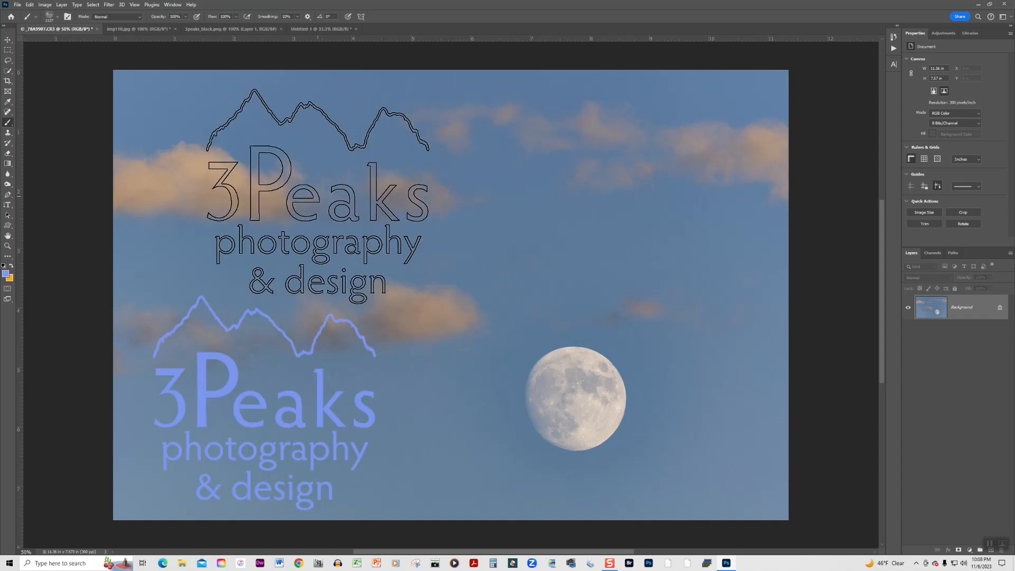
- Stamp the light-blue 3Peaks logo in the upper-left and upper-right sky
left_click_drag(317, 188, 589, 201)
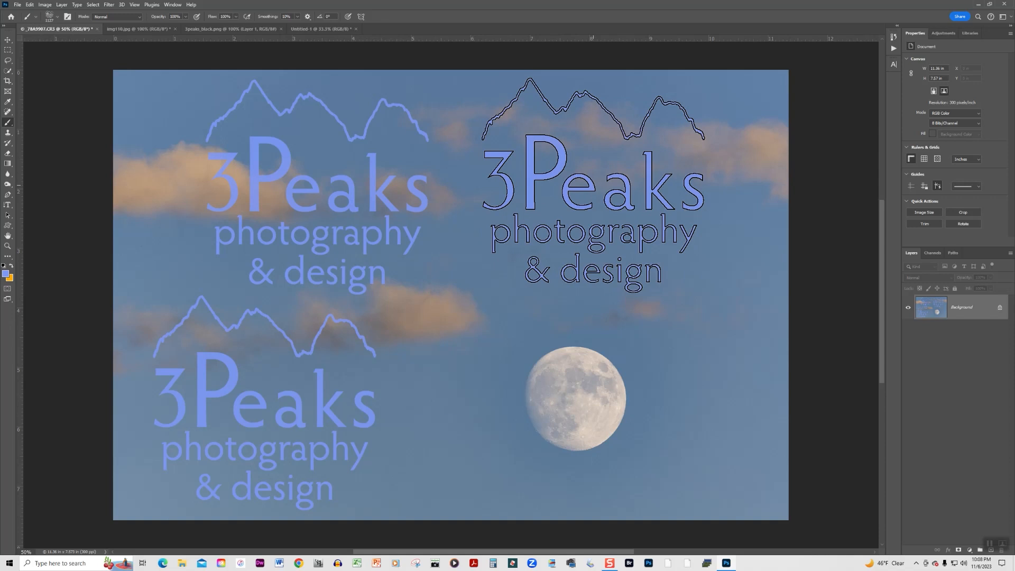
left_click_drag(589, 195, 612, 301)
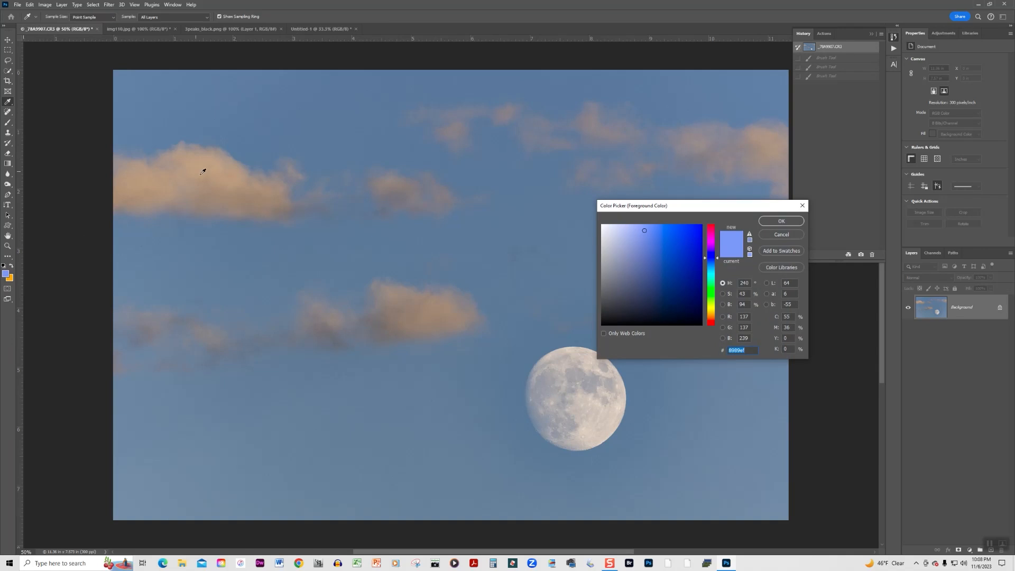
mouse_move(263, 172)
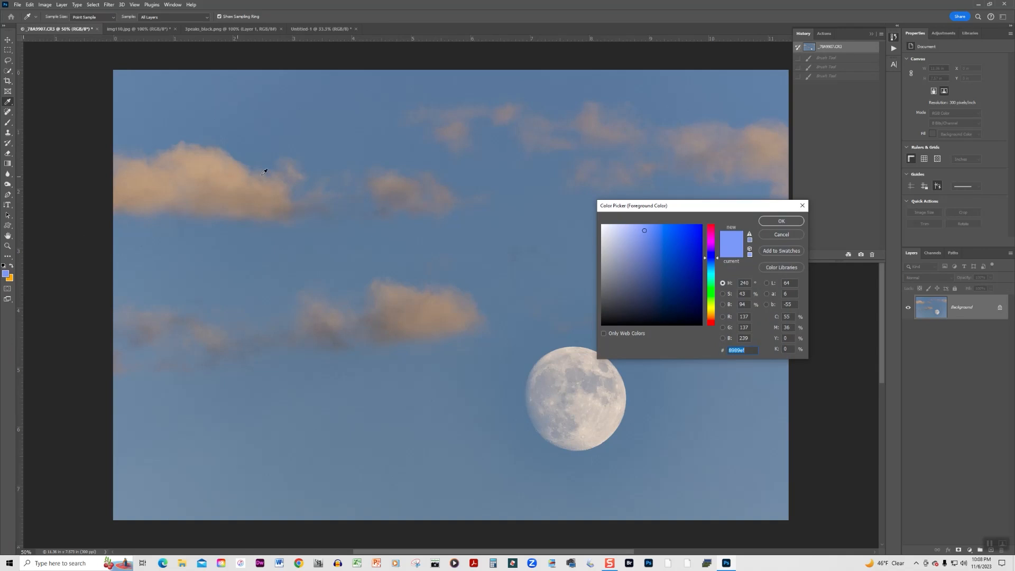
mouse_move(251, 240)
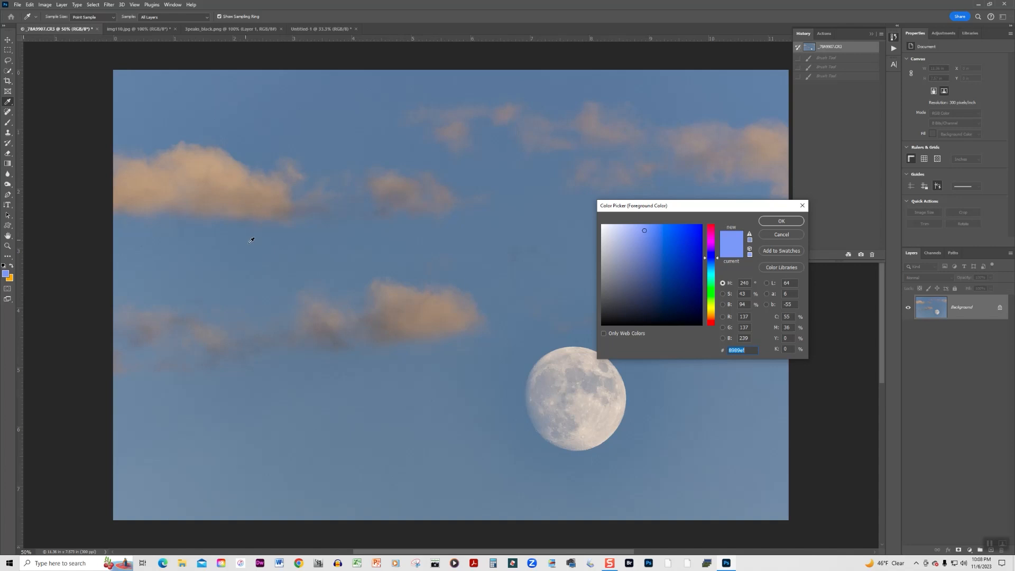
- Sample a cloud and settle on a soft peach foreground colour
left_click(636, 272)
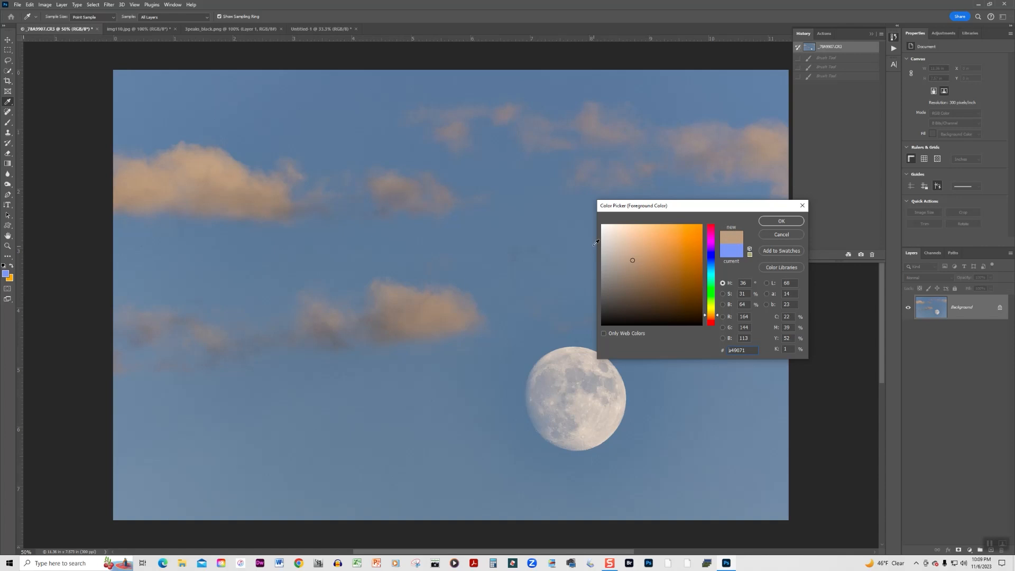
mouse_move(207, 159)
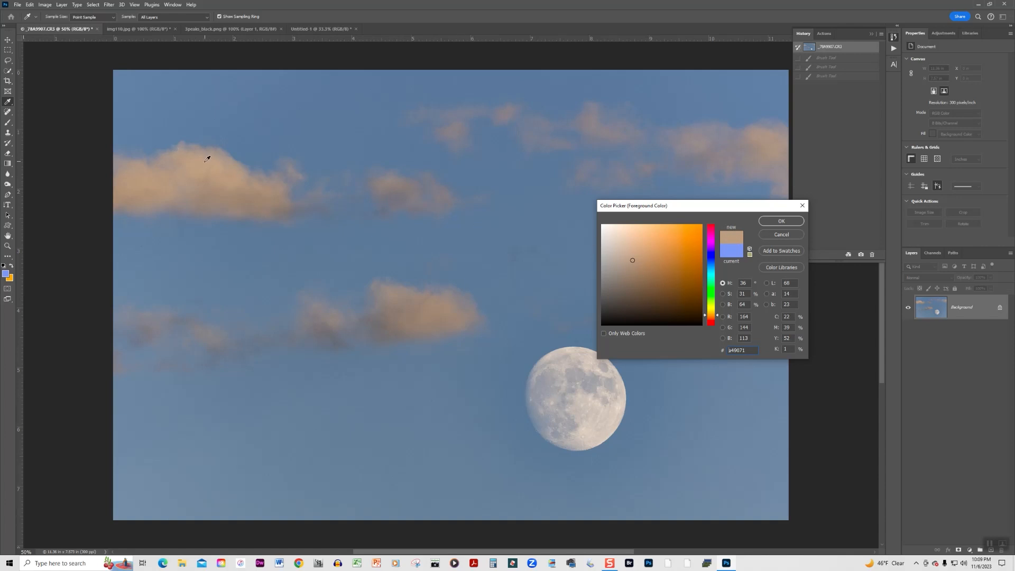
left_click(615, 256)
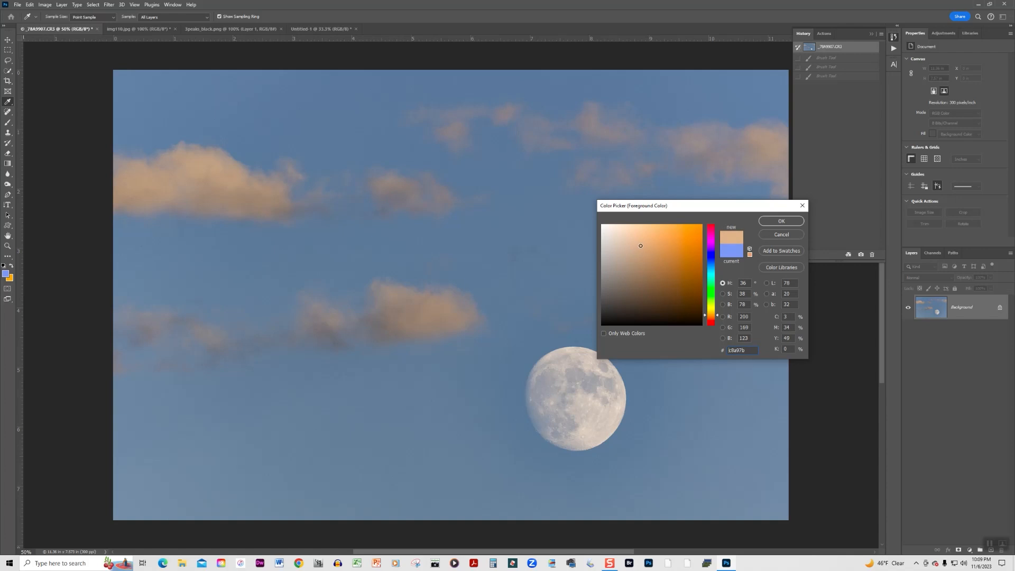
left_click(636, 247)
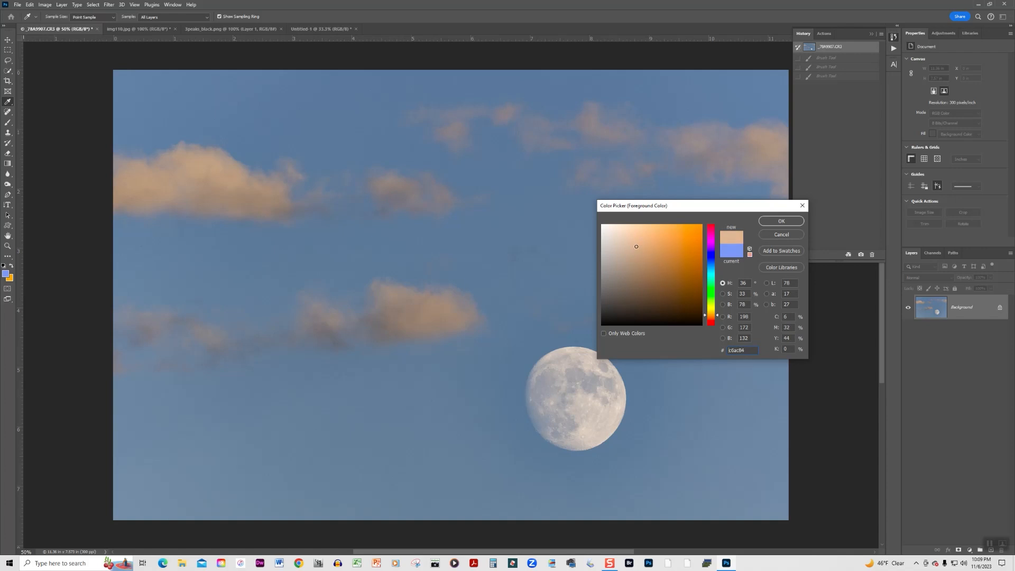
left_click(642, 246)
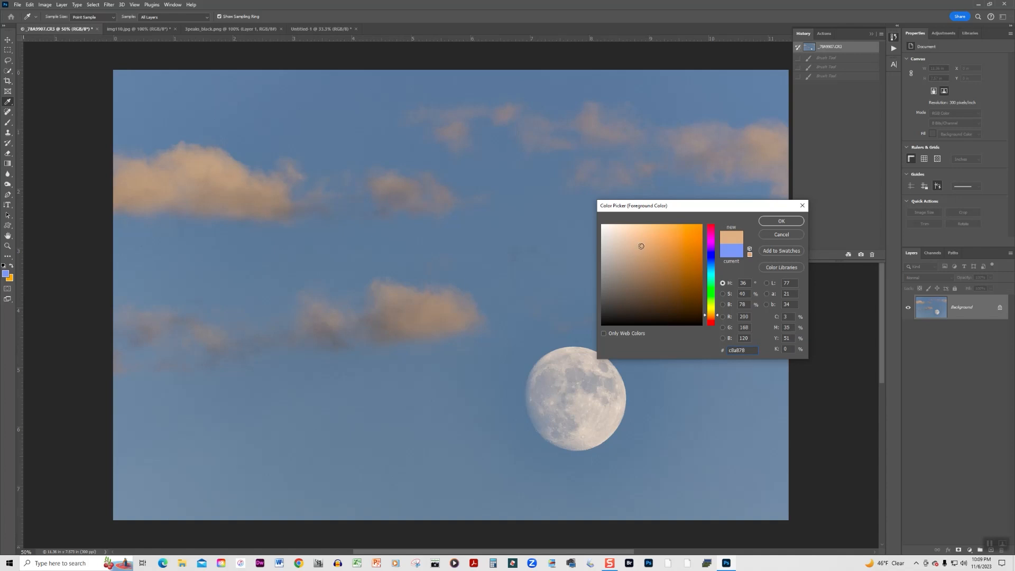
left_click(780, 221)
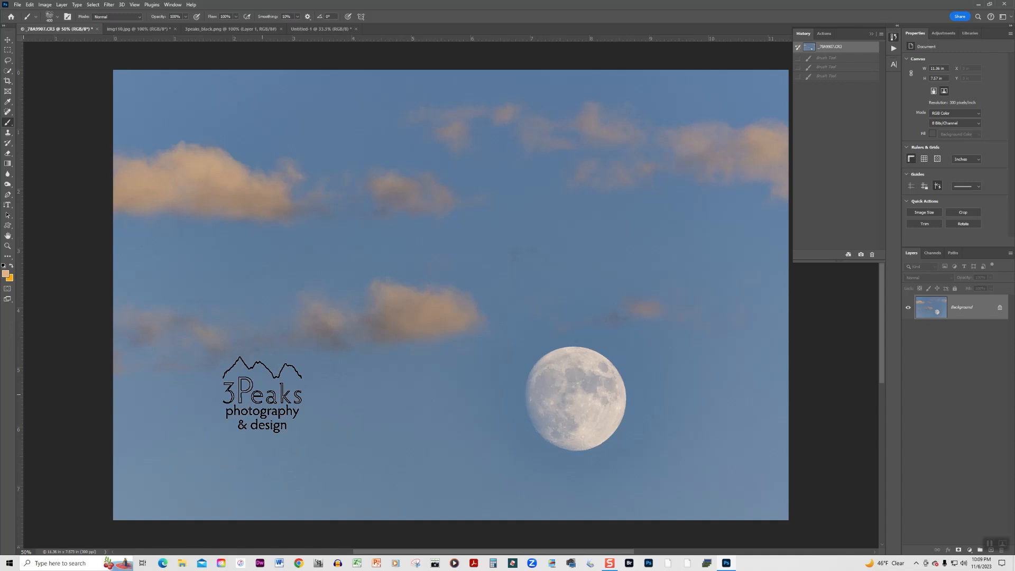
- Enlarge the logo brush and stamp a peach 3Peaks logo near the lower-left corner
left_click_drag(262, 394, 220, 437)
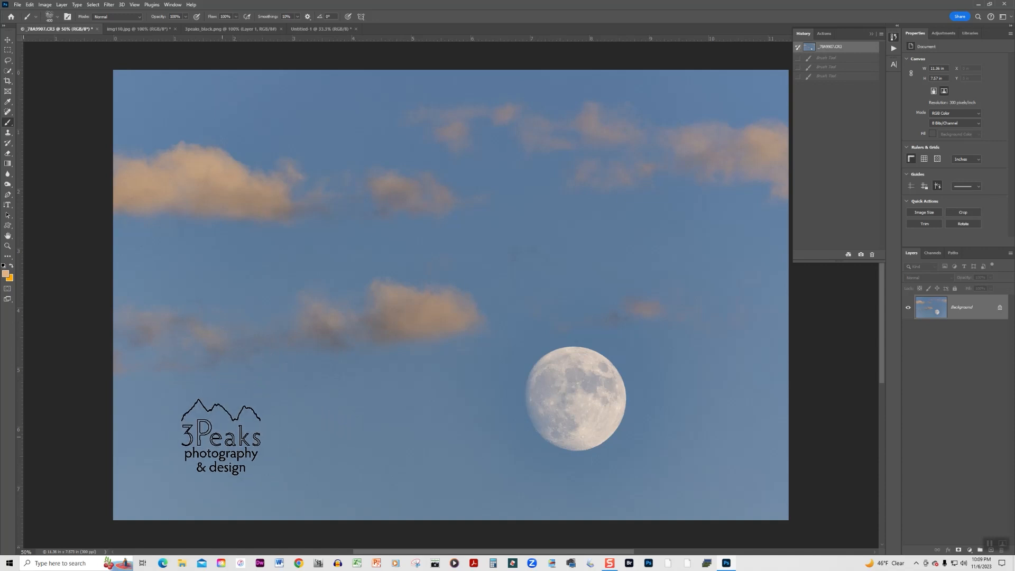
left_click_drag(220, 433, 174, 463)
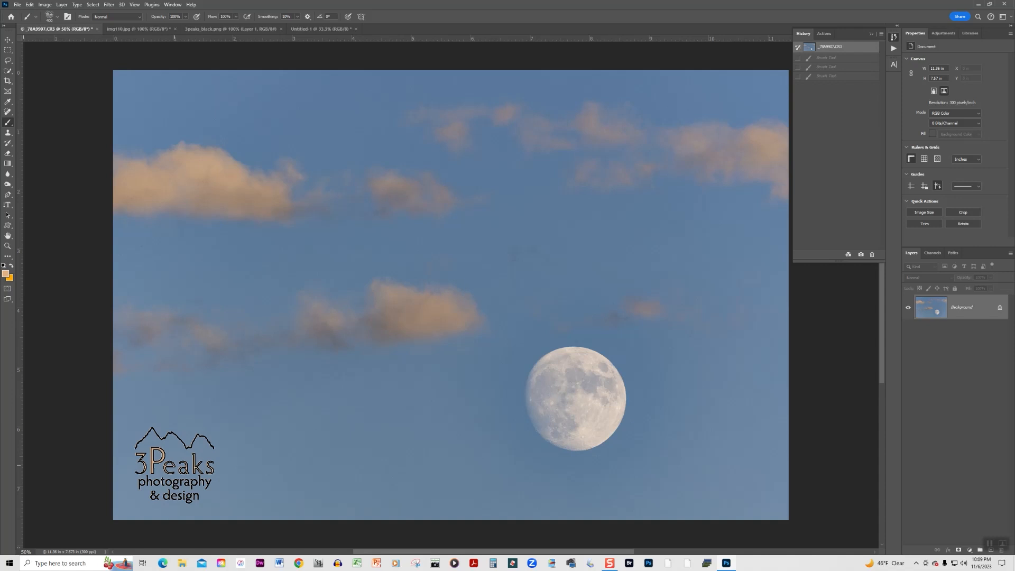
left_click_drag(175, 463, 768, 244)
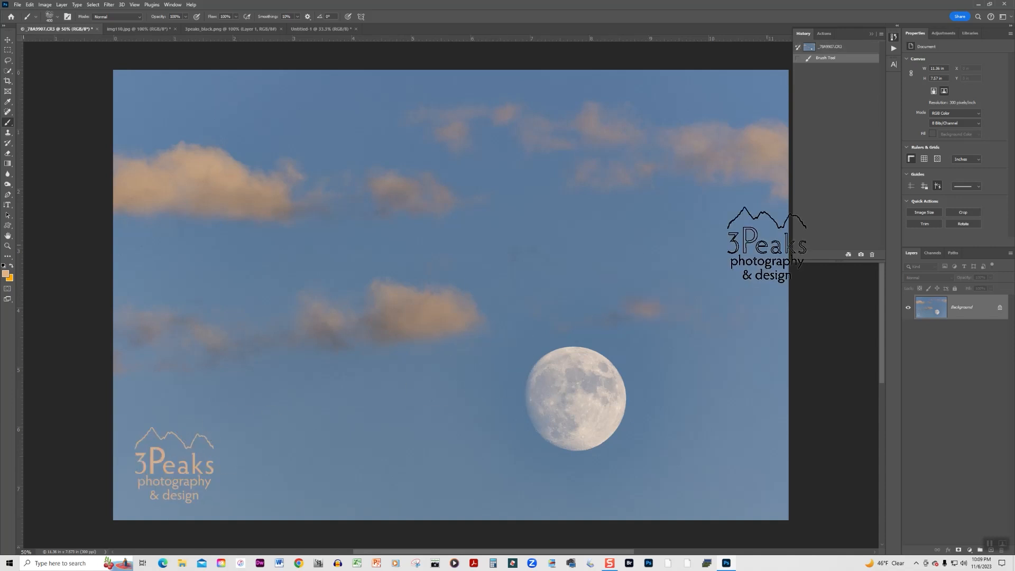
left_click_drag(768, 243, 751, 314)
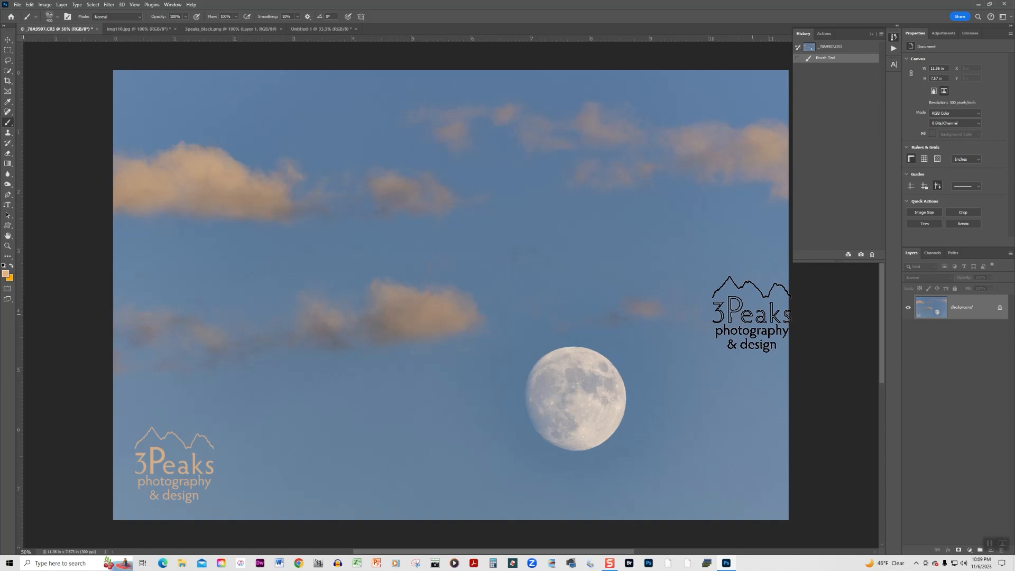
left_click_drag(751, 314, 534, 385)
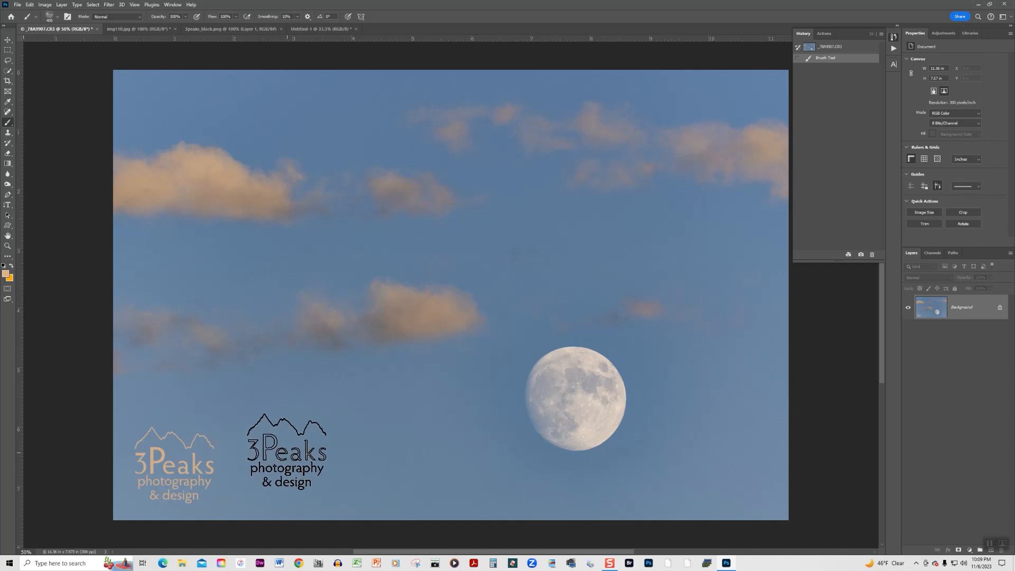
left_click_drag(287, 452, 284, 355)
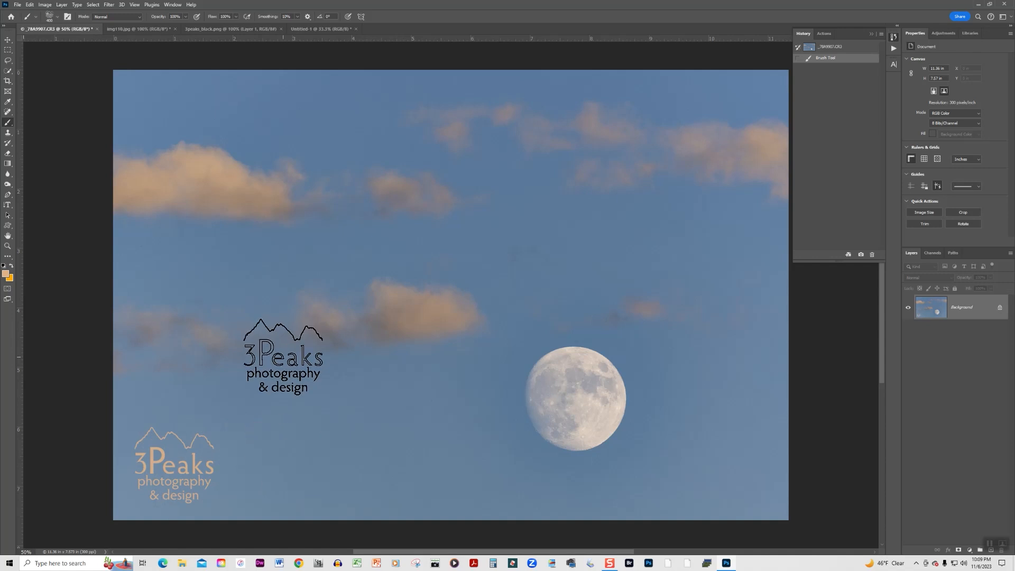
left_click(30, 4)
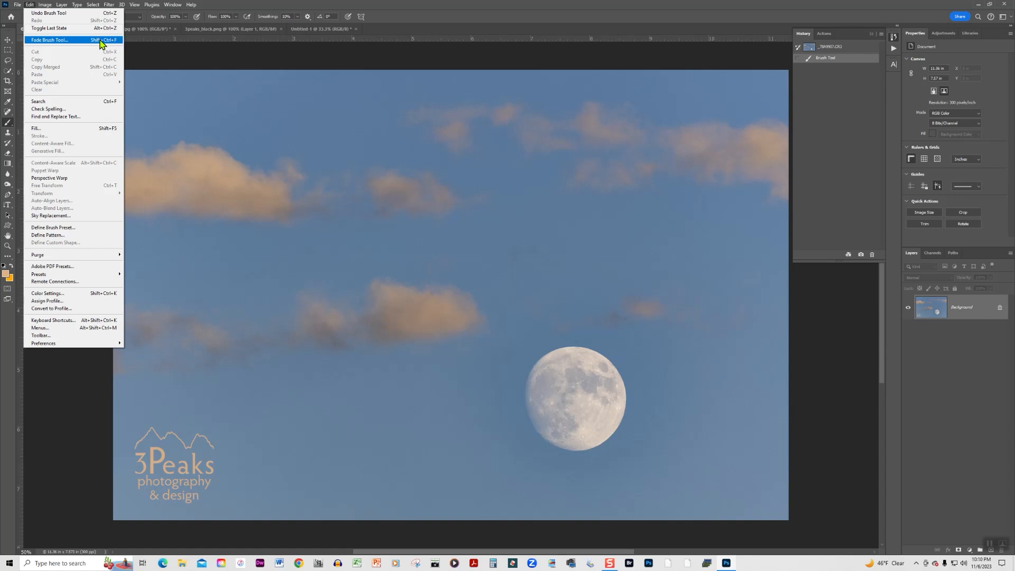
- In the Fade dialog, try lowering opacity and set the stamp's blending mode to Overlay
left_click(49, 39)
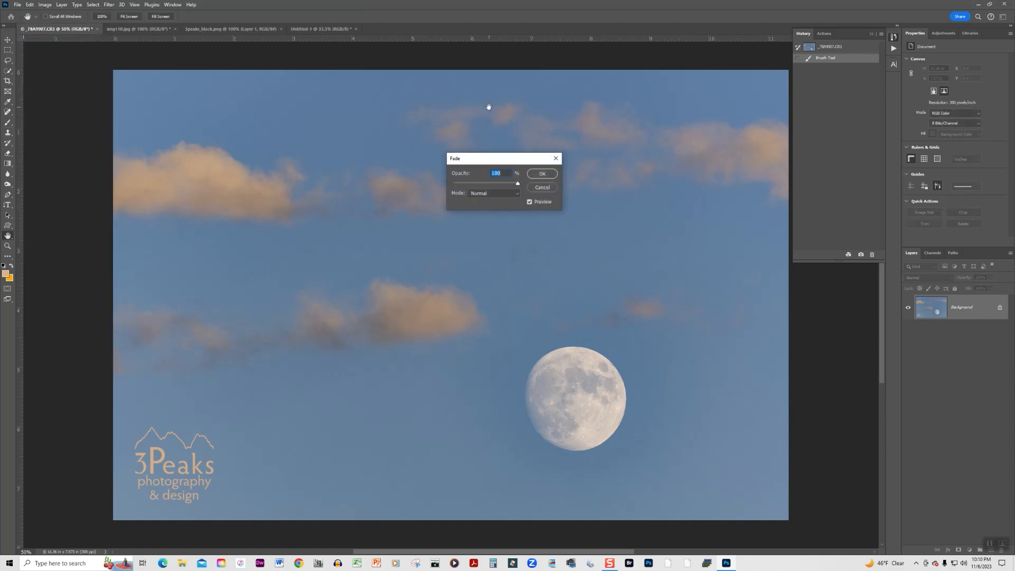
mouse_move(519, 188)
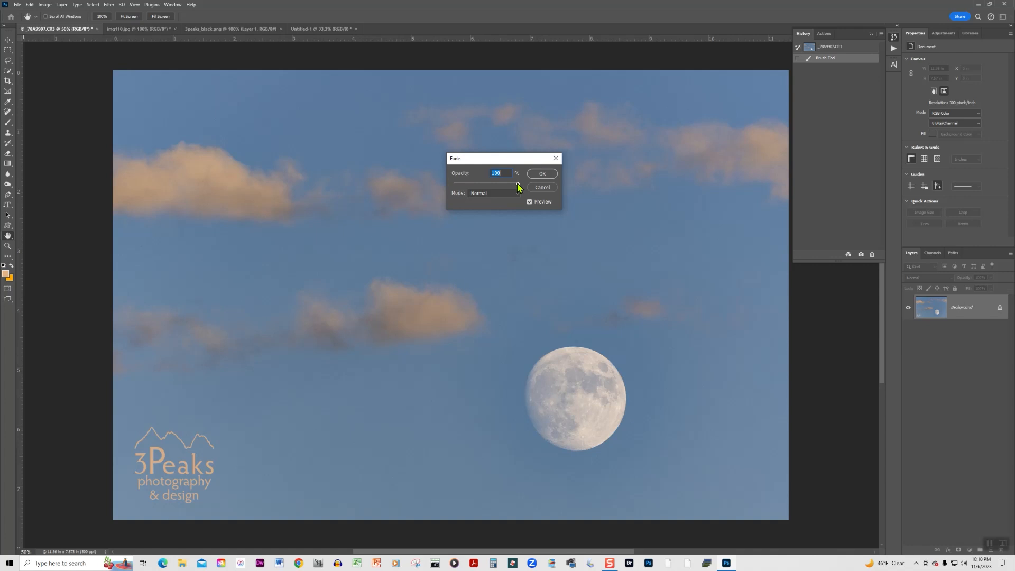
left_click_drag(517, 183, 494, 183)
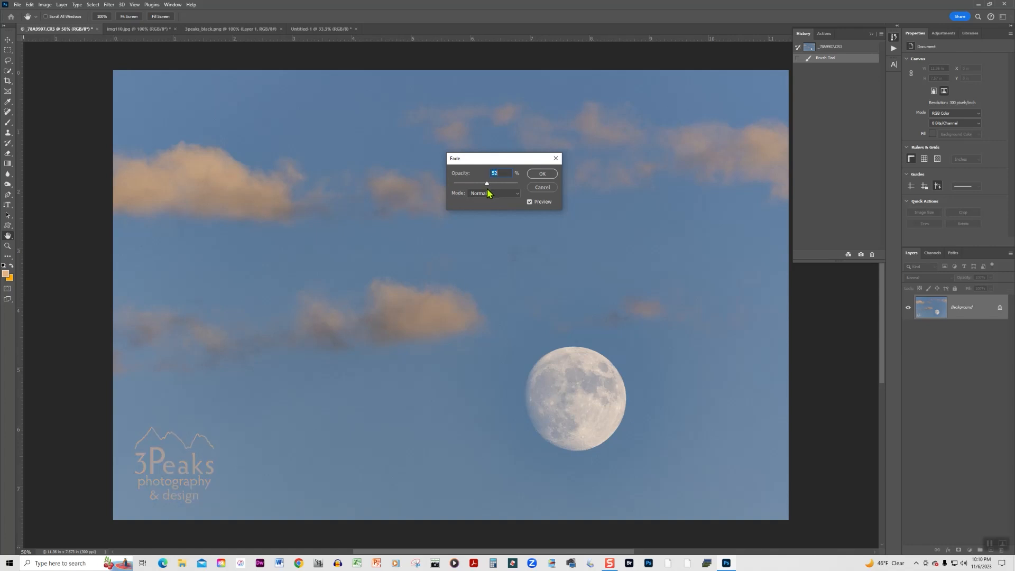
mouse_move(292, 385)
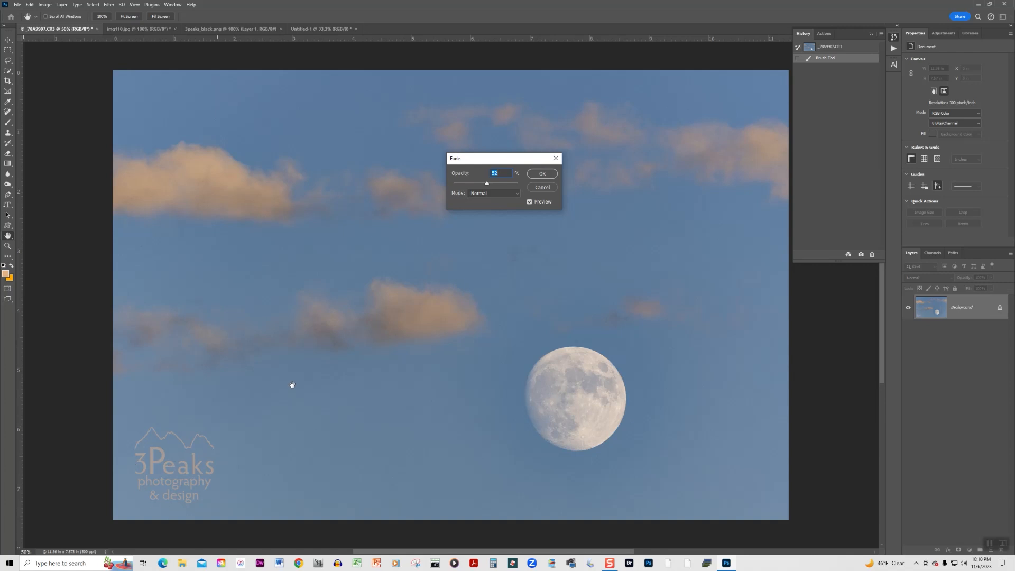
left_click_drag(487, 183, 517, 183)
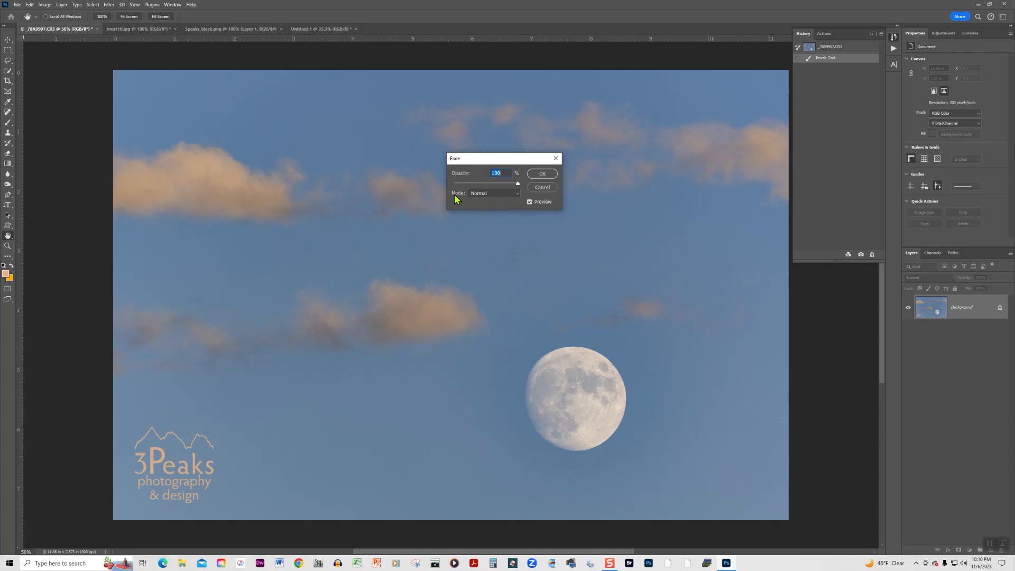
left_click(494, 192)
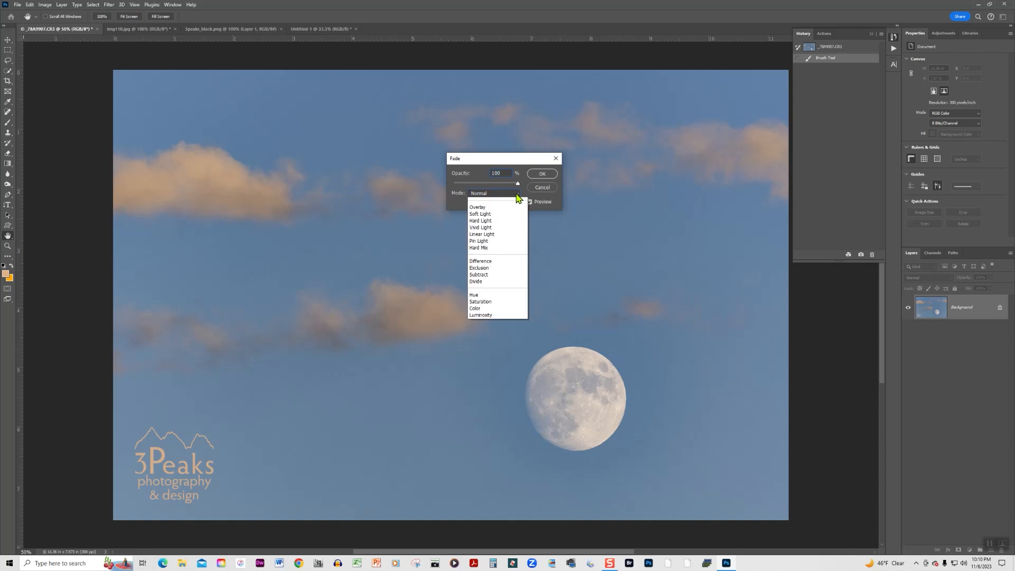
left_click(495, 192)
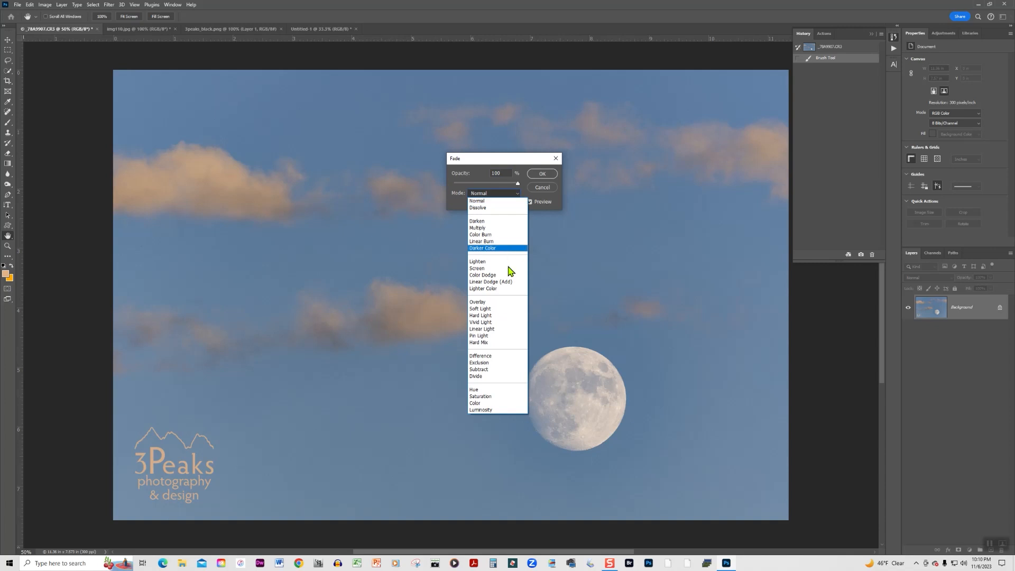
left_click(494, 192)
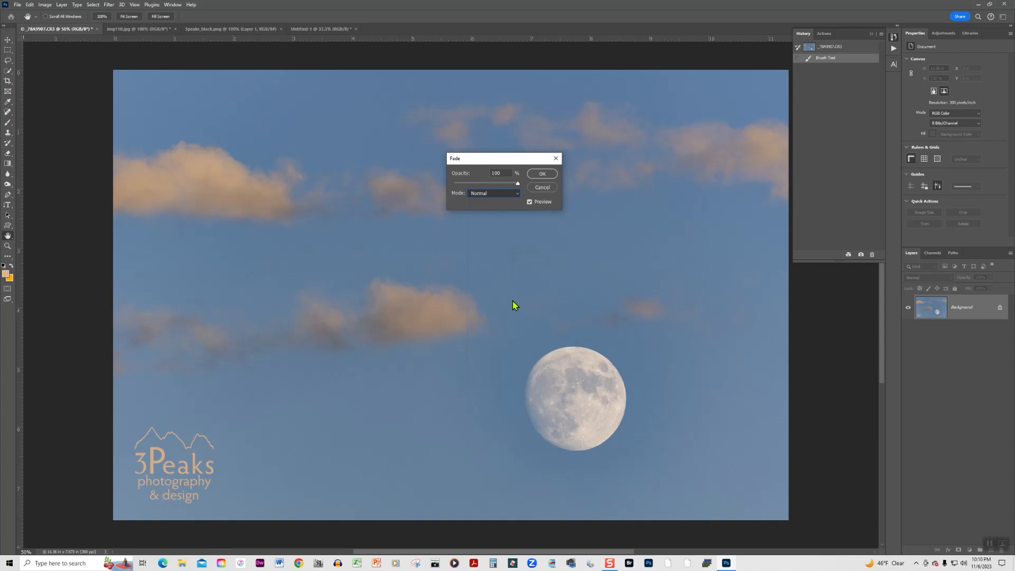
left_click(494, 192)
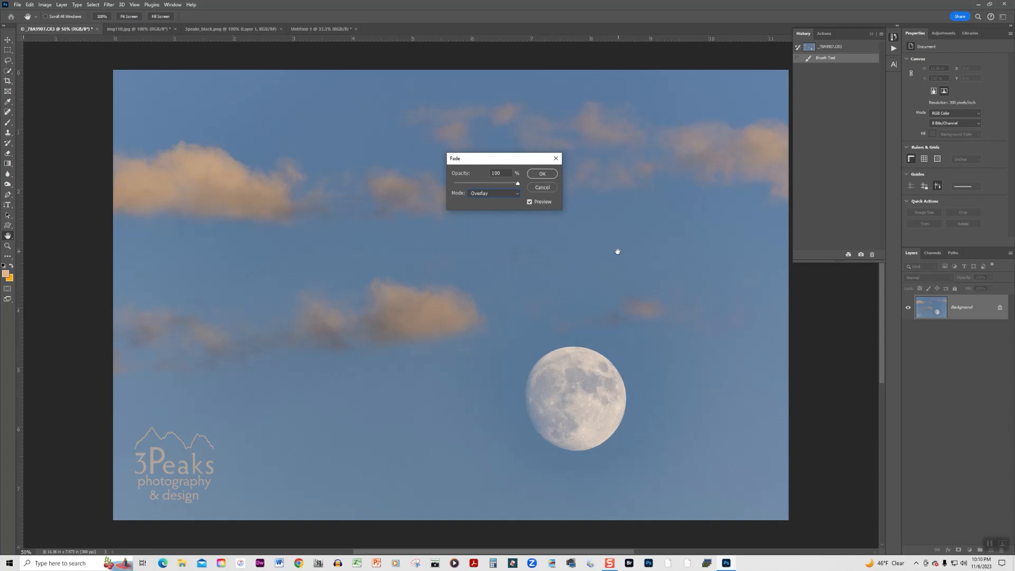
- Bring the logo stamp's fade opacity down to about 49%
left_click_drag(517, 183, 515, 183)
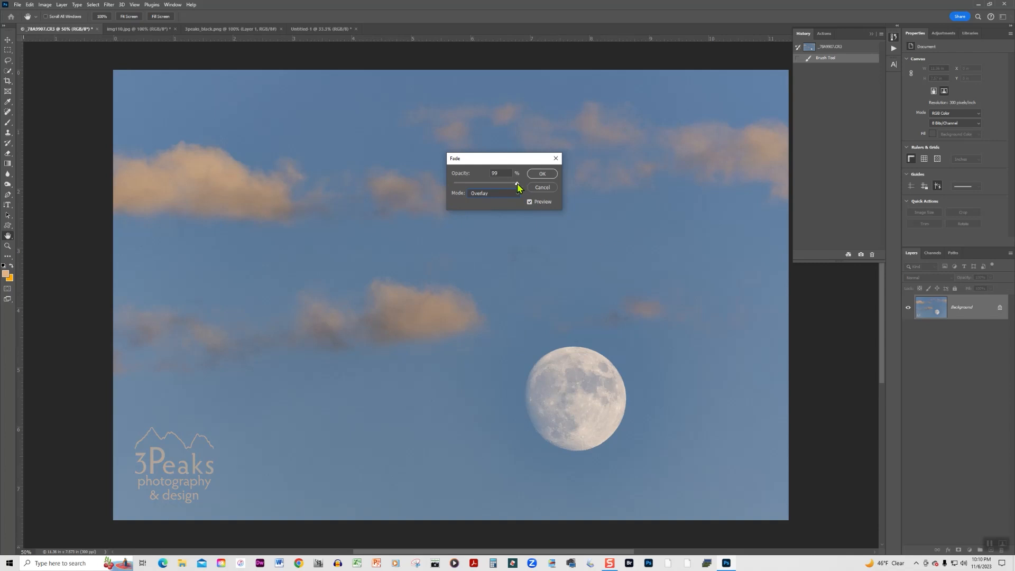
left_click_drag(518, 184, 500, 184)
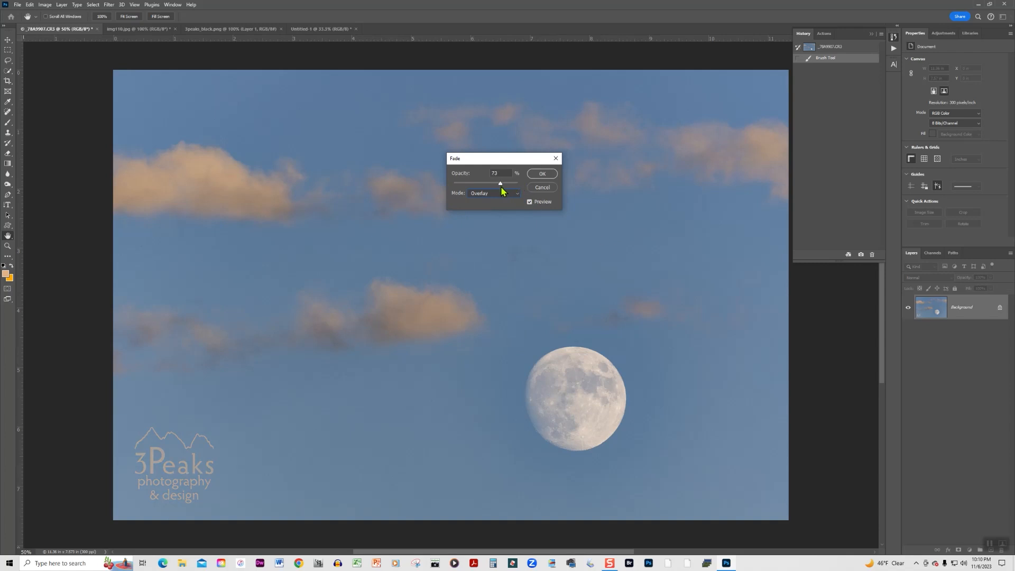
left_click_drag(500, 183, 491, 183)
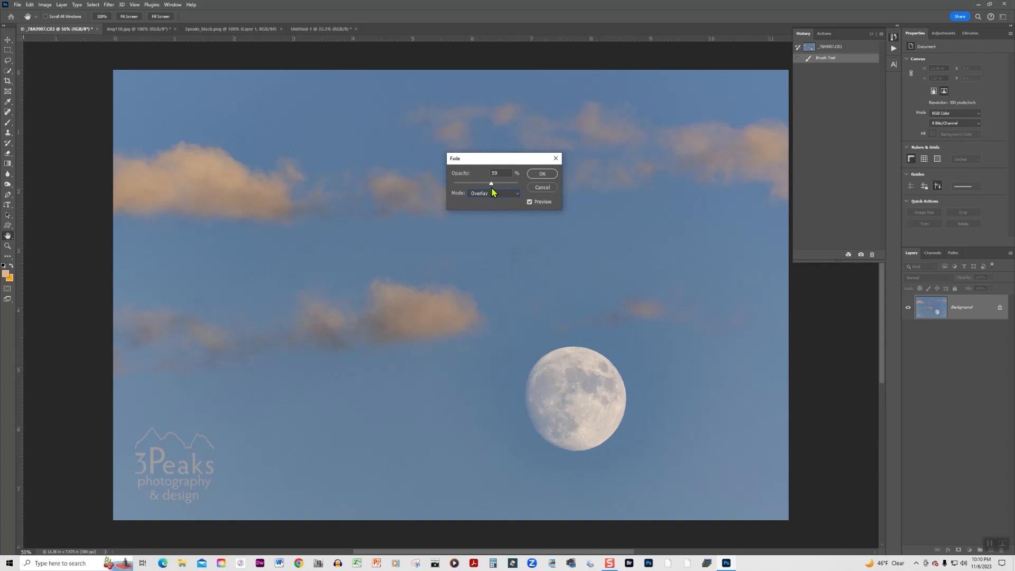
left_click_drag(492, 183, 488, 183)
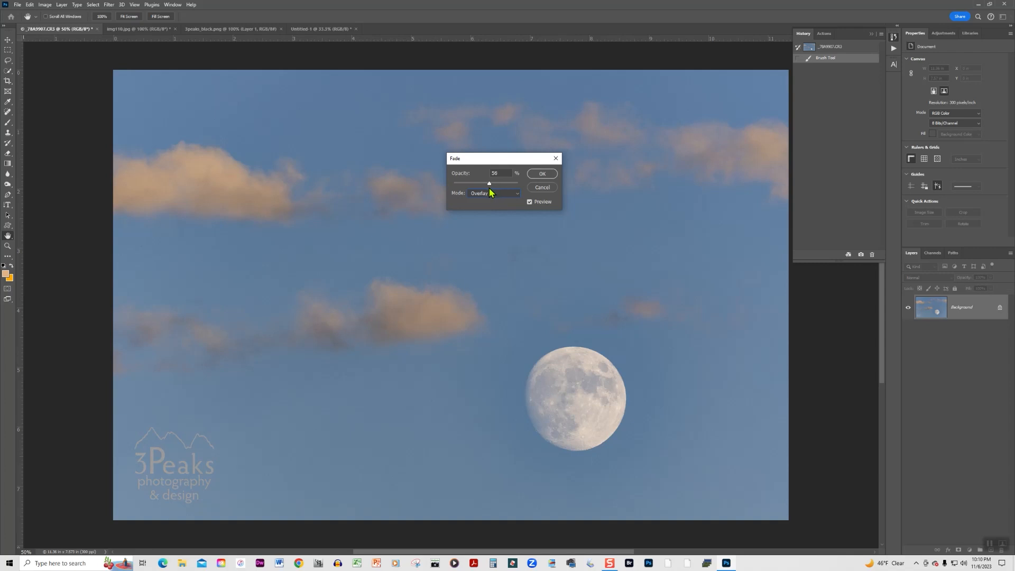
left_click_drag(489, 183, 485, 183)
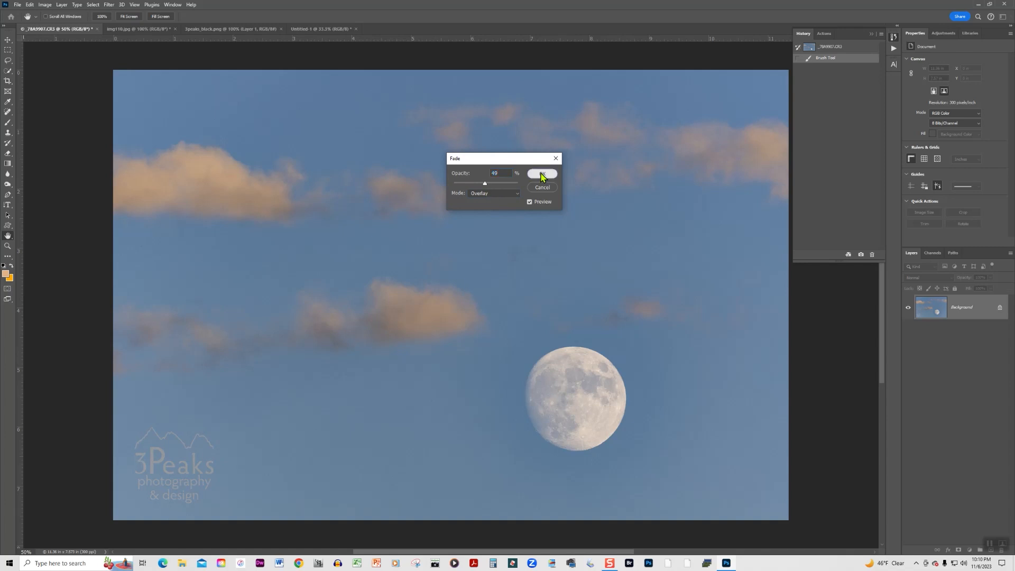
- Apply the small-logo fade, stamp the large logo and fade it to 15% in Normal mode
left_click(541, 173)
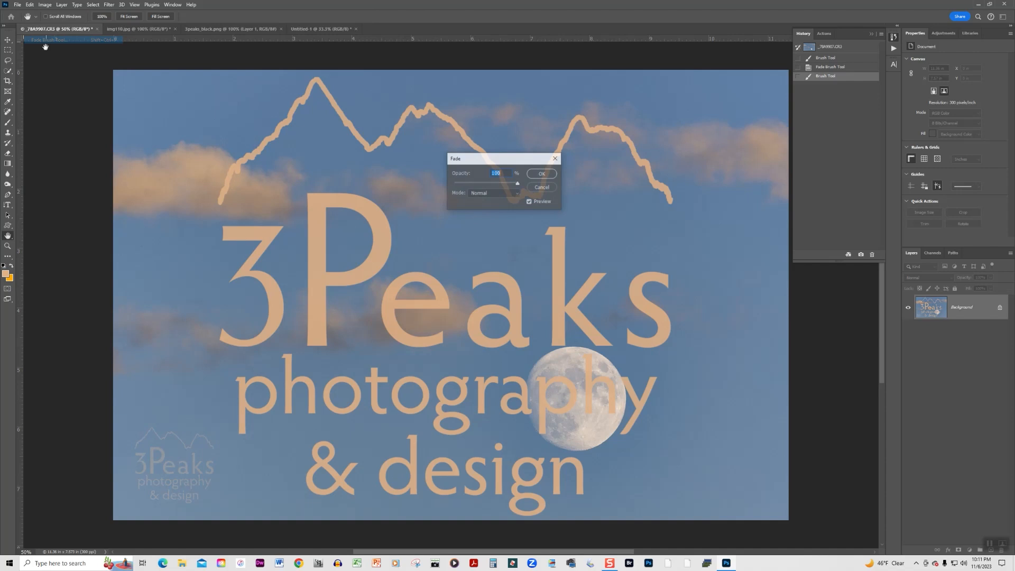
left_click_drag(518, 183, 515, 183)
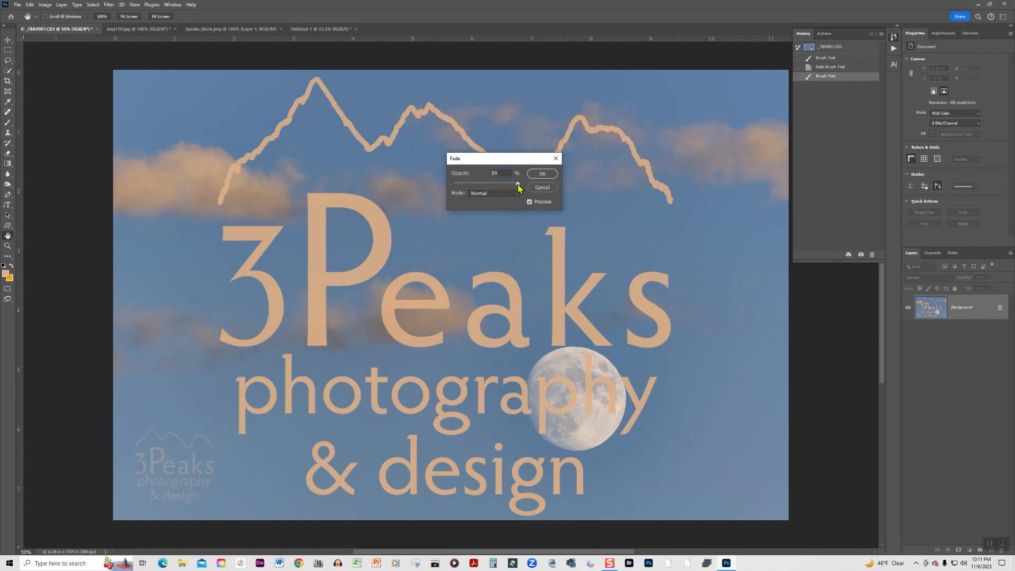
left_click_drag(517, 183, 469, 183)
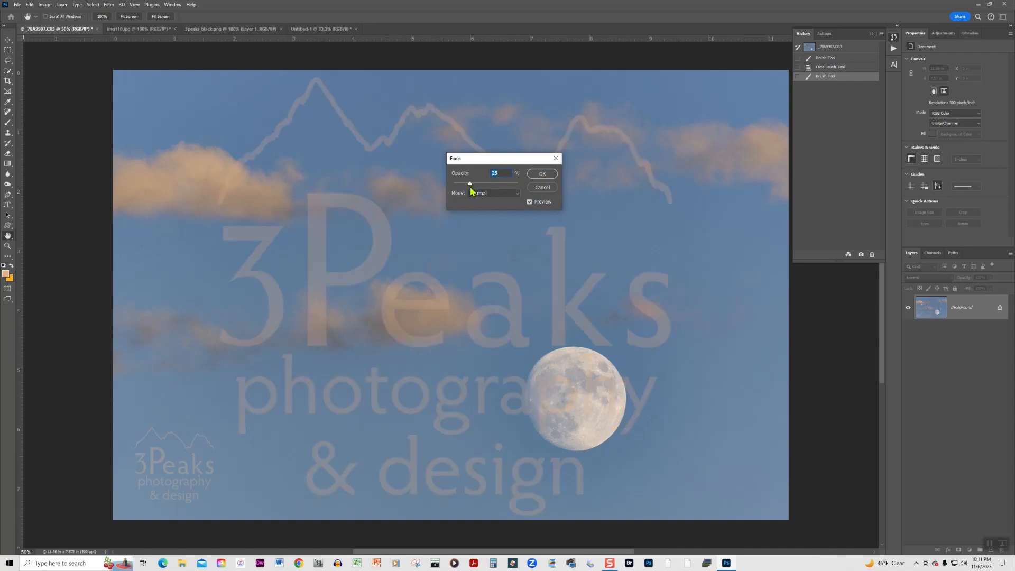
mouse_move(468, 191)
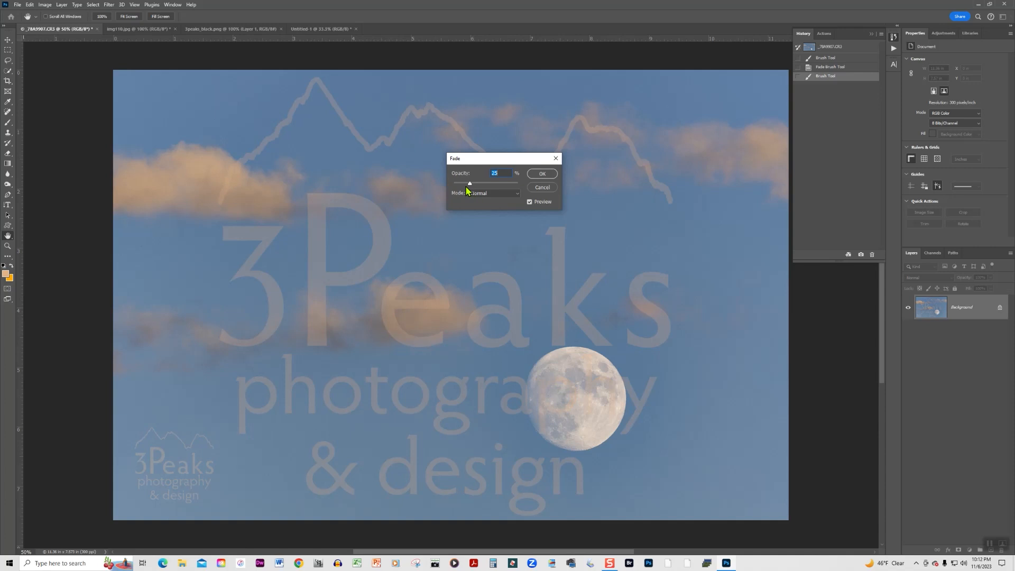
left_click_drag(470, 183, 464, 183)
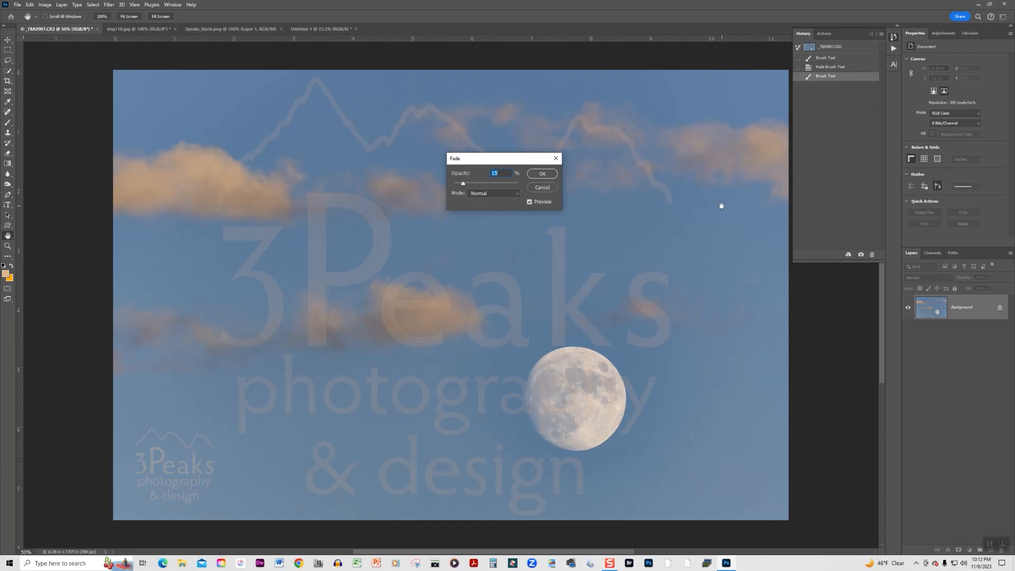
mouse_move(542, 174)
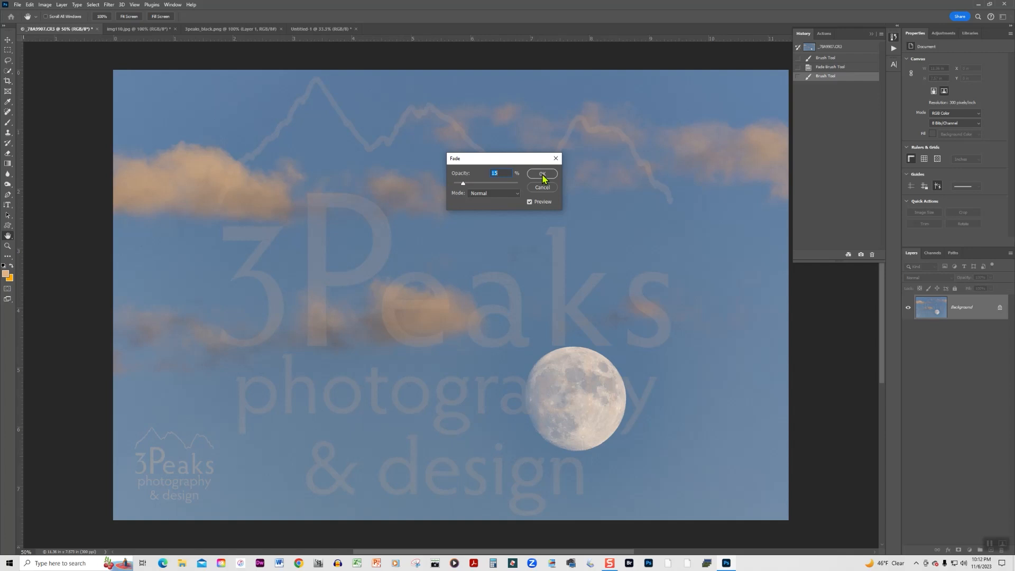
left_click(541, 173)
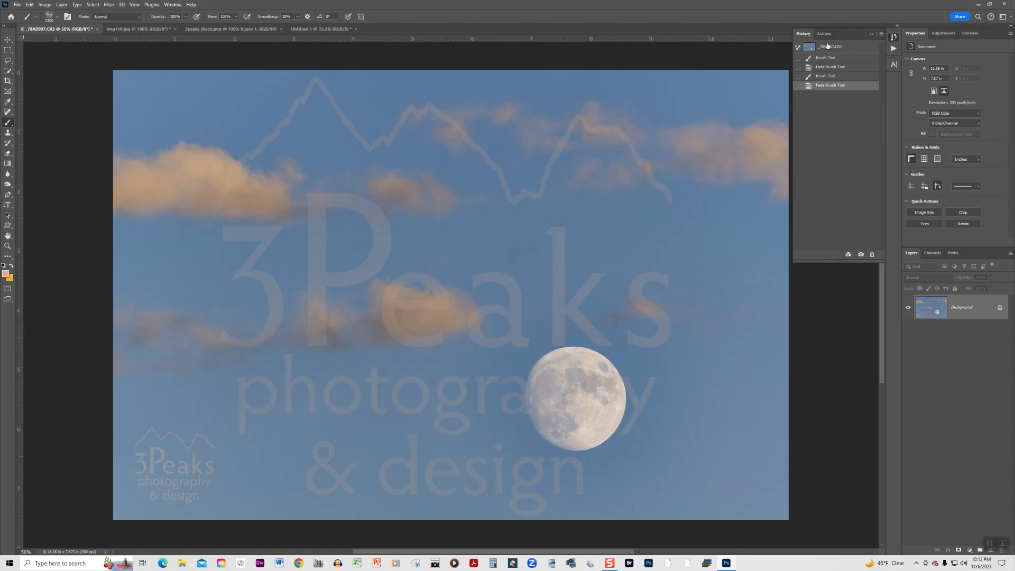
- Revert to the original History snapshot, removing both logo stamps
left_click(832, 46)
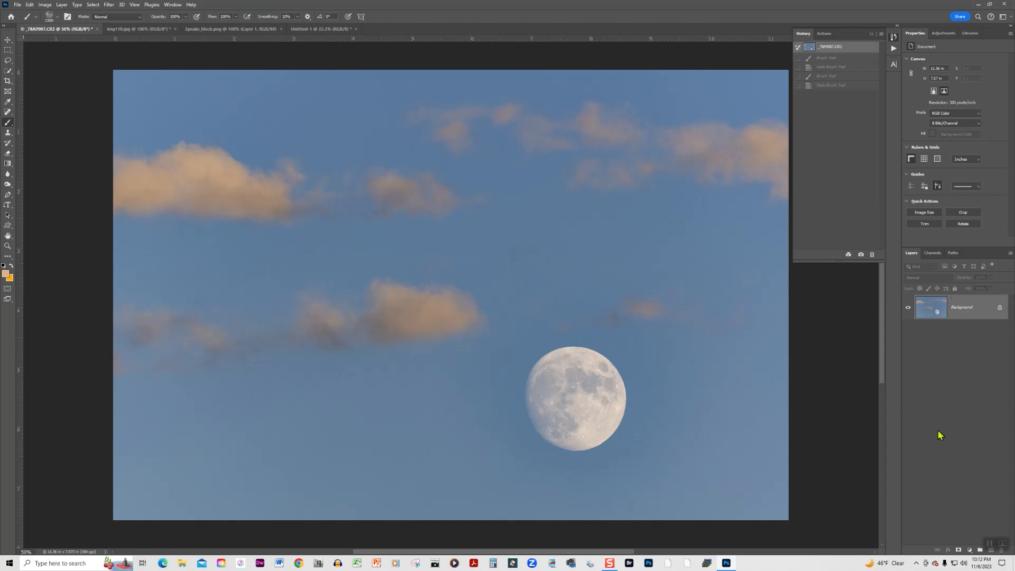
mouse_move(933, 553)
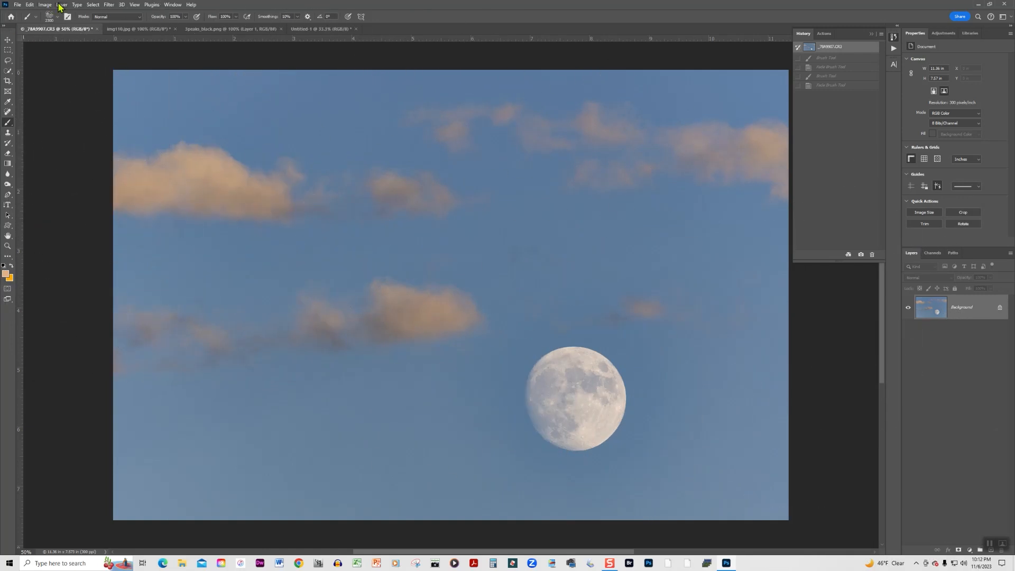
- Create a new empty Layer 1 above the Background via Layer > New > Layer
left_click(61, 4)
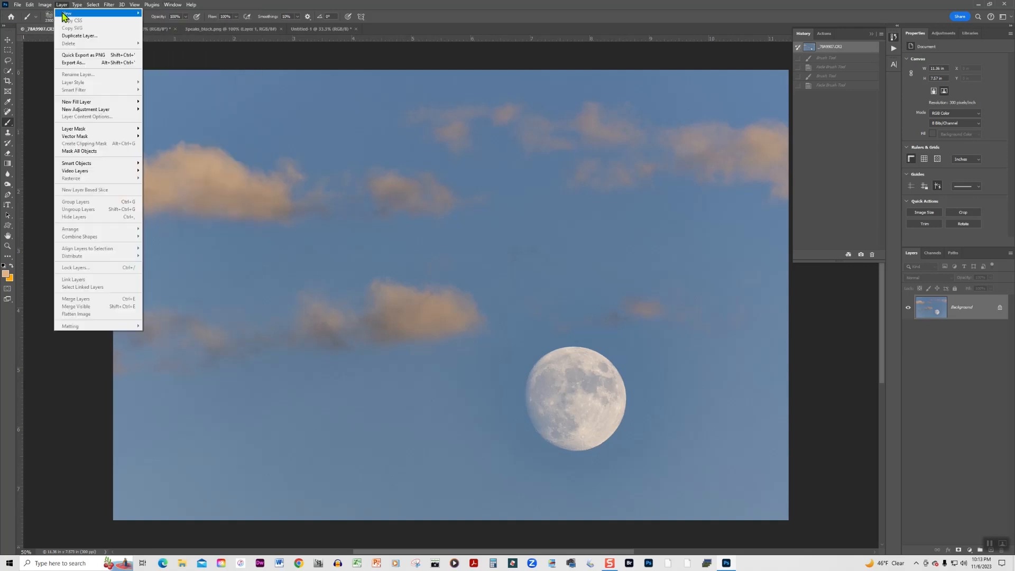
mouse_move(68, 12)
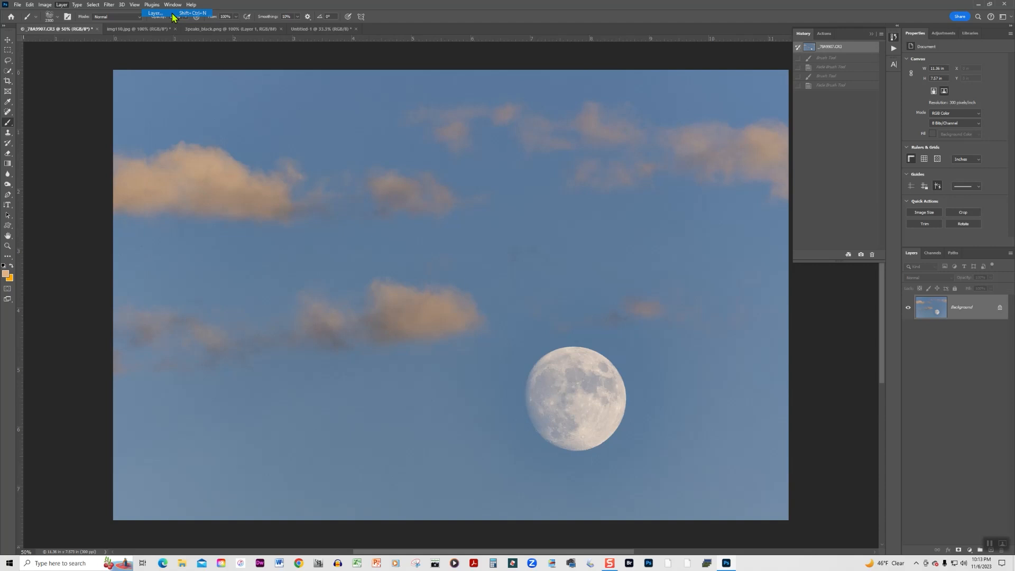
left_click(154, 13)
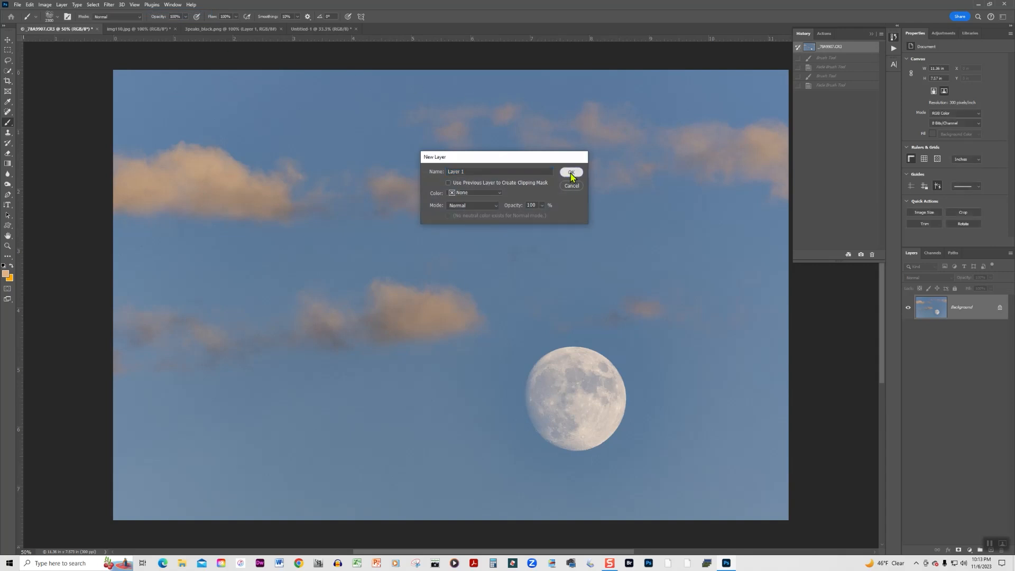
left_click(571, 172)
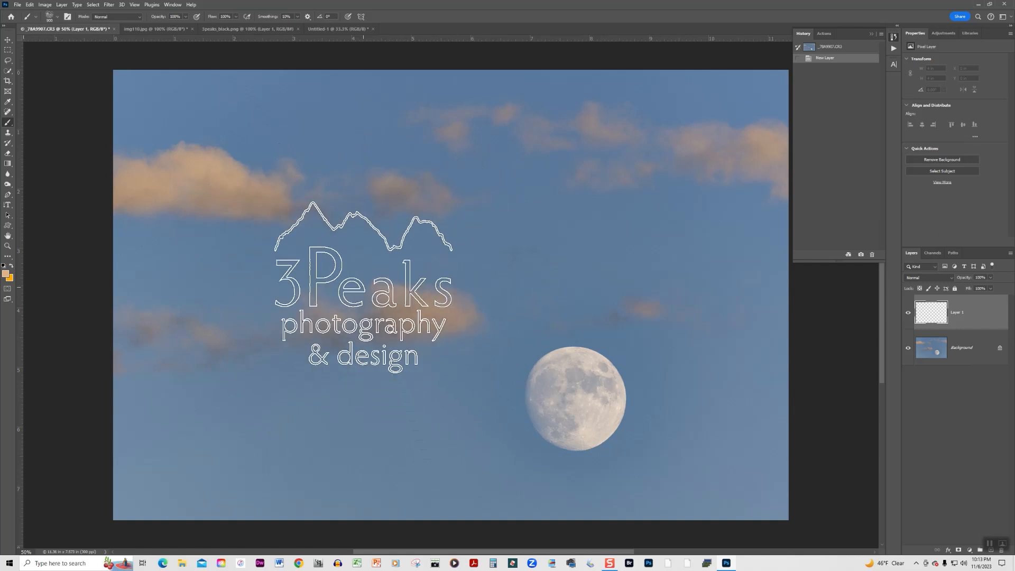
- Stamp the tan 3Peaks logo onto Layer 1 in the photo's lower-left sky
left_click_drag(362, 285, 283, 391)
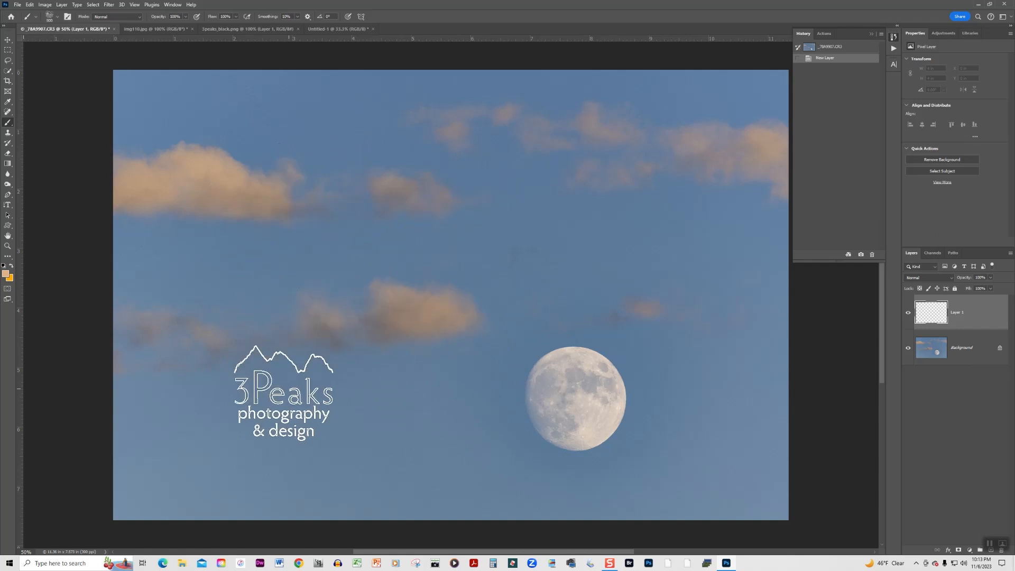
left_click_drag(283, 391, 195, 454)
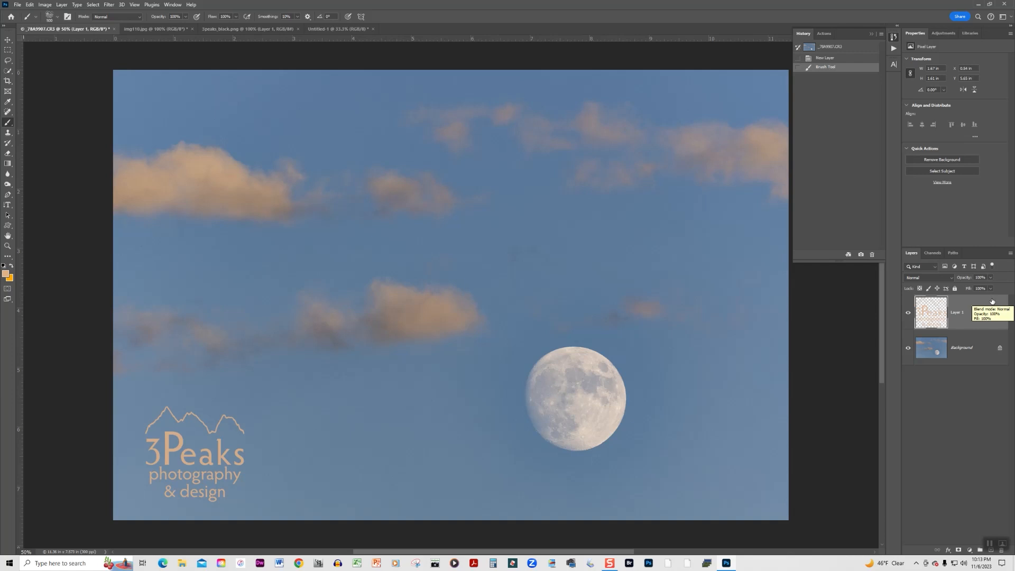
mouse_move(918, 285)
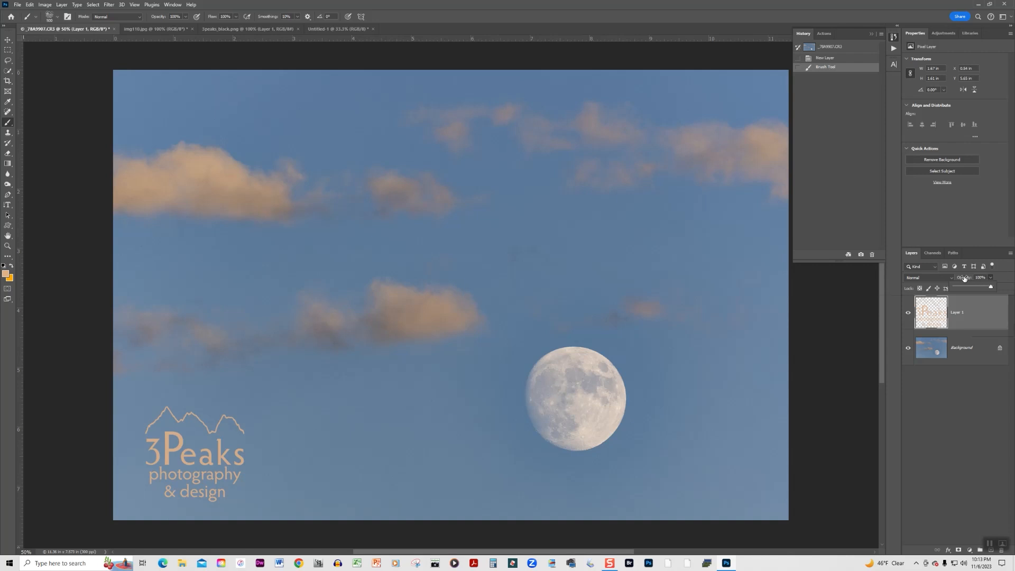
- Preview Screen, Hard Mix, Subtract and Color blends, then set the logo layer to Overlay
left_click(984, 277)
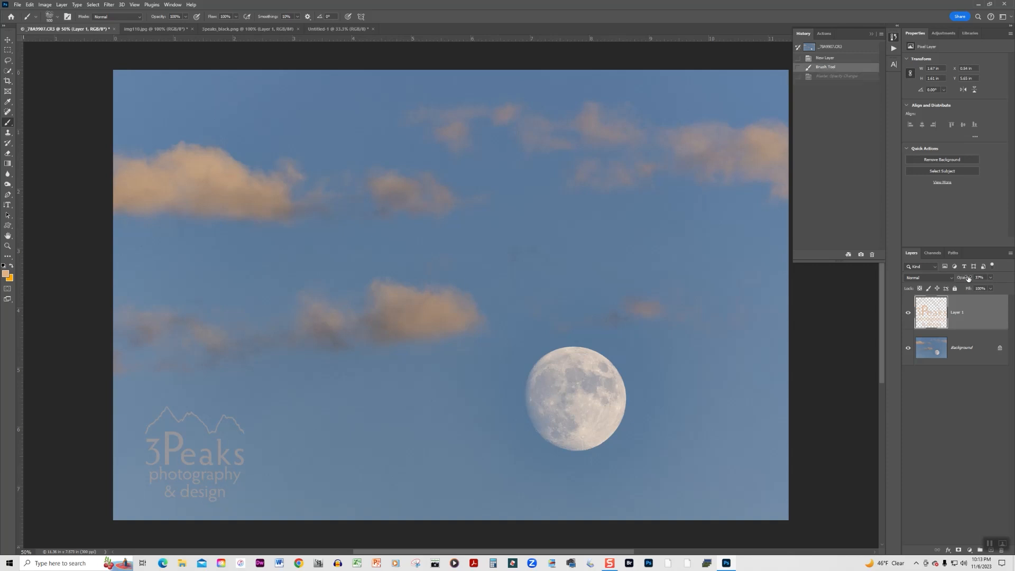
left_click(981, 278)
type("100")
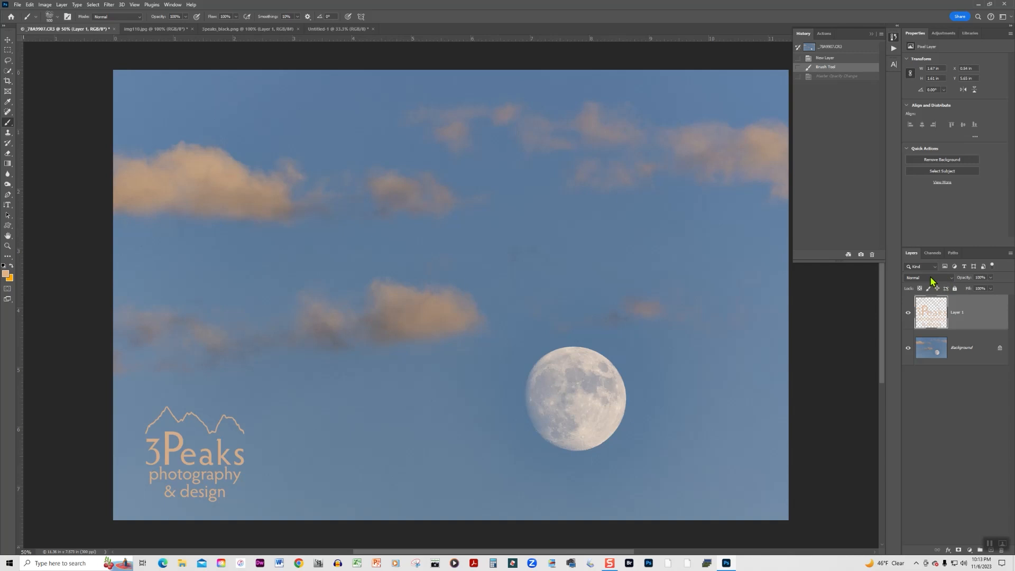
left_click(930, 278)
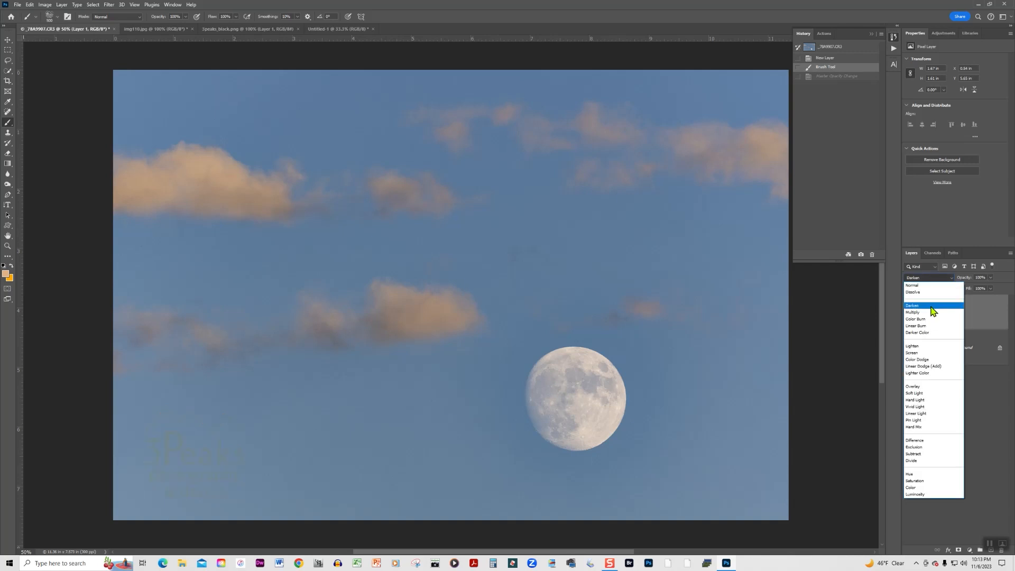
left_click(912, 353)
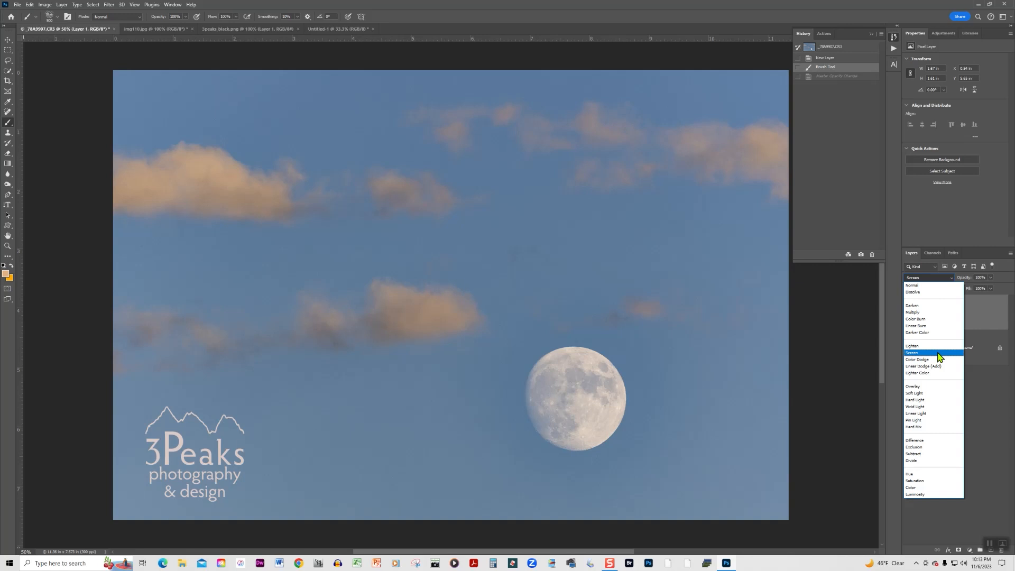
left_click(915, 400)
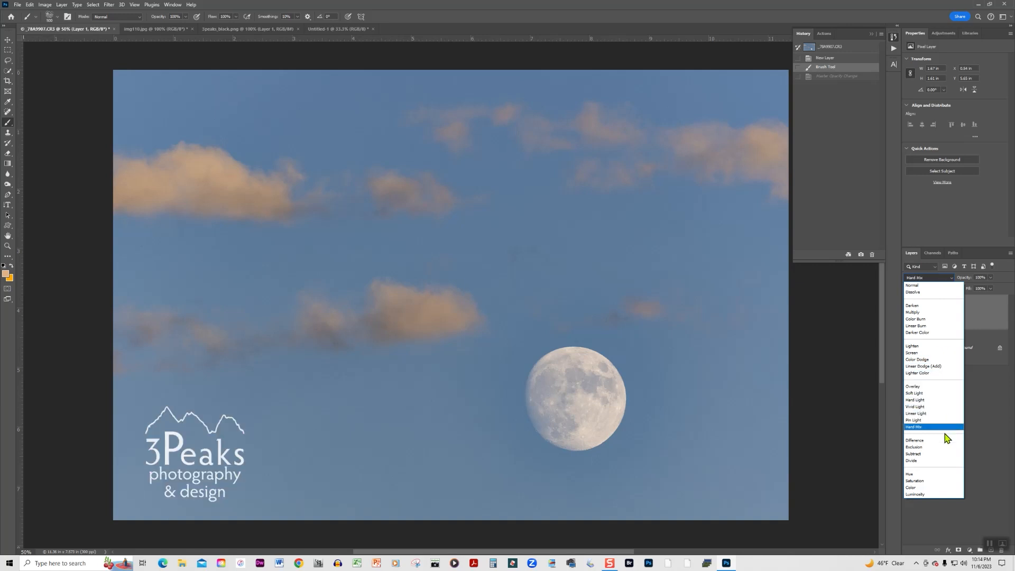
left_click(914, 453)
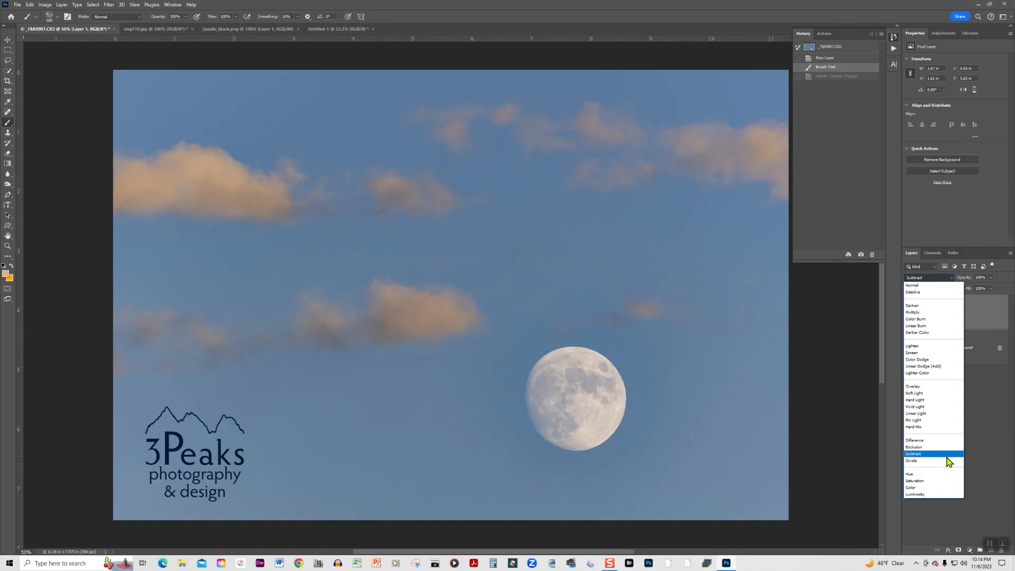
left_click(914, 487)
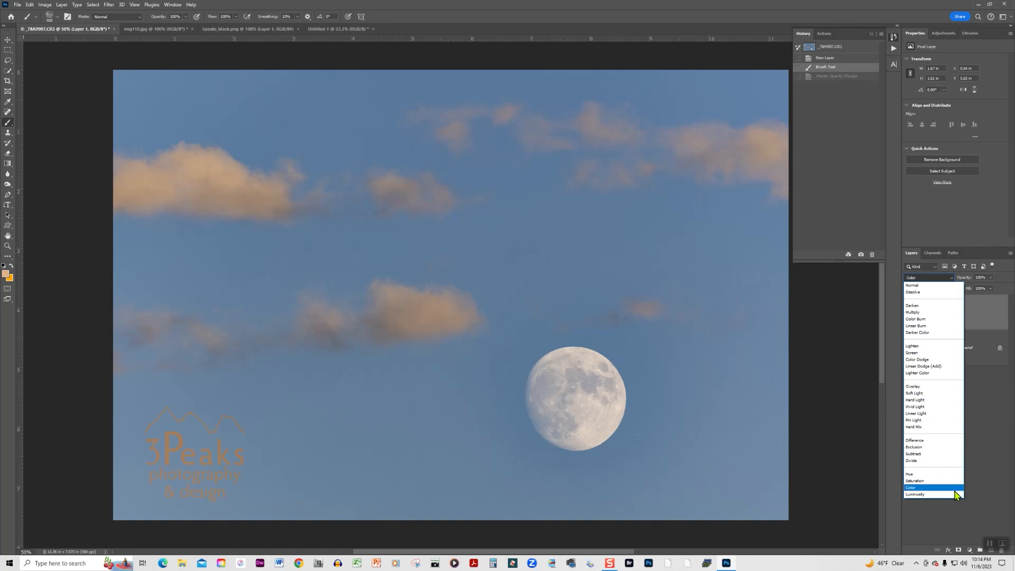
left_click(915, 426)
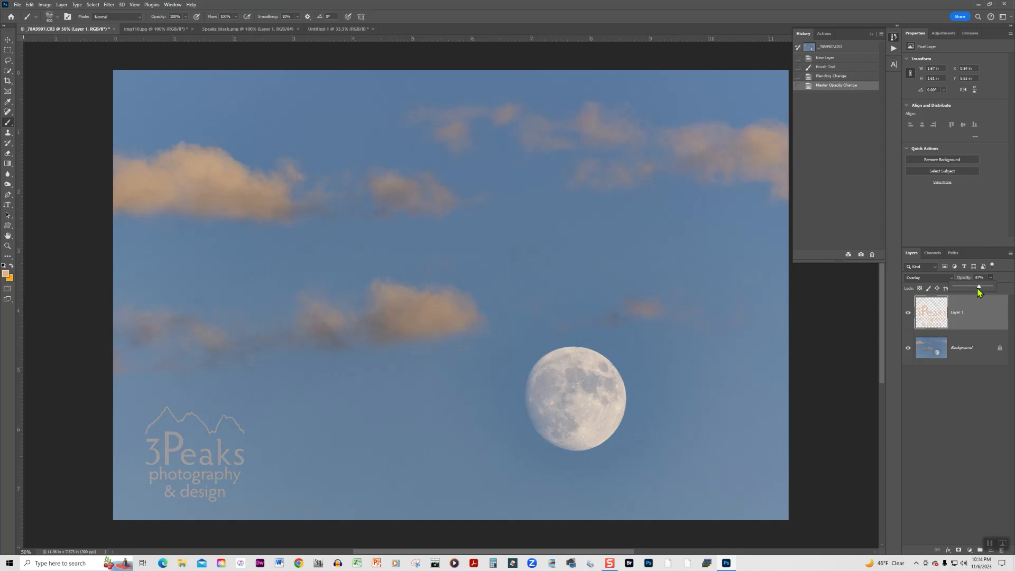
- Lower the logo layer's opacity to about 49% for a soft watermark
left_click_drag(982, 287, 976, 288)
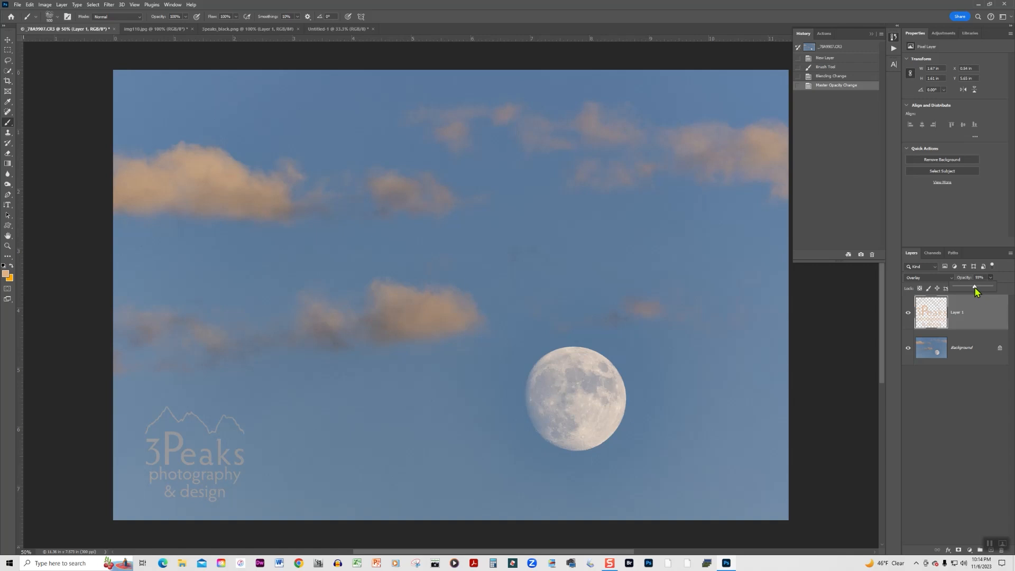
left_click_drag(977, 287, 973, 288)
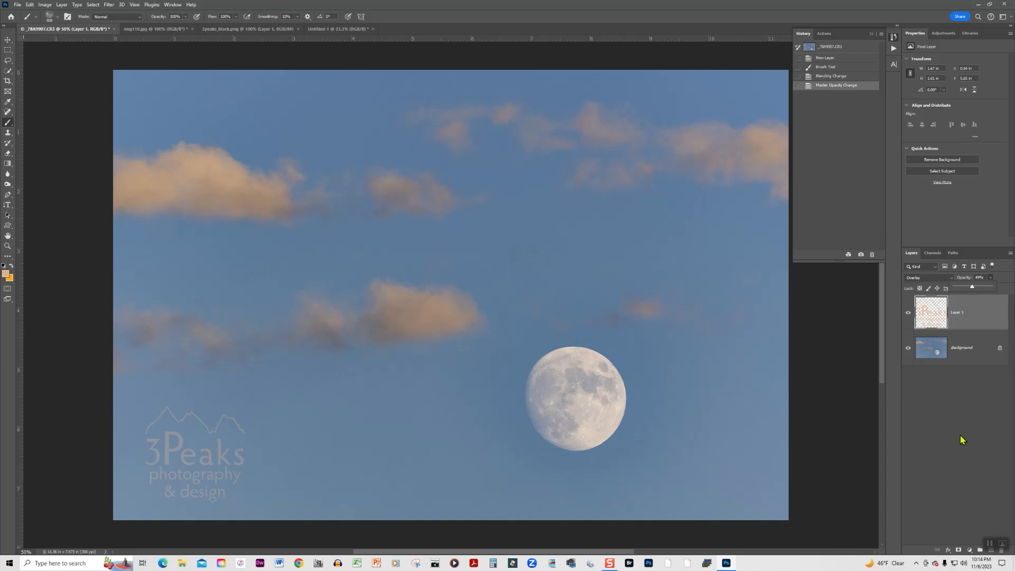
mouse_move(974, 452)
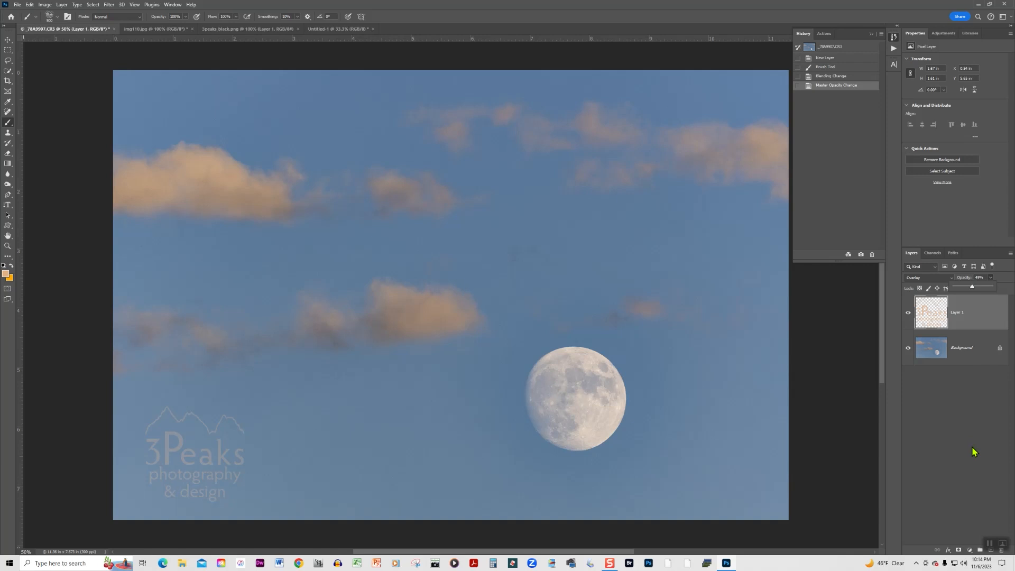
mouse_move(960, 464)
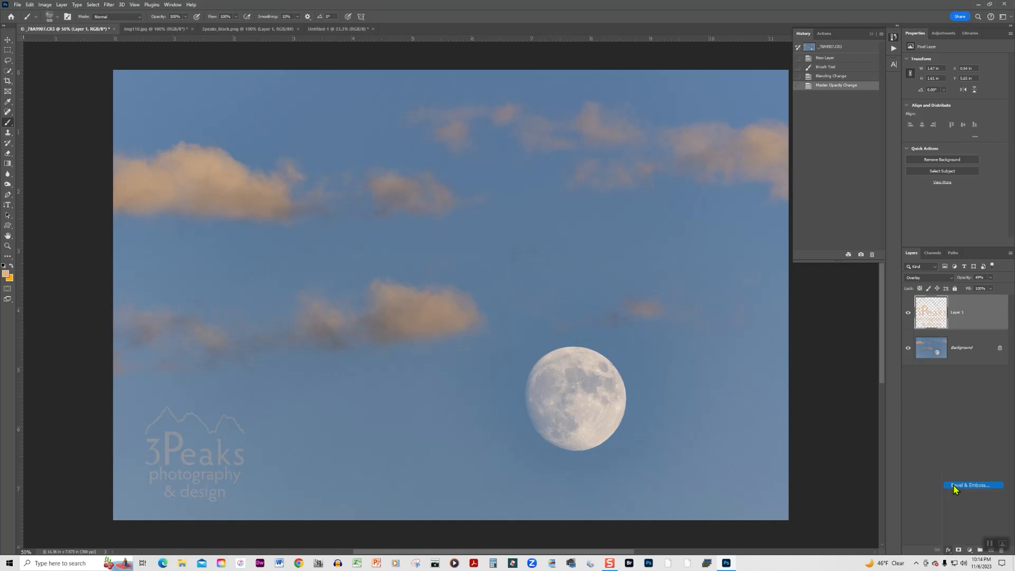
left_click(972, 485)
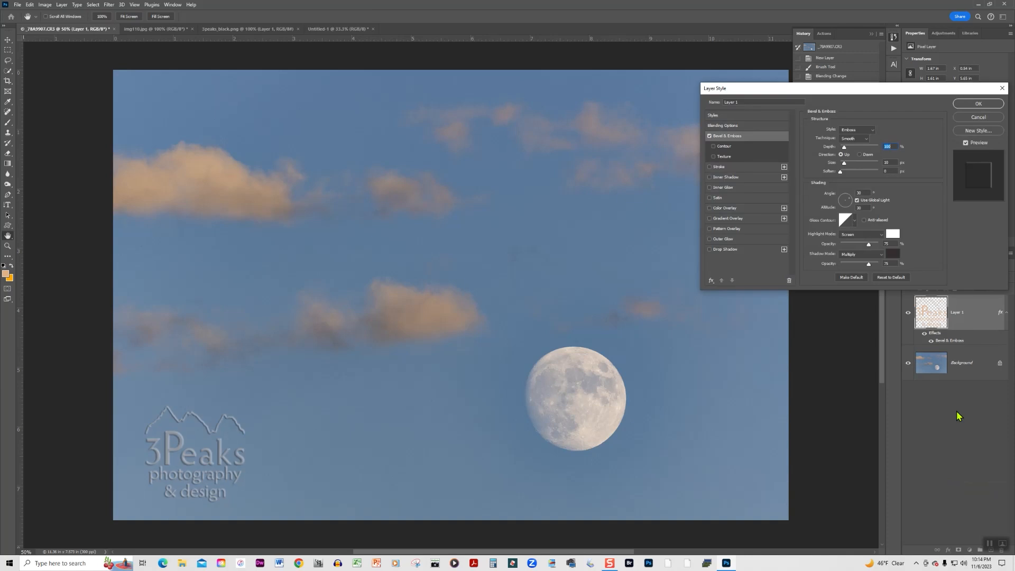
mouse_move(864, 289)
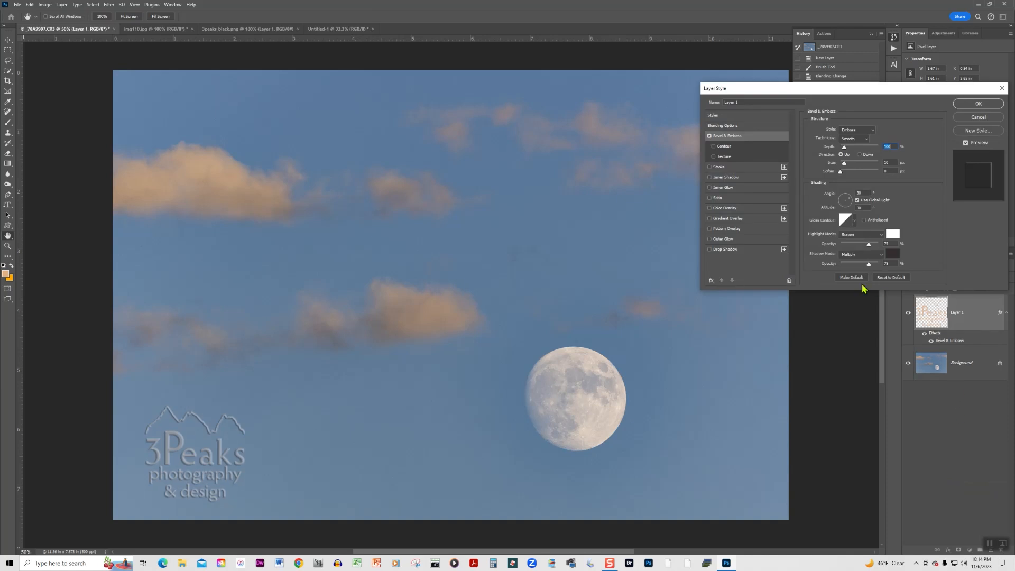
mouse_move(843, 180)
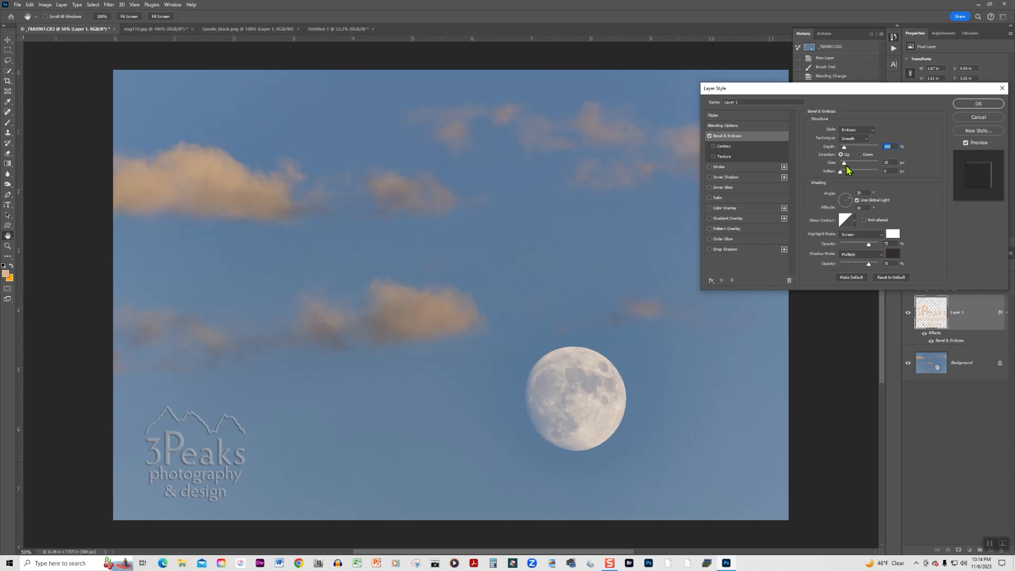
mouse_move(850, 170)
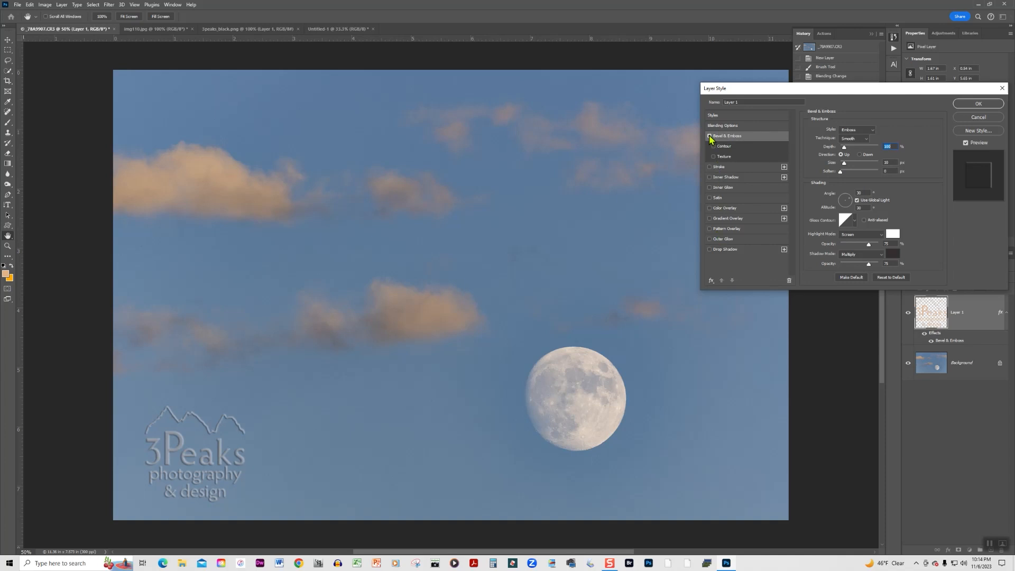
left_click(710, 136)
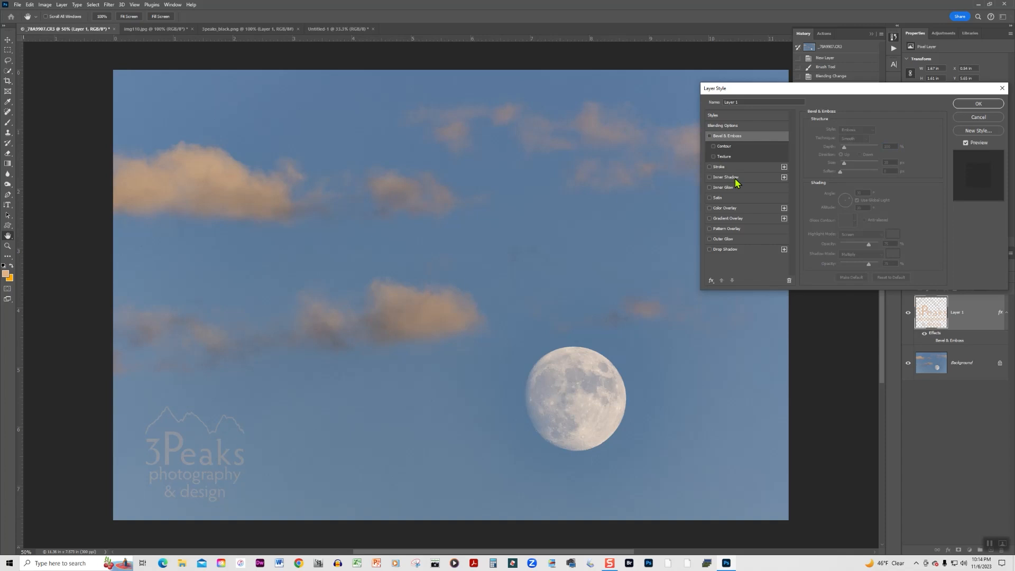
left_click(710, 239)
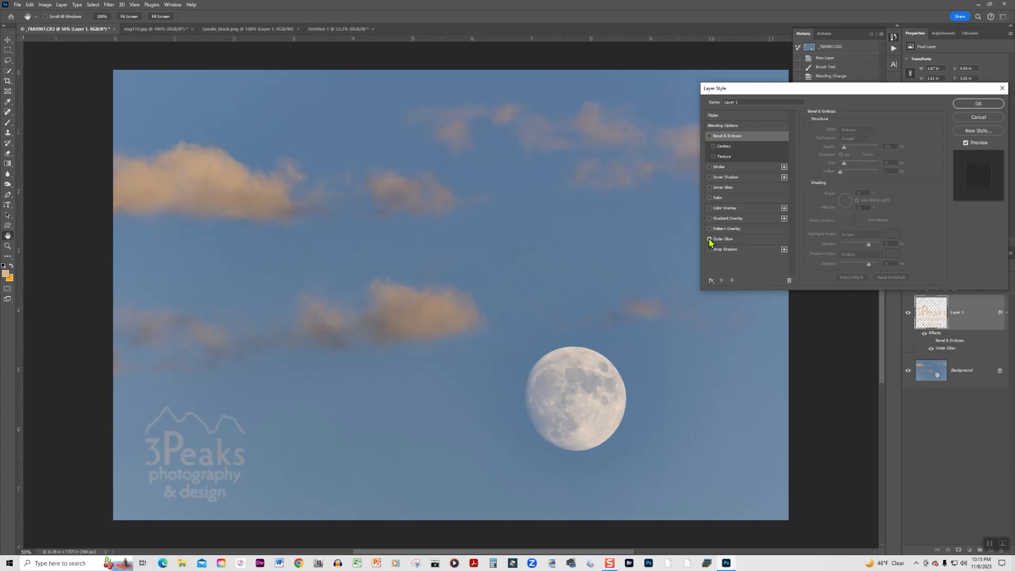
left_click(710, 239)
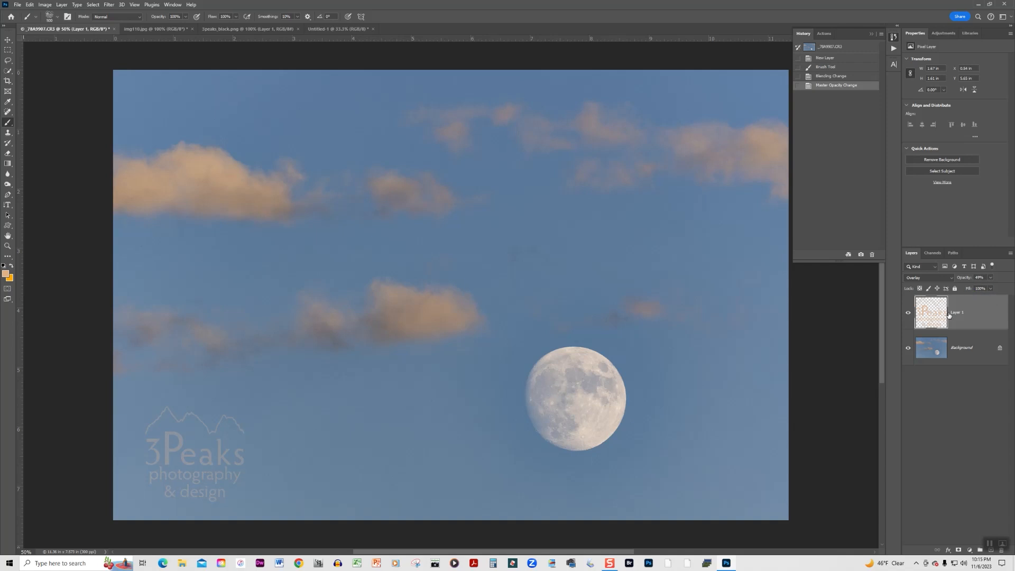
mouse_move(991, 281)
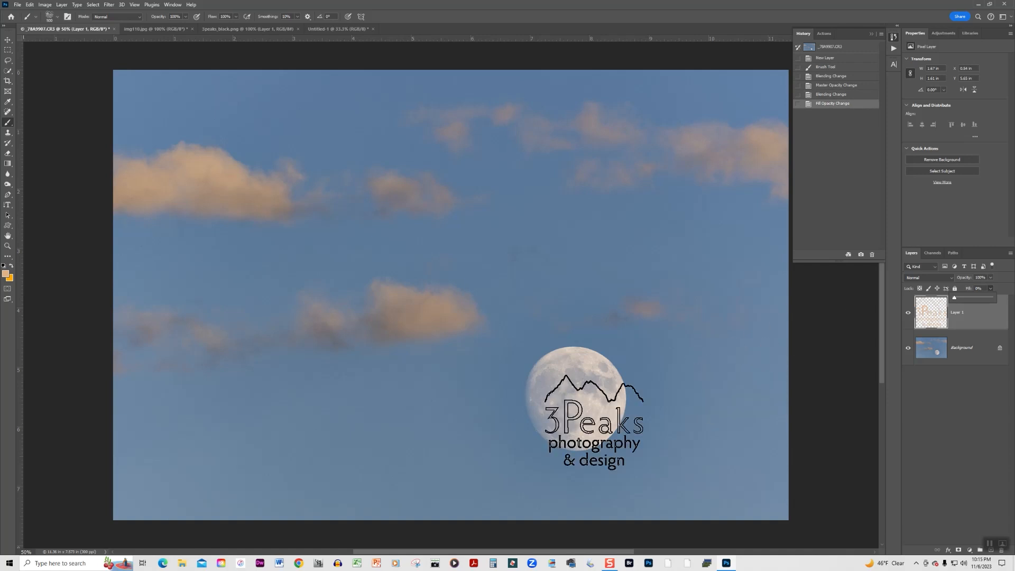
- Drop the logo layer's fill to 0%, leaving Normal blending at full opacity
left_click_drag(593, 412, 212, 454)
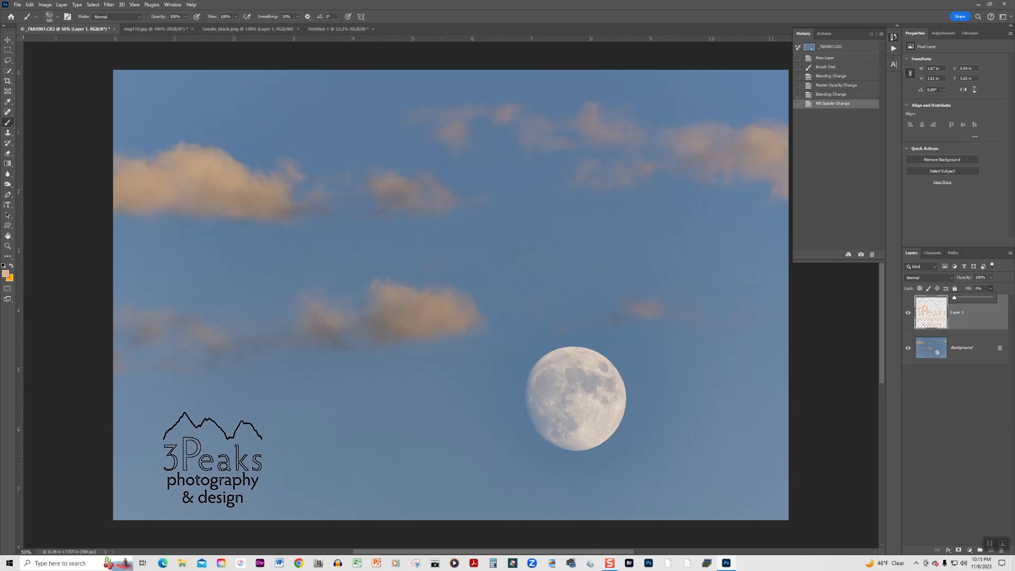
left_click_drag(211, 458, 734, 308)
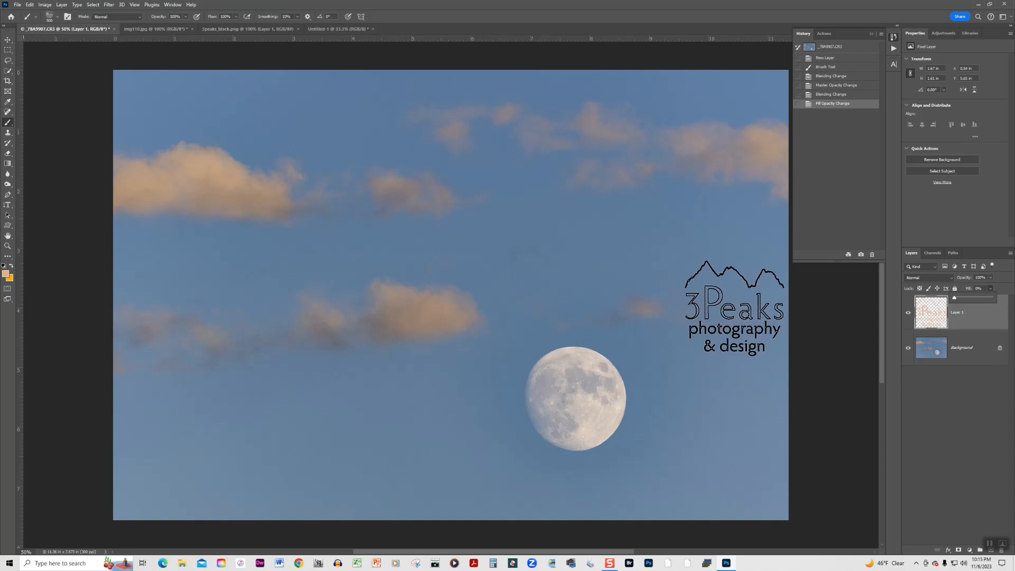
left_click(907, 313)
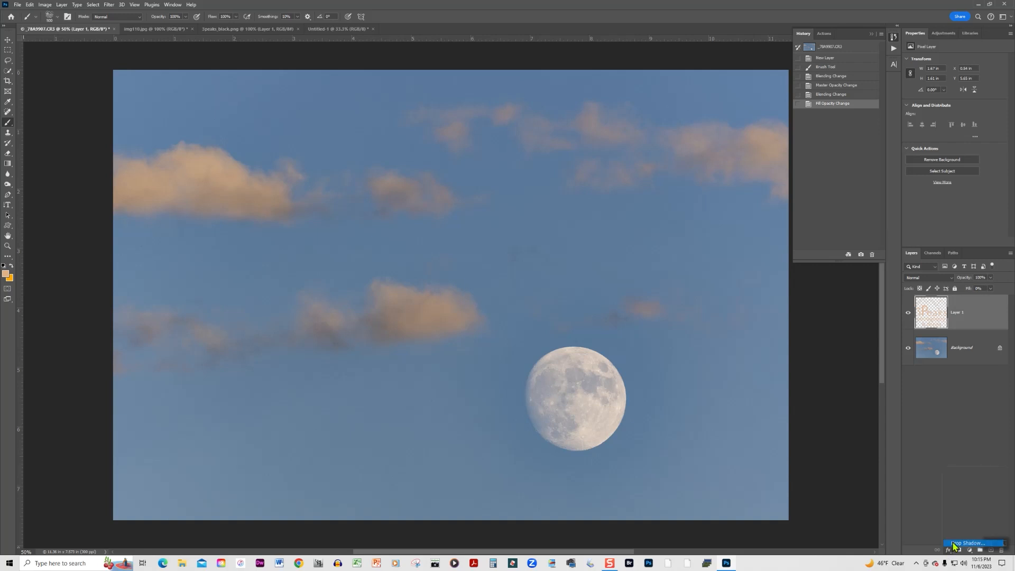
left_click(970, 543)
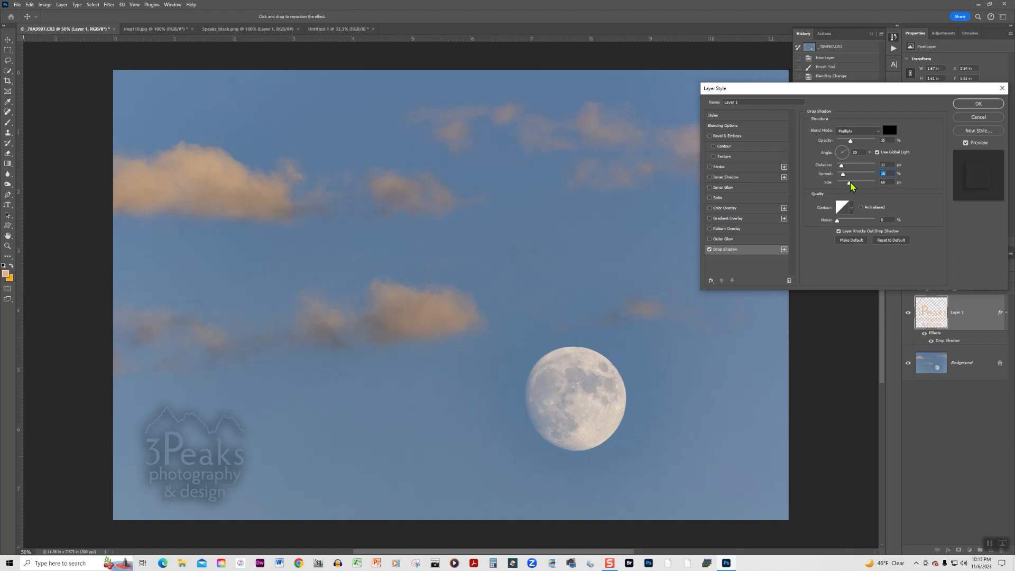
left_click_drag(851, 186, 838, 185)
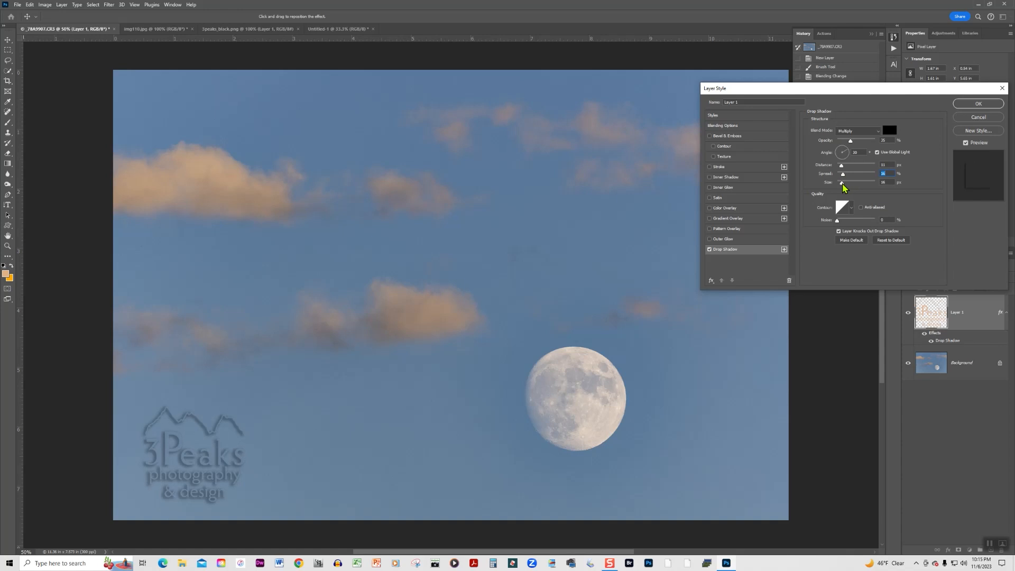
left_click_drag(844, 182, 838, 182)
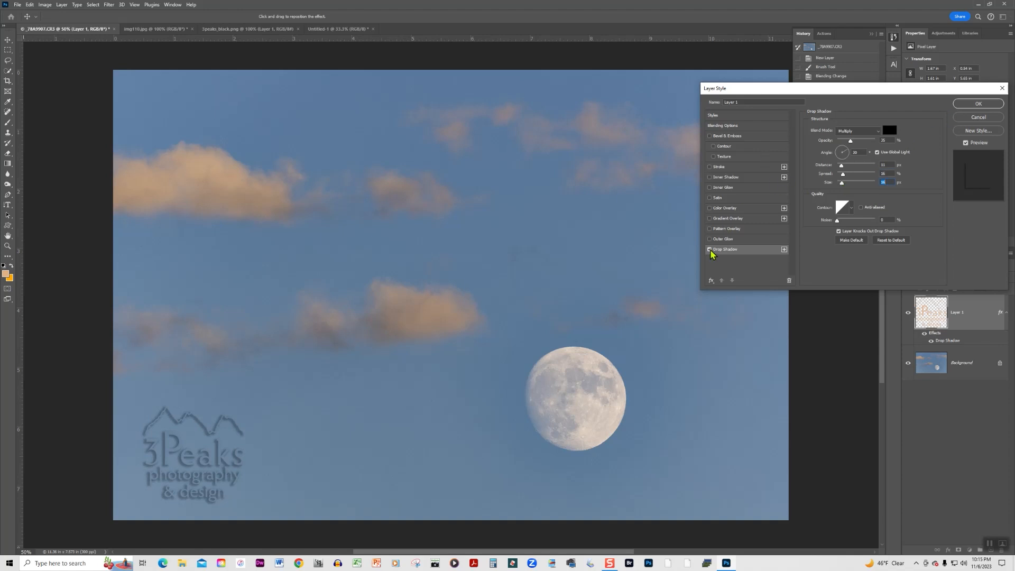
left_click(710, 239)
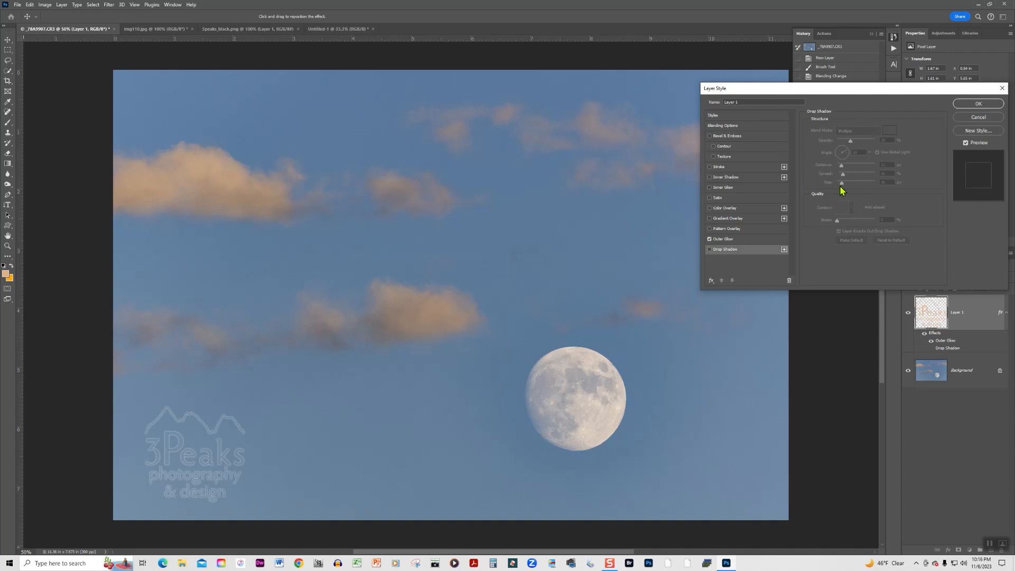
left_click(722, 239)
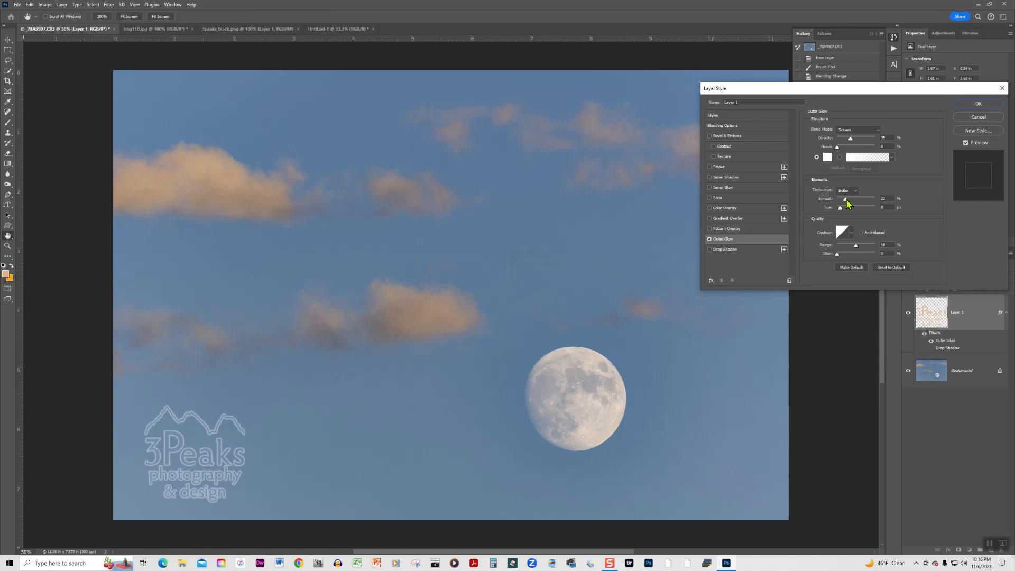
left_click_drag(845, 198, 842, 198)
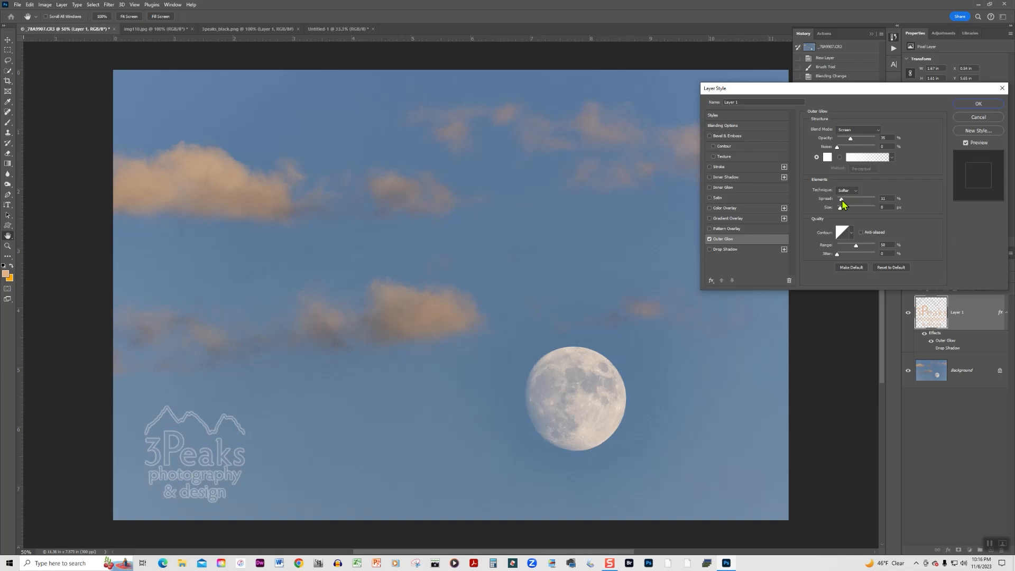
left_click_drag(843, 198, 846, 198)
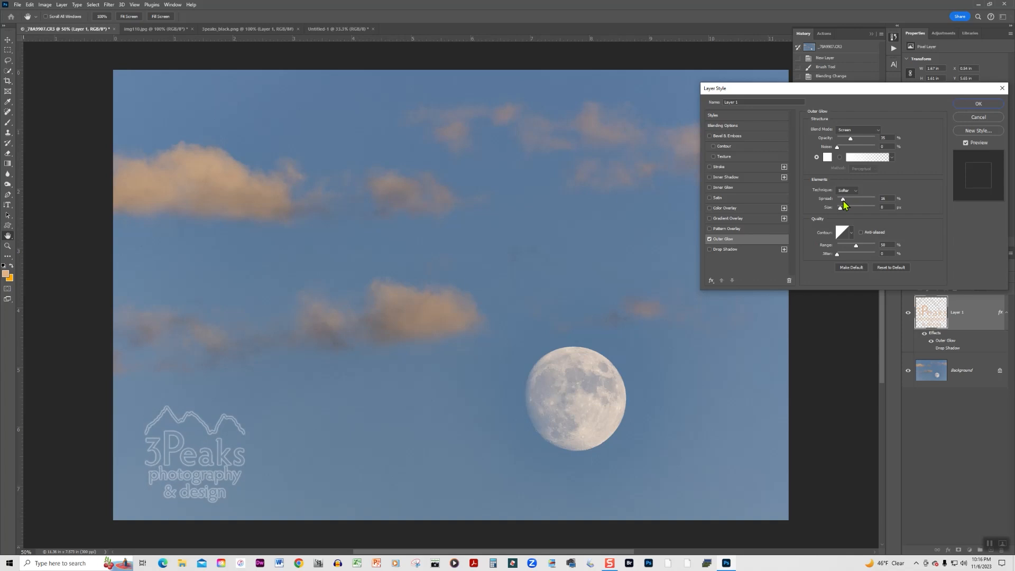
left_click_drag(861, 198, 841, 199)
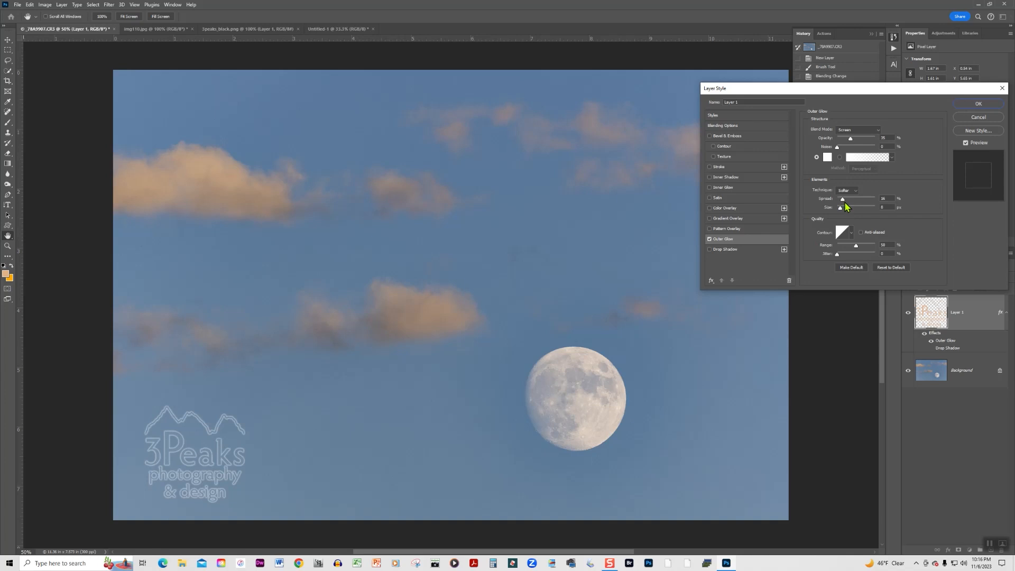
left_click_drag(843, 199, 875, 199)
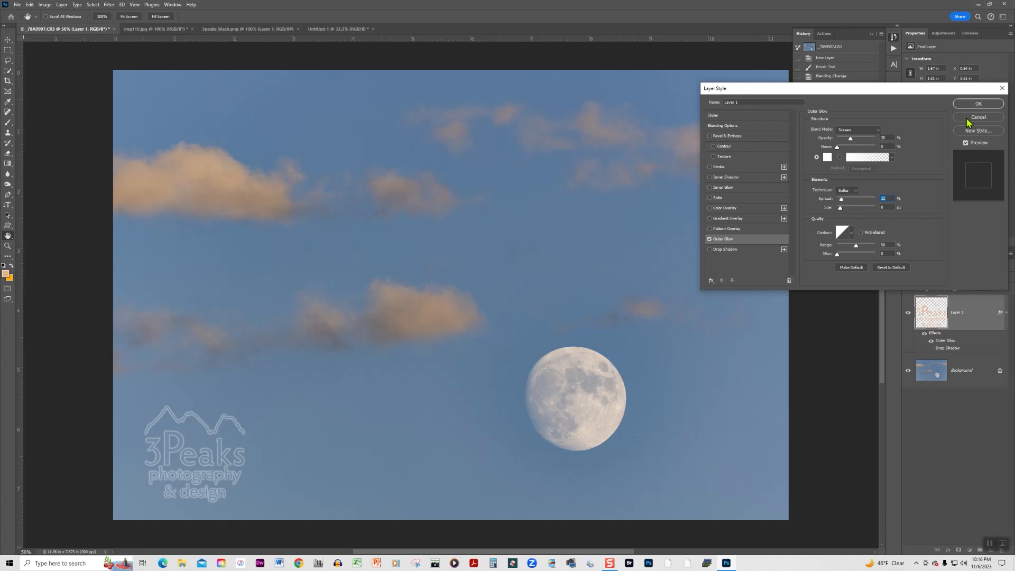
left_click(979, 103)
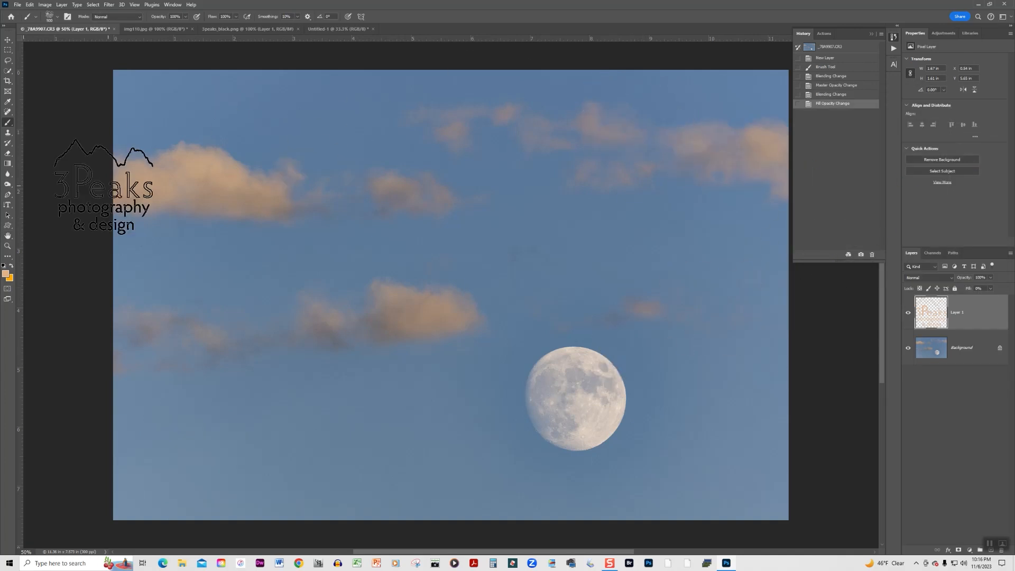
- Show the saved tool-preset list for the logo brush
left_click(42, 16)
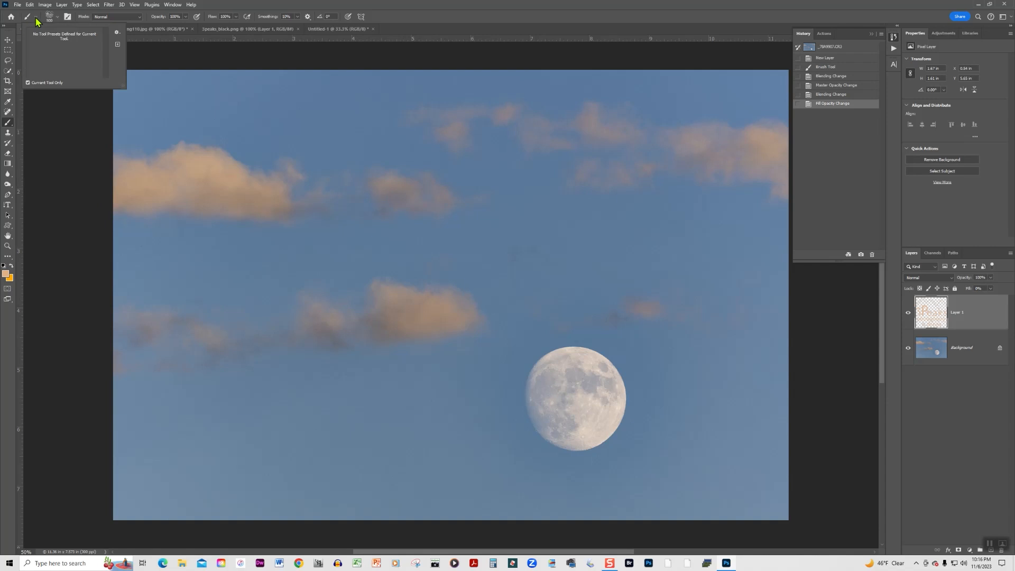
mouse_move(39, 21)
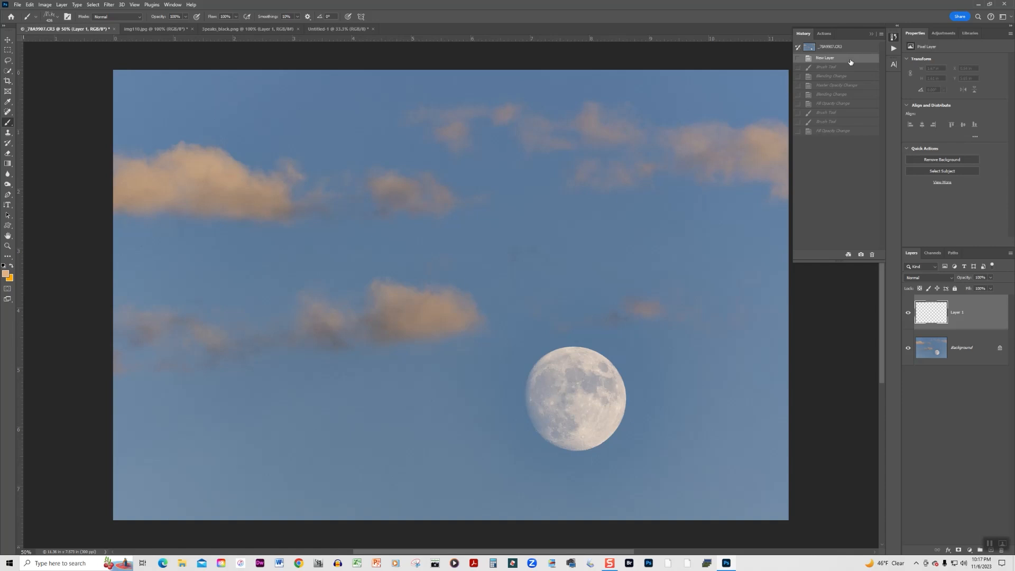
mouse_move(840, 61)
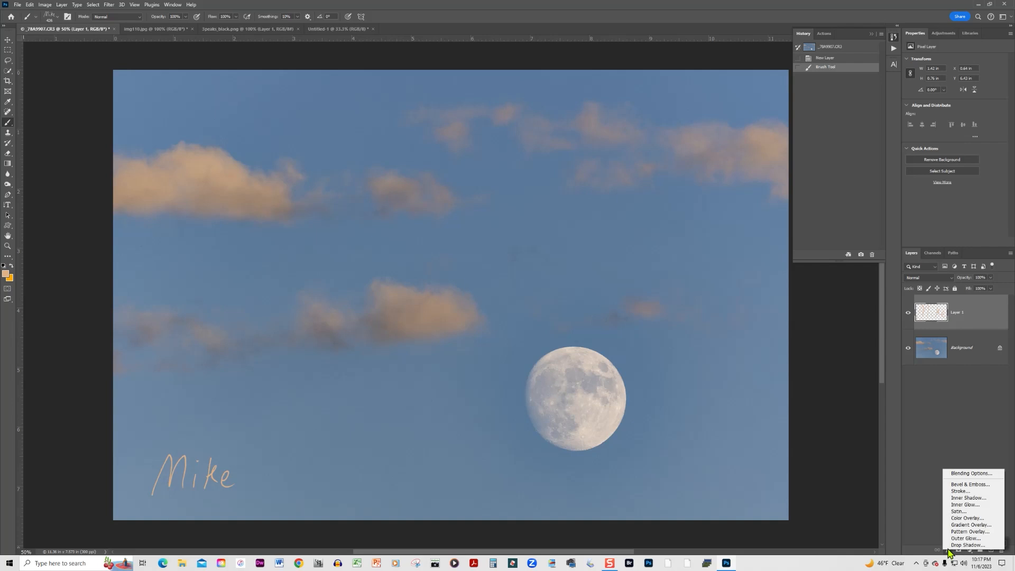
- Apply a Bevel & Emboss layer style with Inner Bevel to the Mike signature
left_click(953, 488)
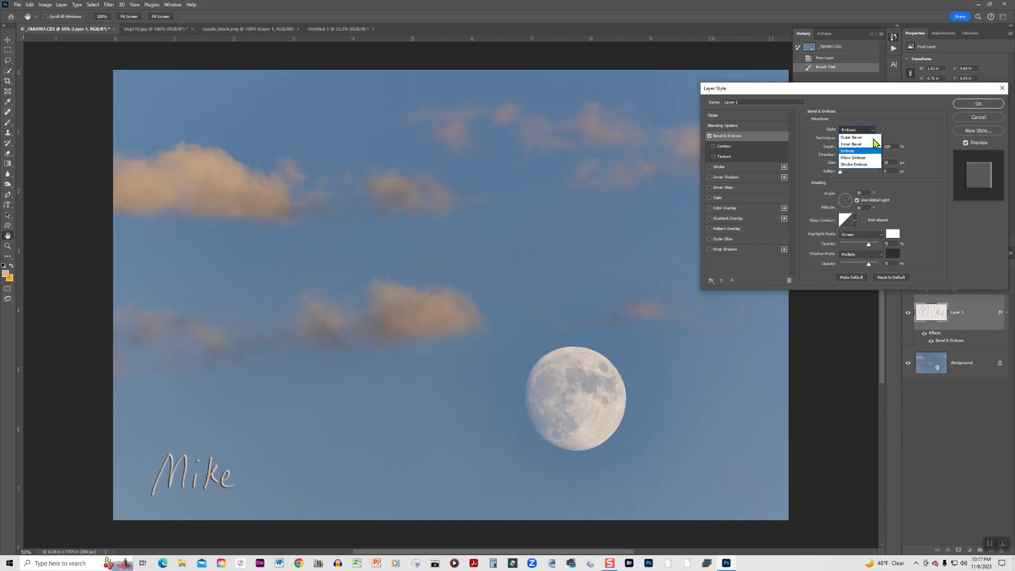
left_click(853, 150)
type("5")
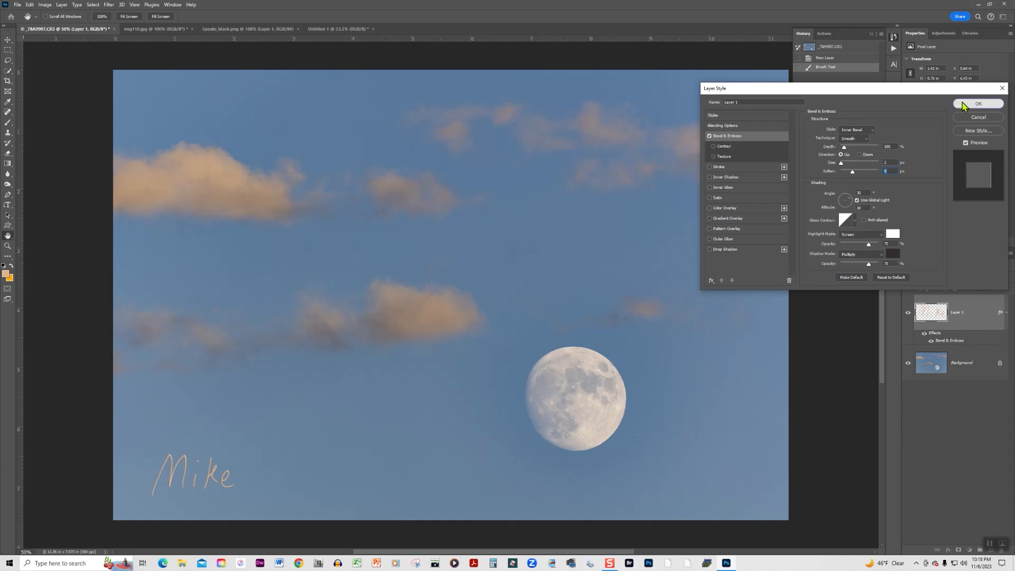
left_click(979, 104)
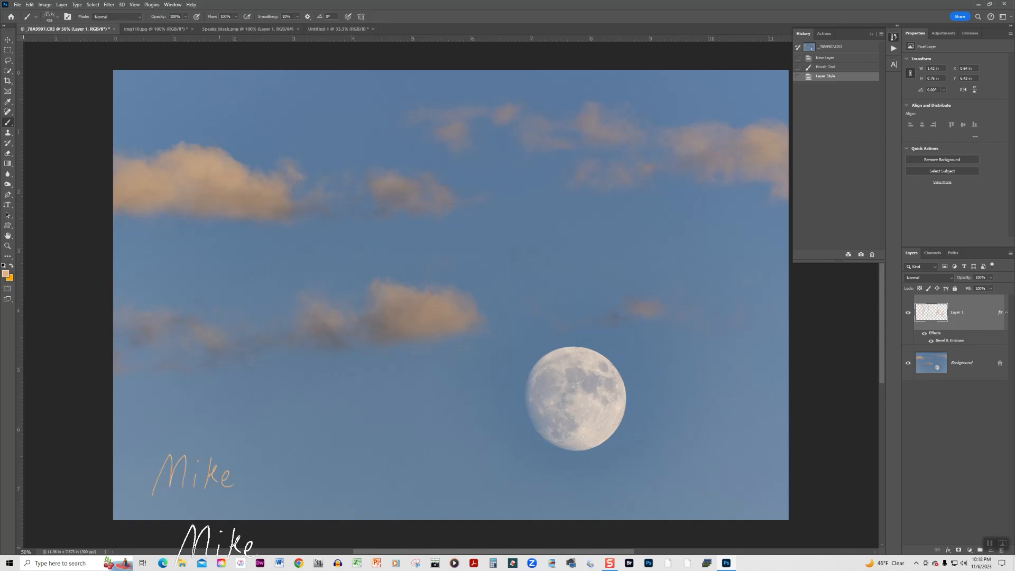